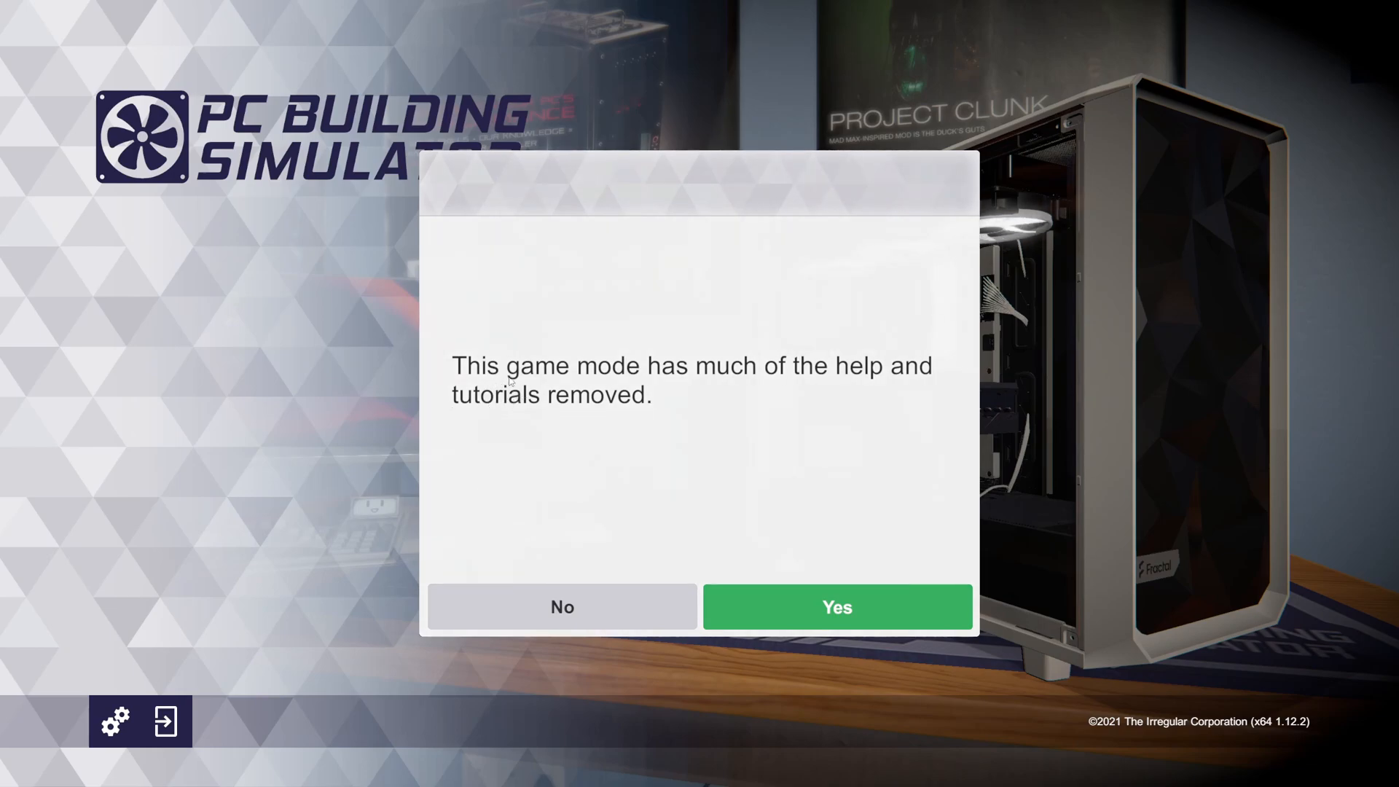
pyautogui.moveTo(697, 385)
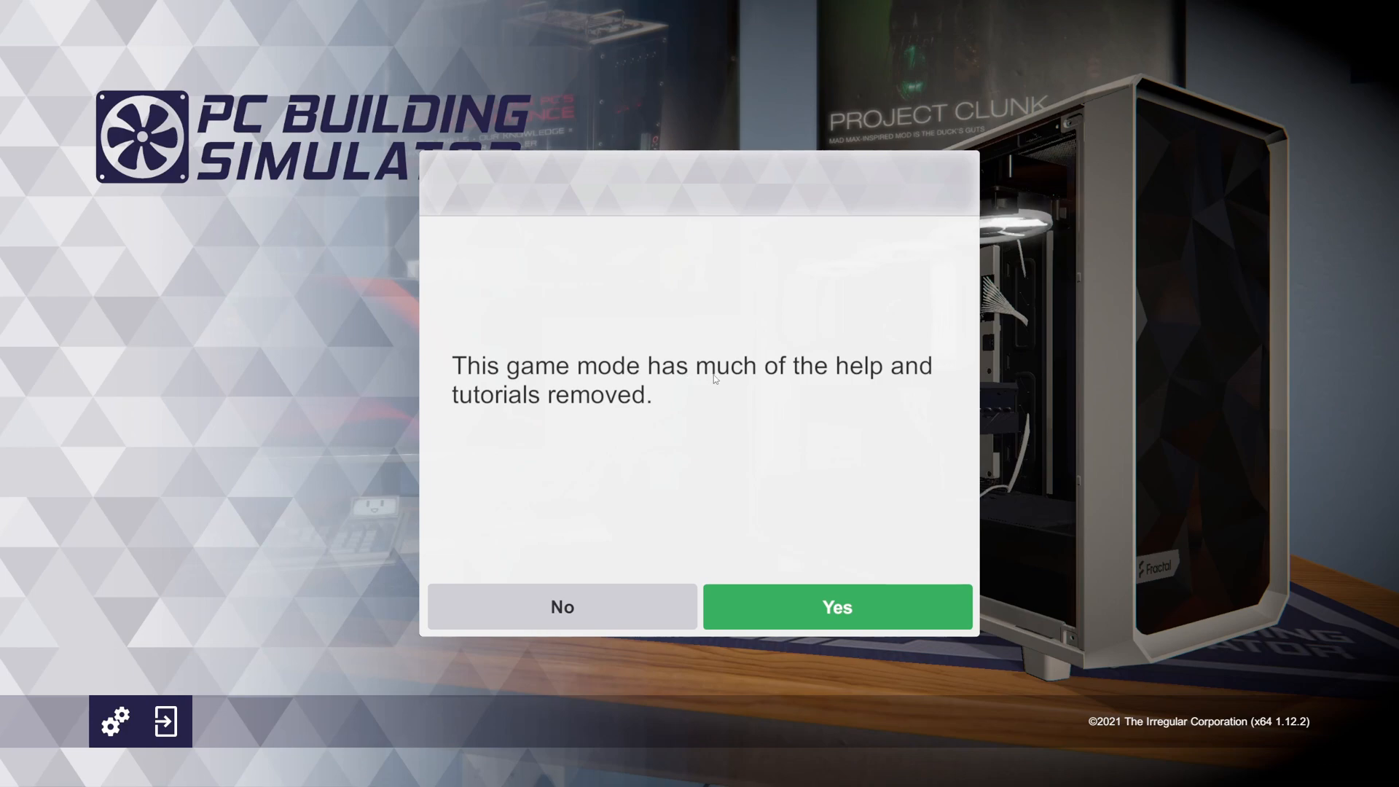
pyautogui.moveTo(585, 410)
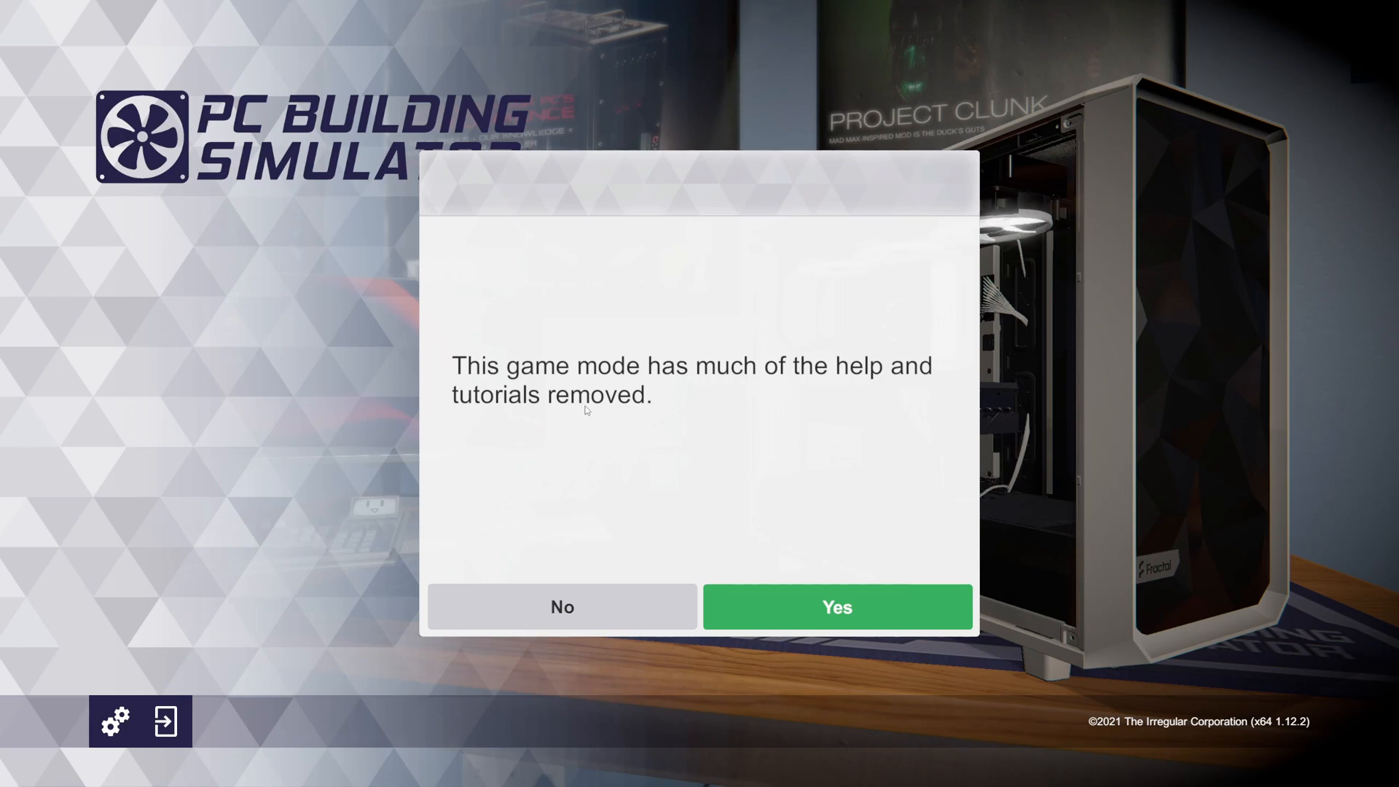
# Accept the reduced-help game mode and start a career in the original PC Building Simulator workshop.
pyautogui.click(836, 607)
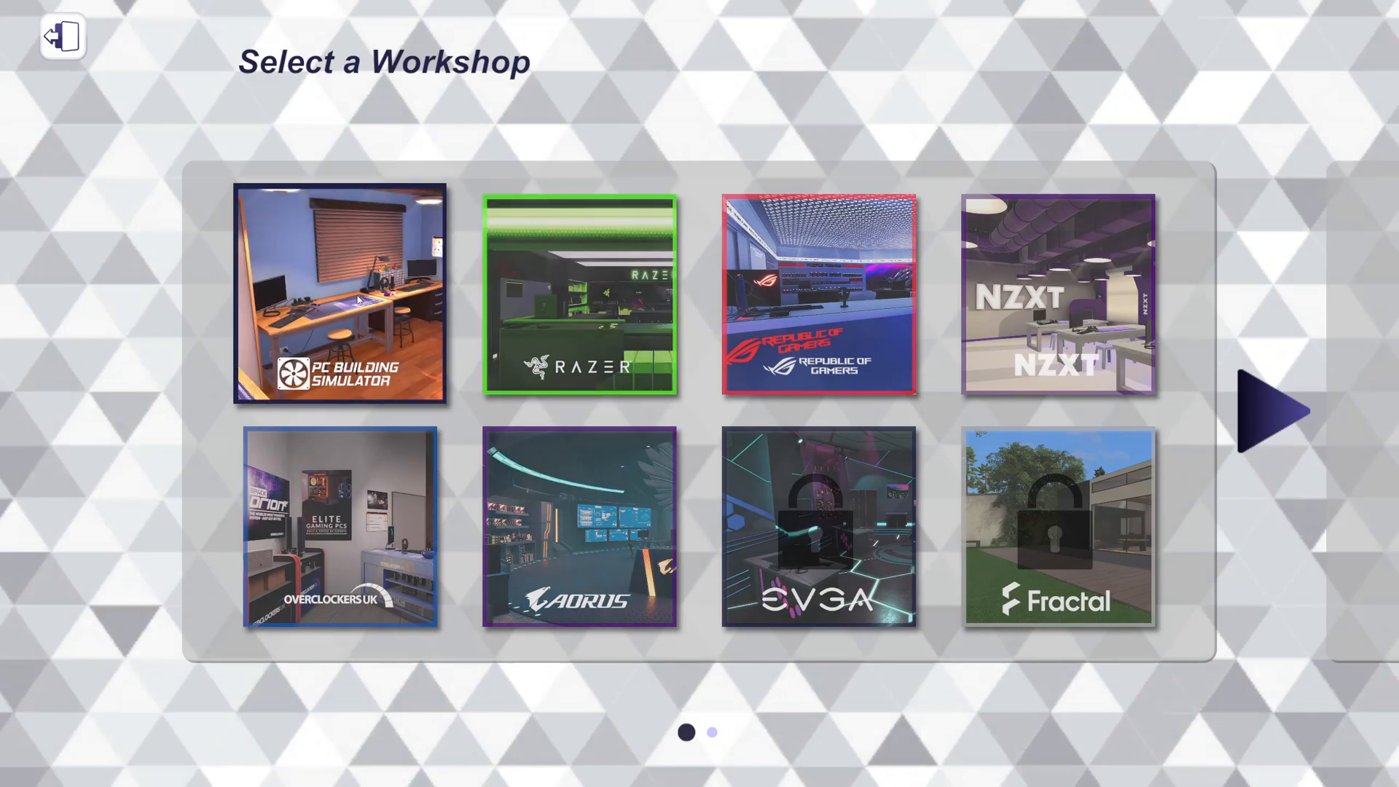
pyautogui.click(339, 295)
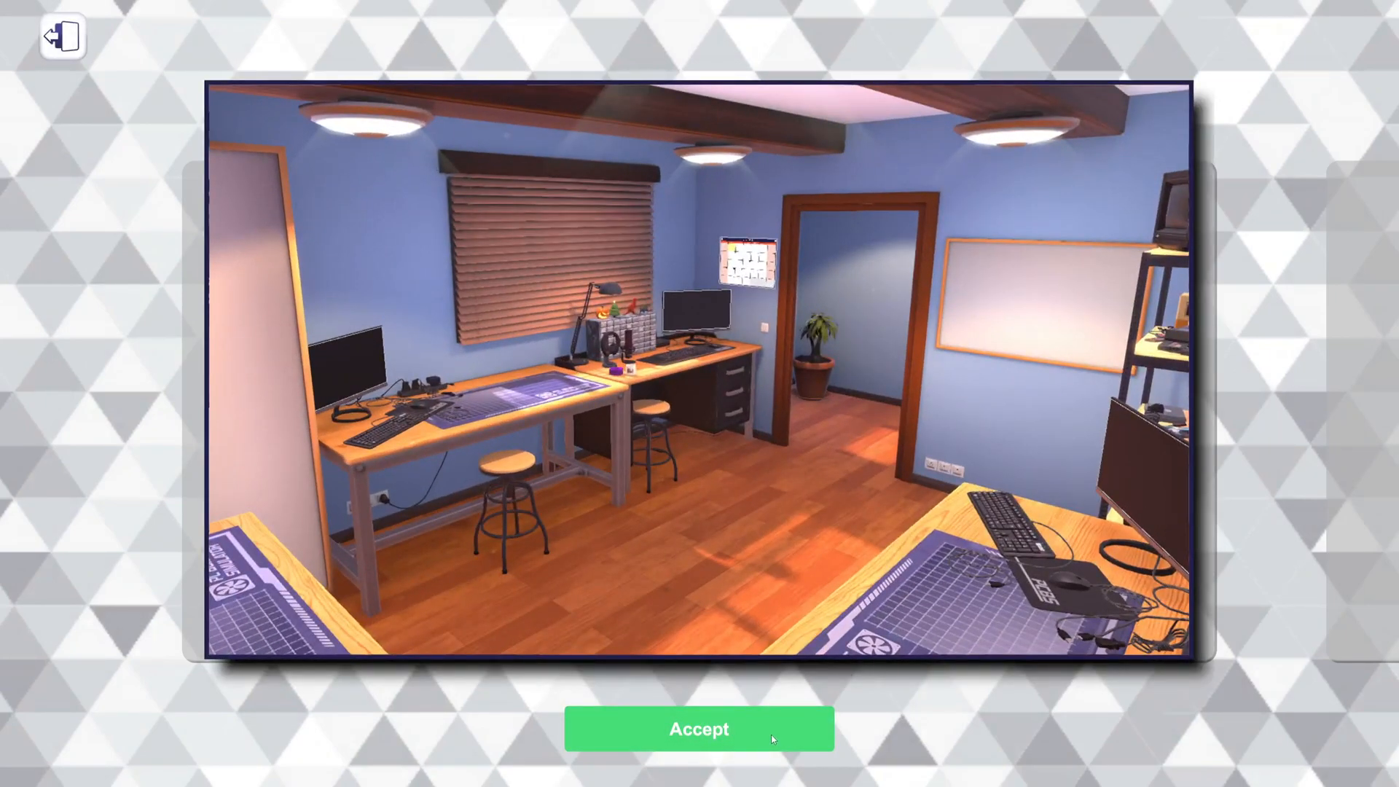
pyautogui.click(699, 729)
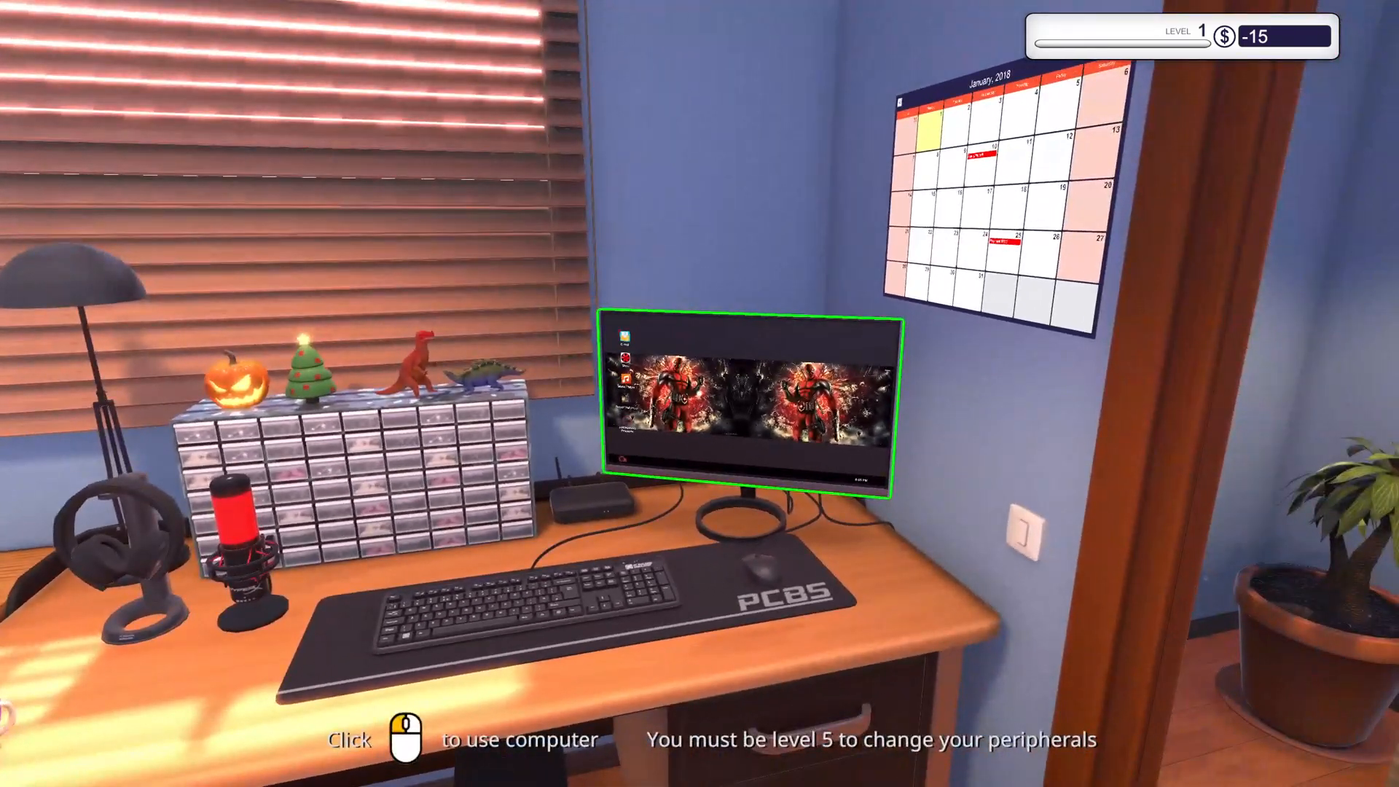
# Set the shop computer's wallpaper to the purple-and-orange Omega wave design.
pyautogui.click(750, 402)
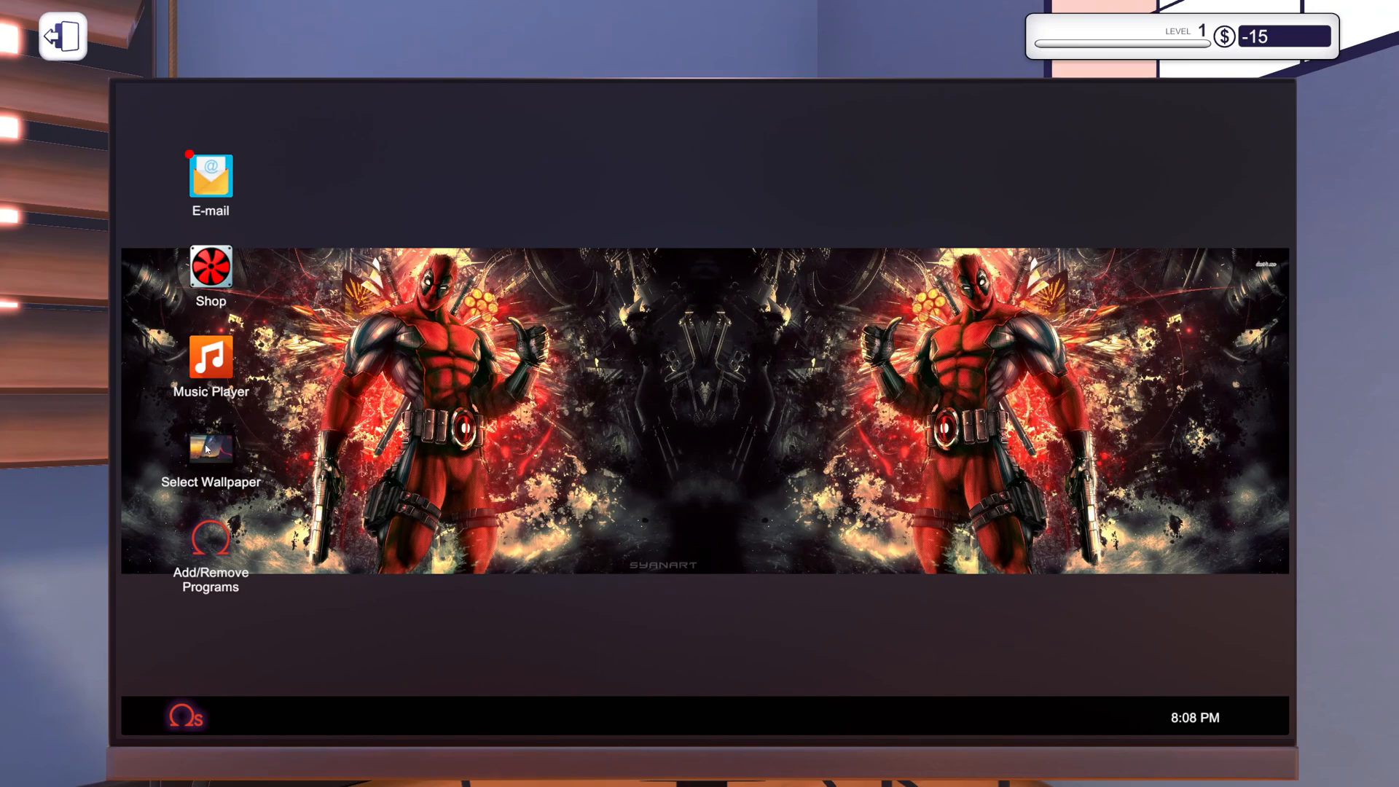
pyautogui.click(211, 448)
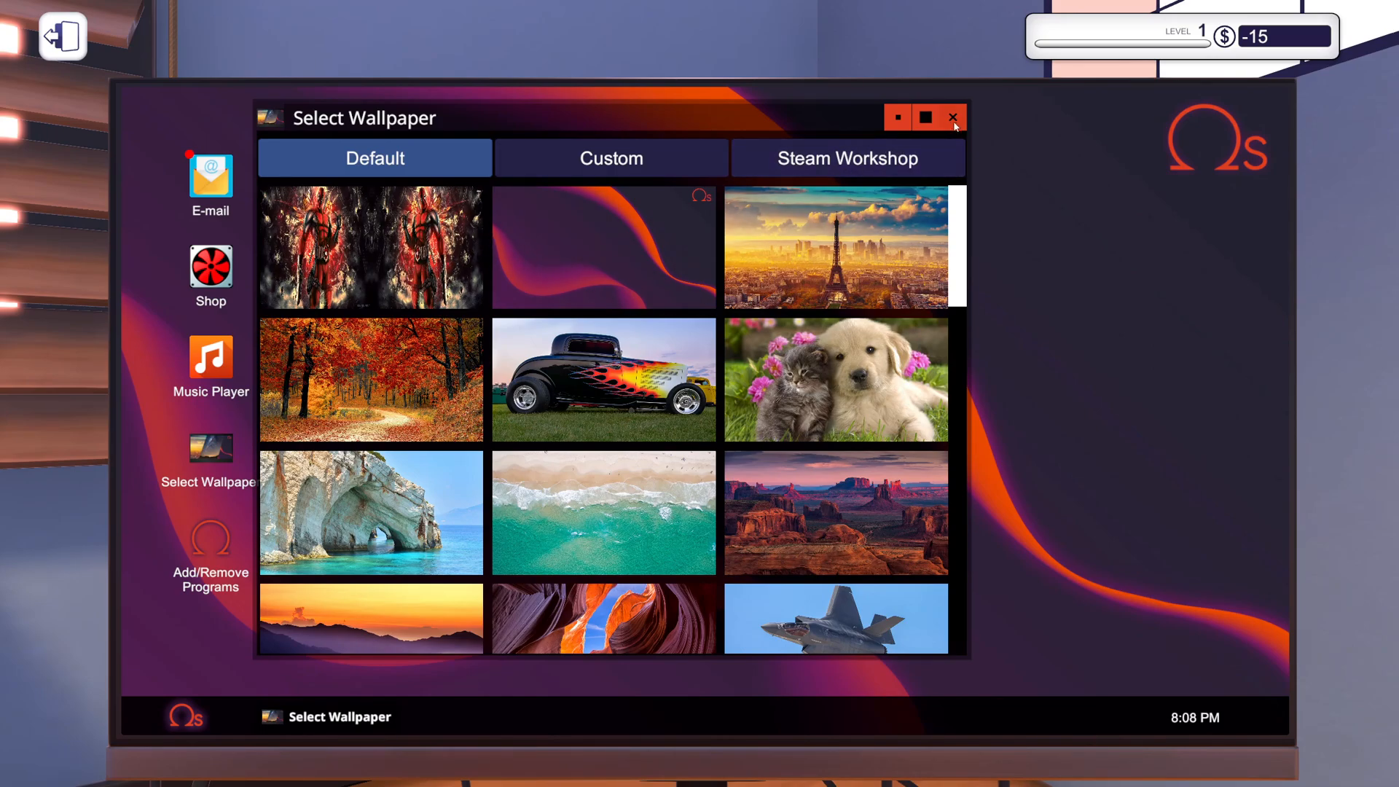
pyautogui.click(951, 117)
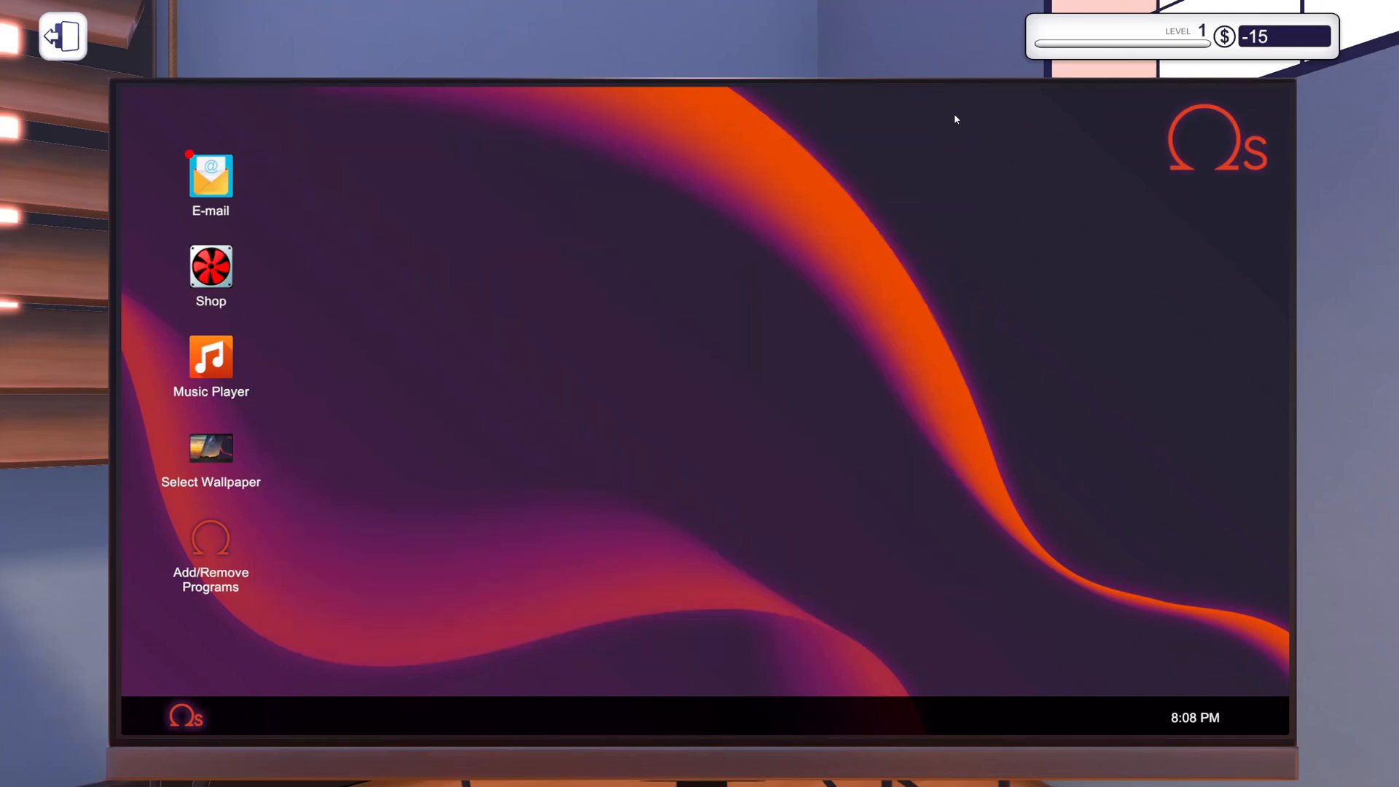
pyautogui.moveTo(186, 176)
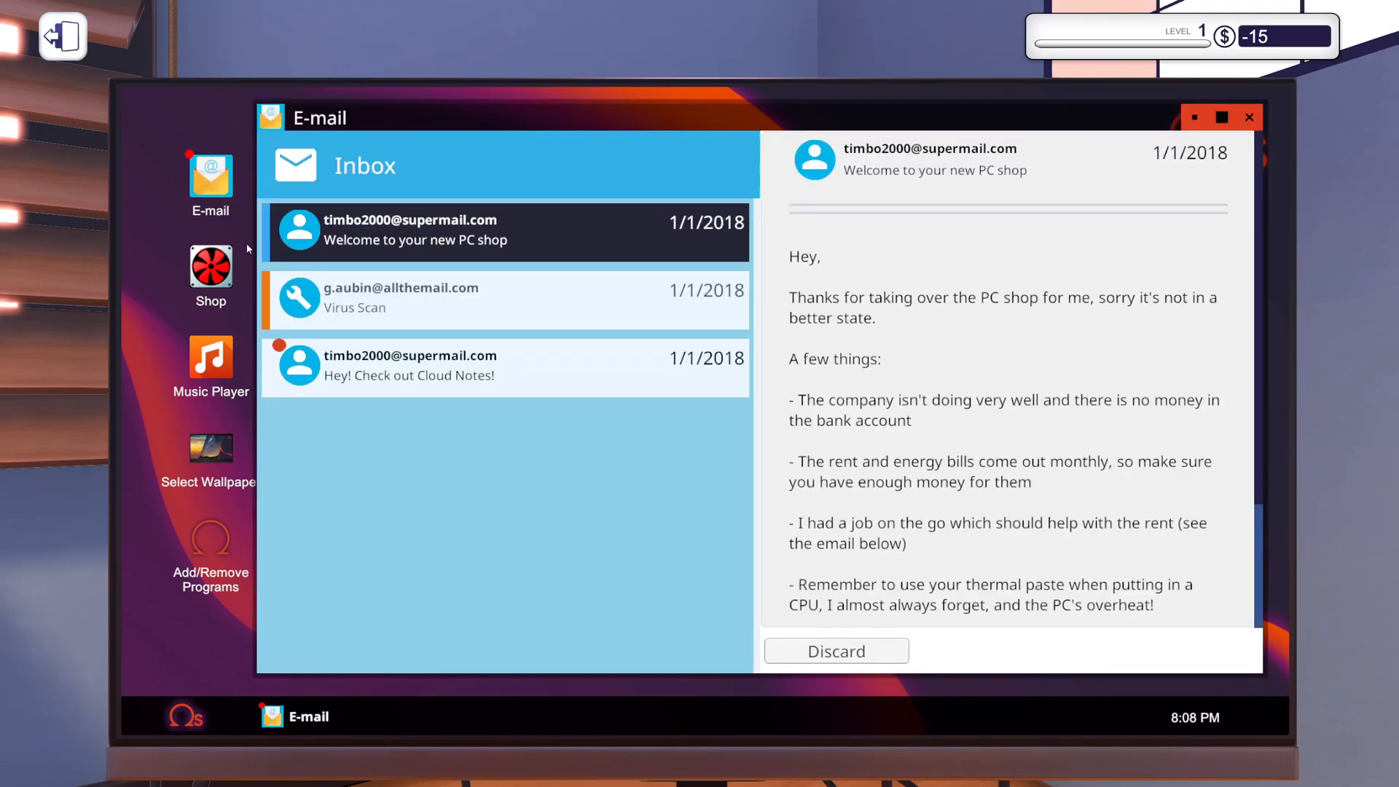
pyautogui.moveTo(388, 382)
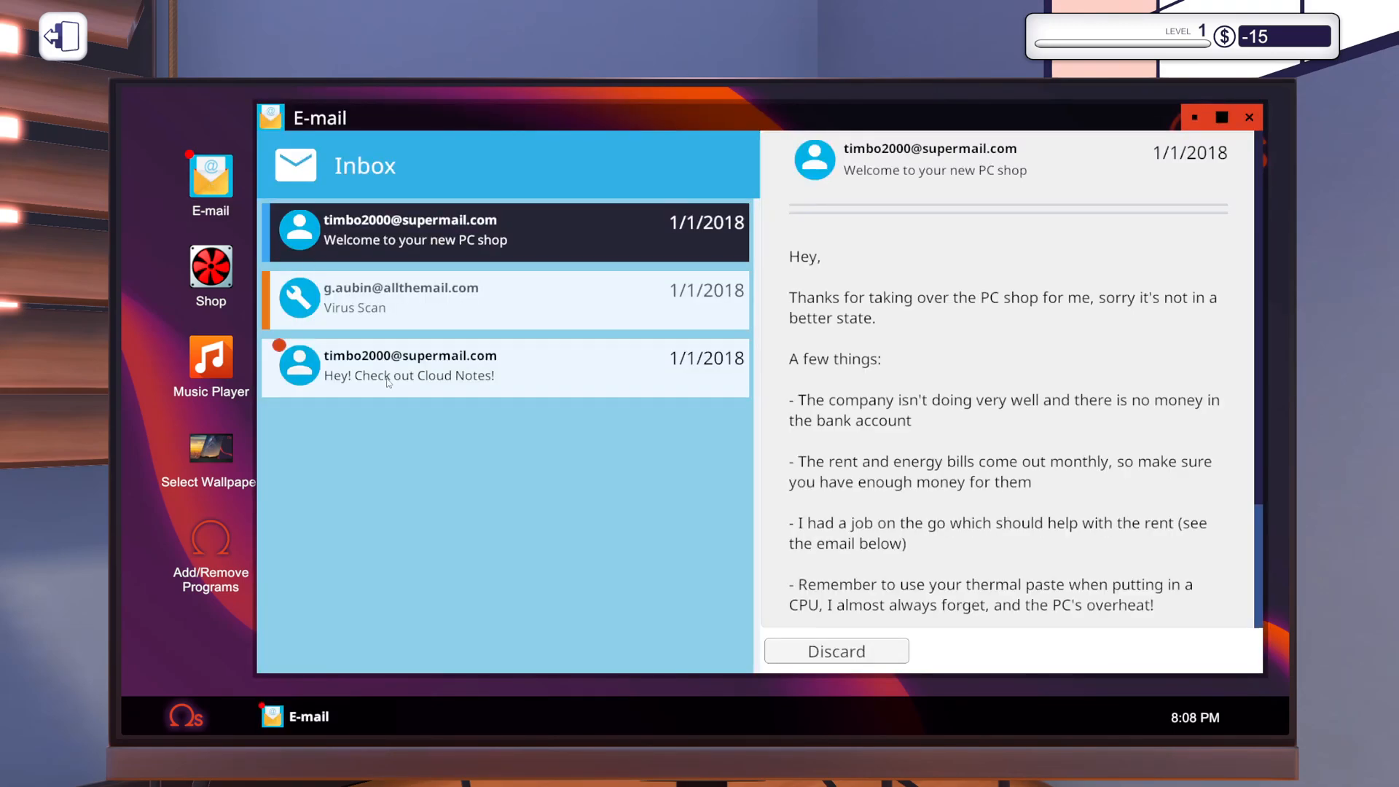
# Read the 'Hey! Check out Cloud Notes!' email through and discard it.
pyautogui.click(409, 366)
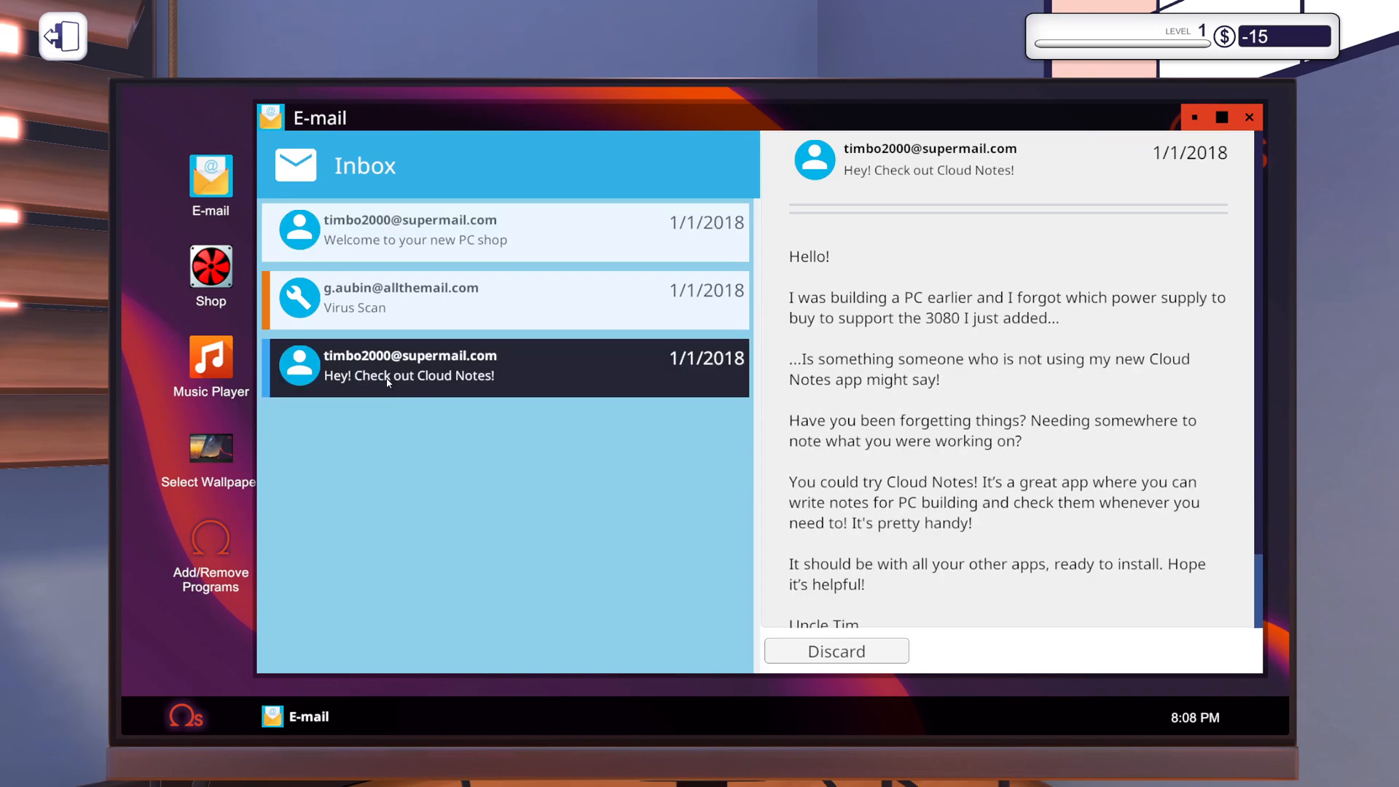
pyautogui.moveTo(366, 390)
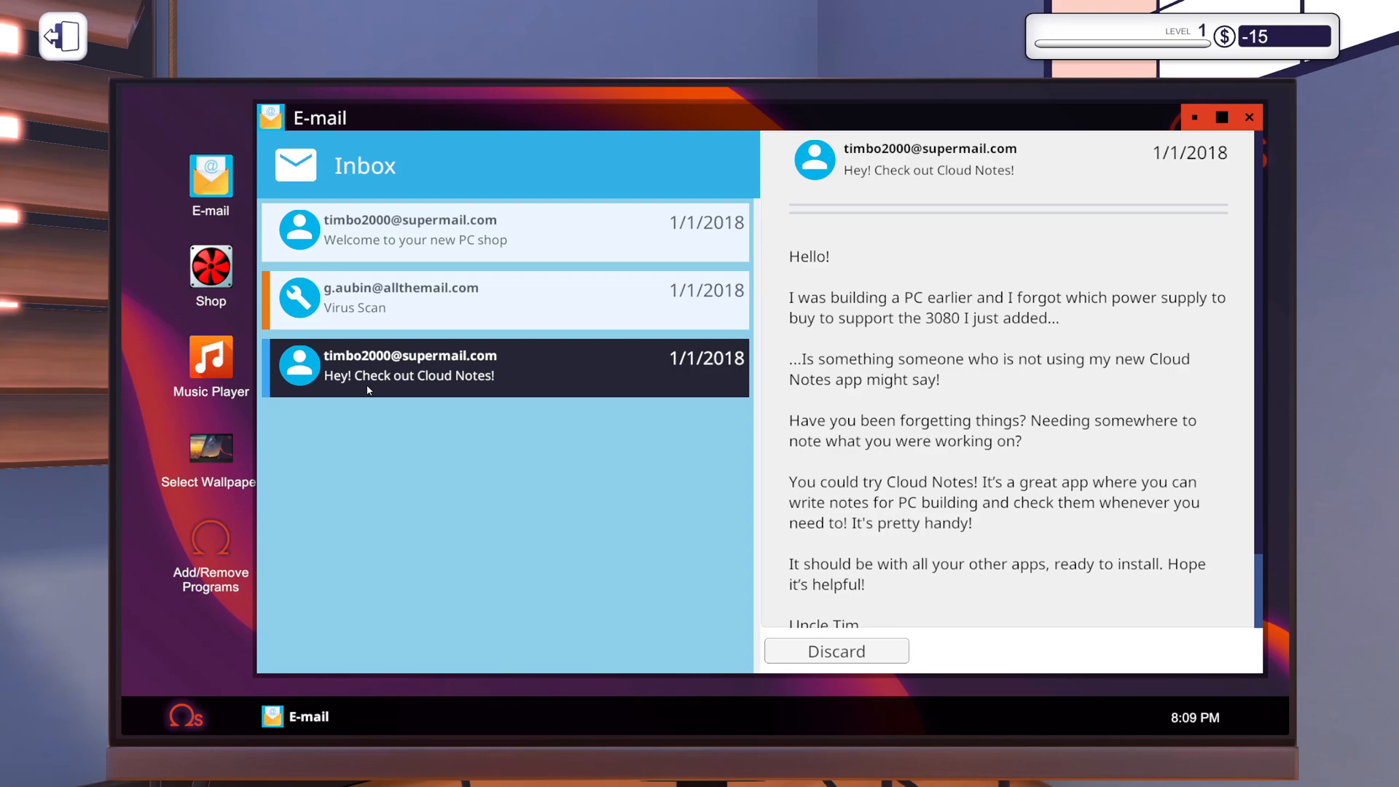
pyautogui.moveTo(1100, 527)
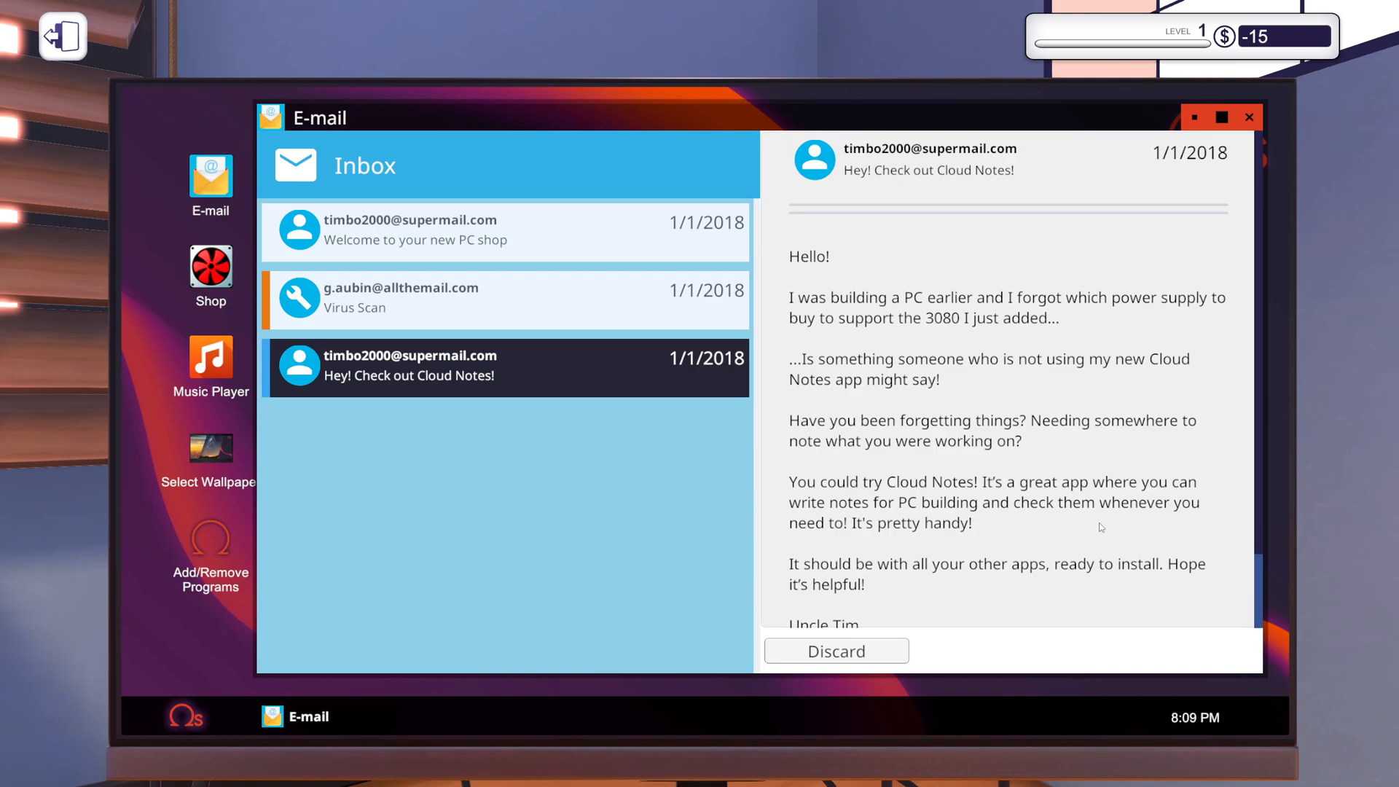
pyautogui.scroll(-3)
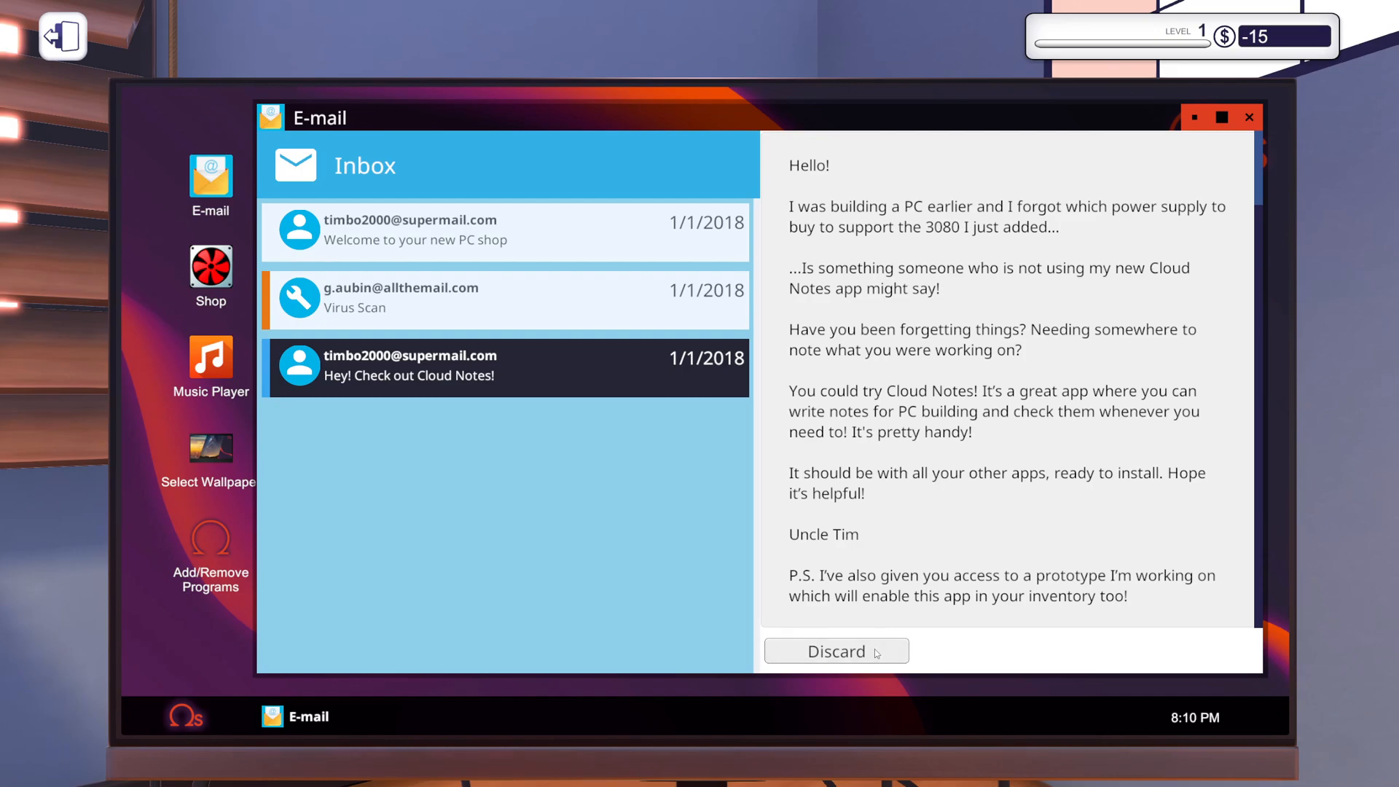
pyautogui.click(835, 651)
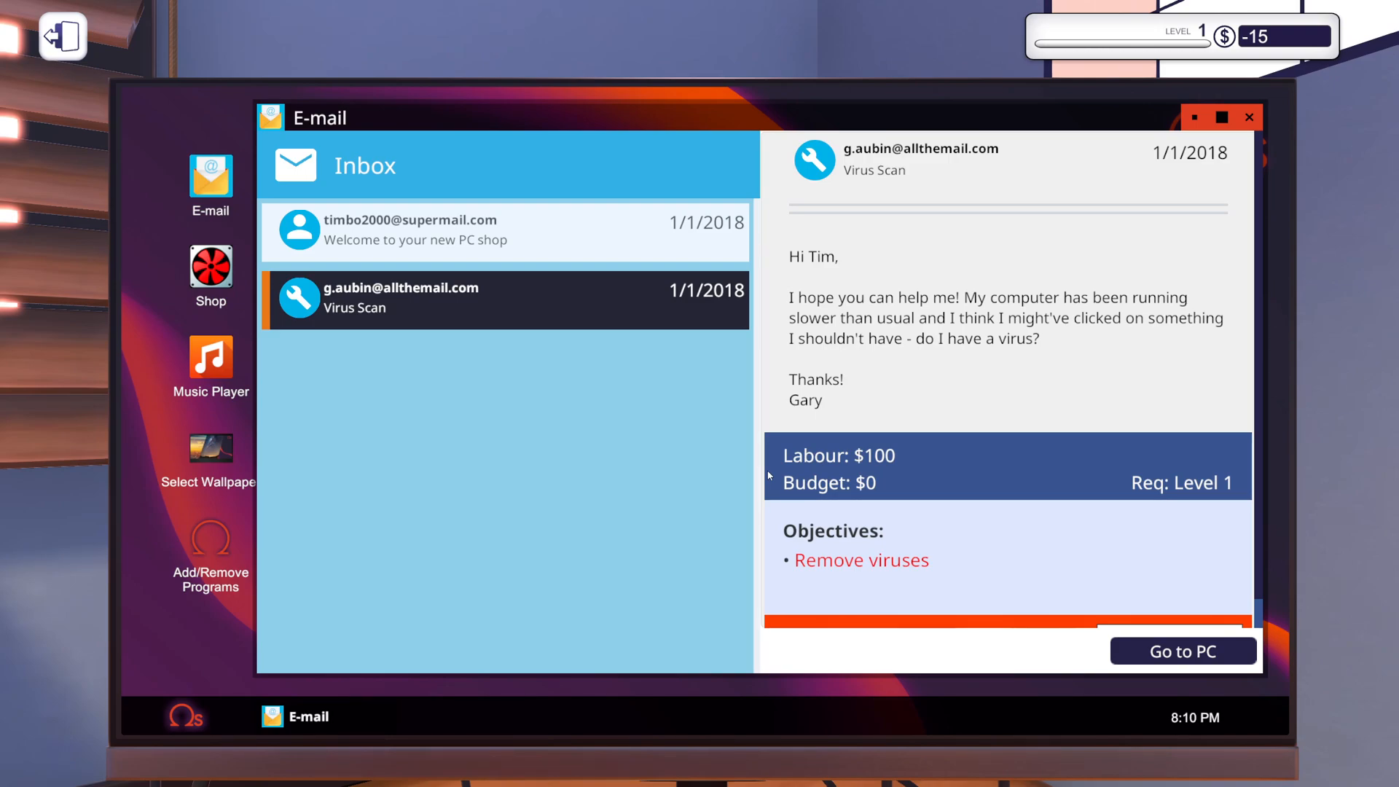
pyautogui.moveTo(498, 266)
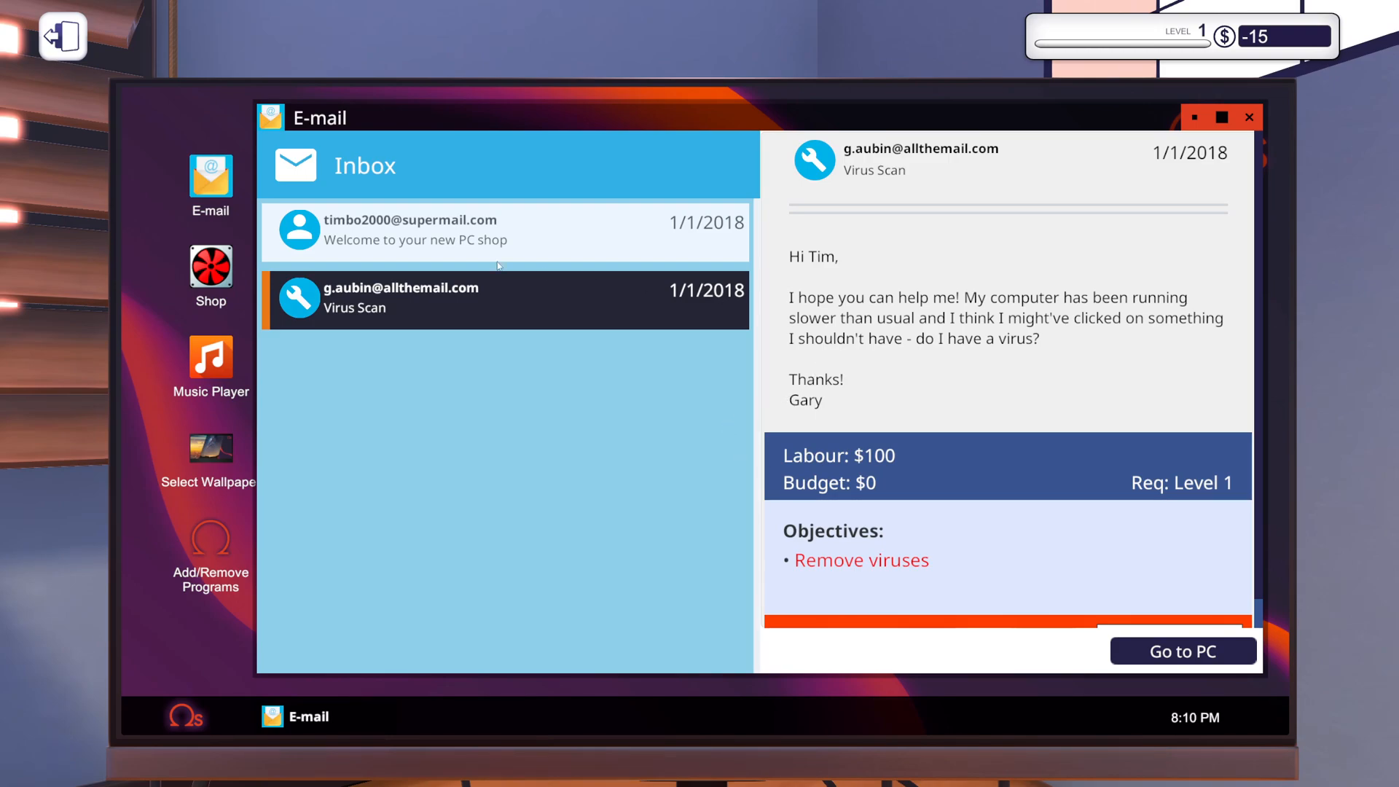
# Read Uncle Tim's 'Welcome to your new PC shop' email to its end.
pyautogui.click(504, 229)
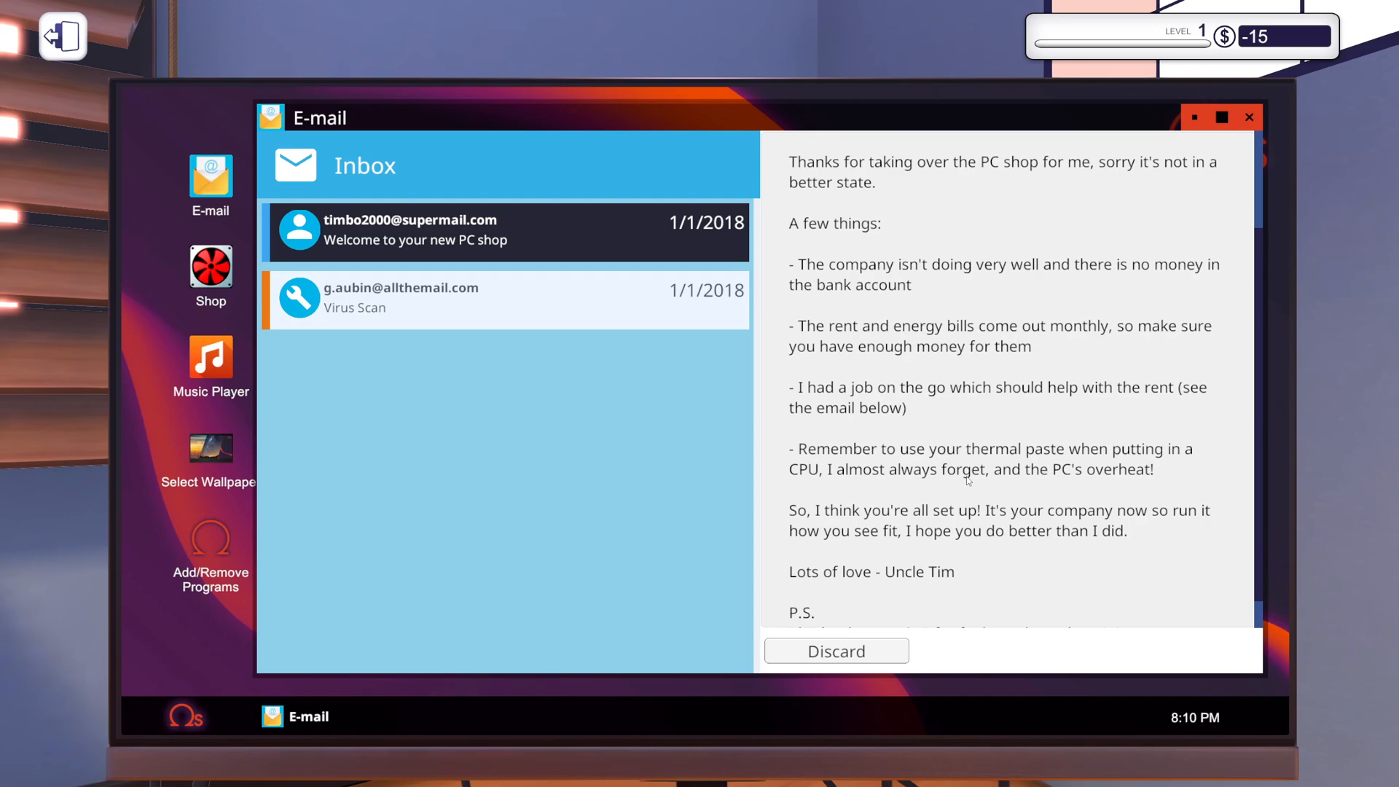
pyautogui.scroll(-3)
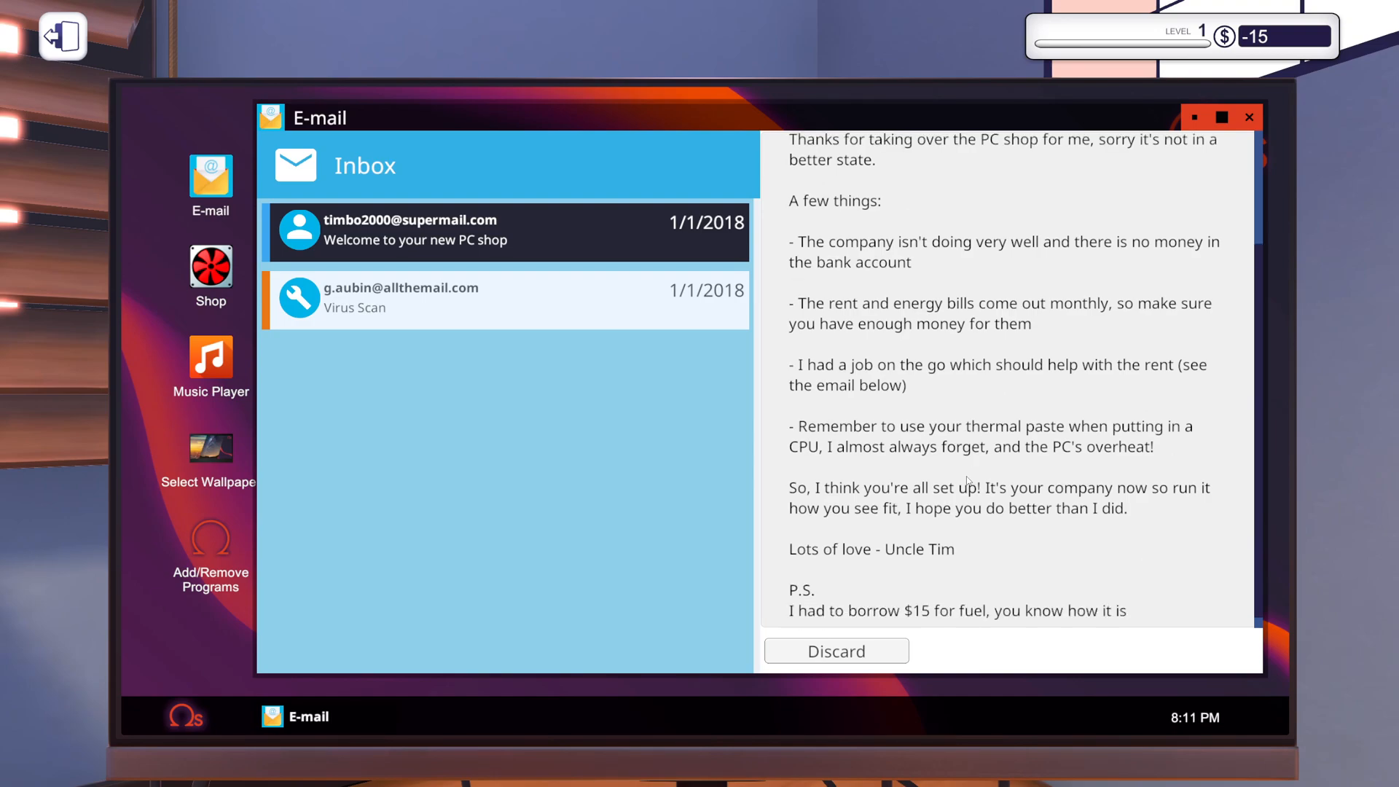
pyautogui.scroll(-3)
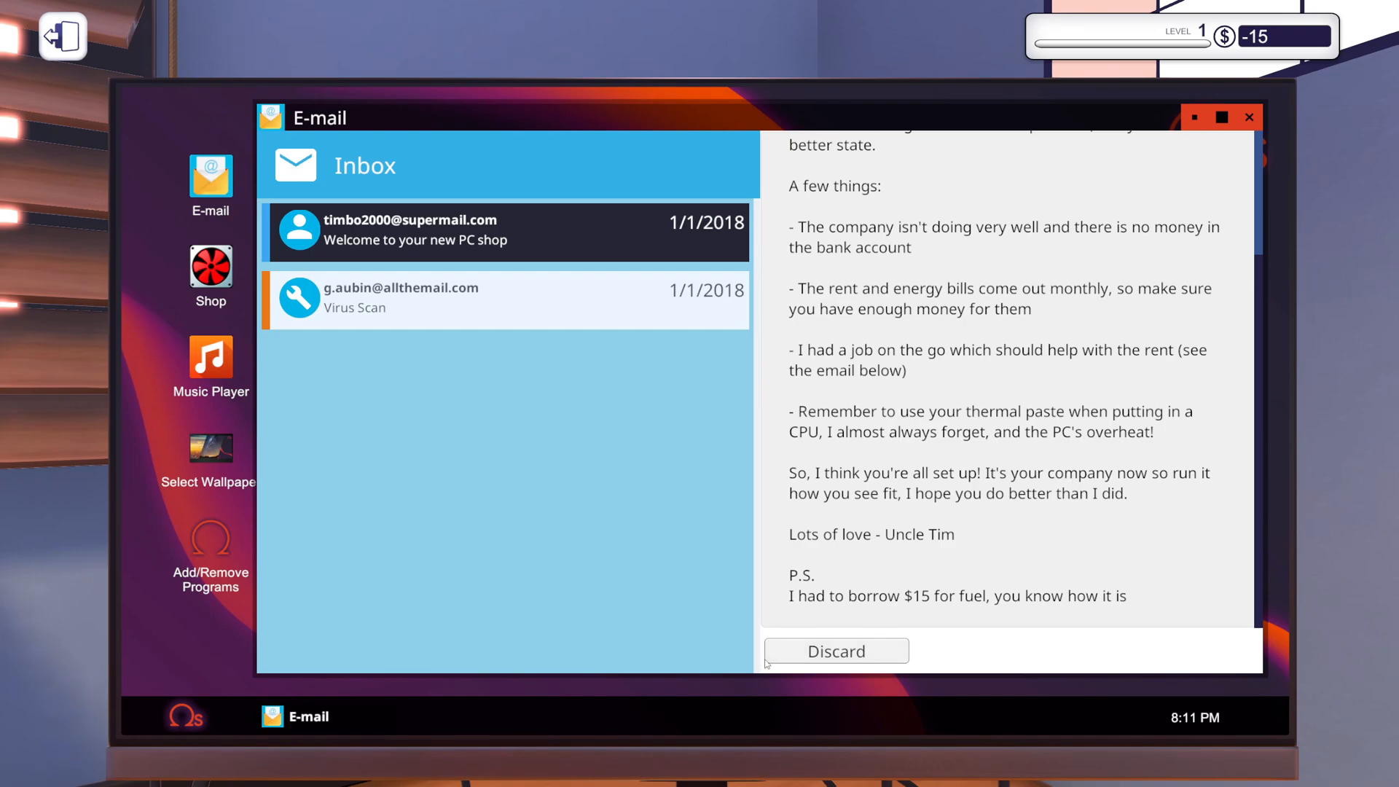
# Discard the welcome email, check Add/Remove Programs, and take Gary's virus-scan PC to the workbench.
pyautogui.click(835, 651)
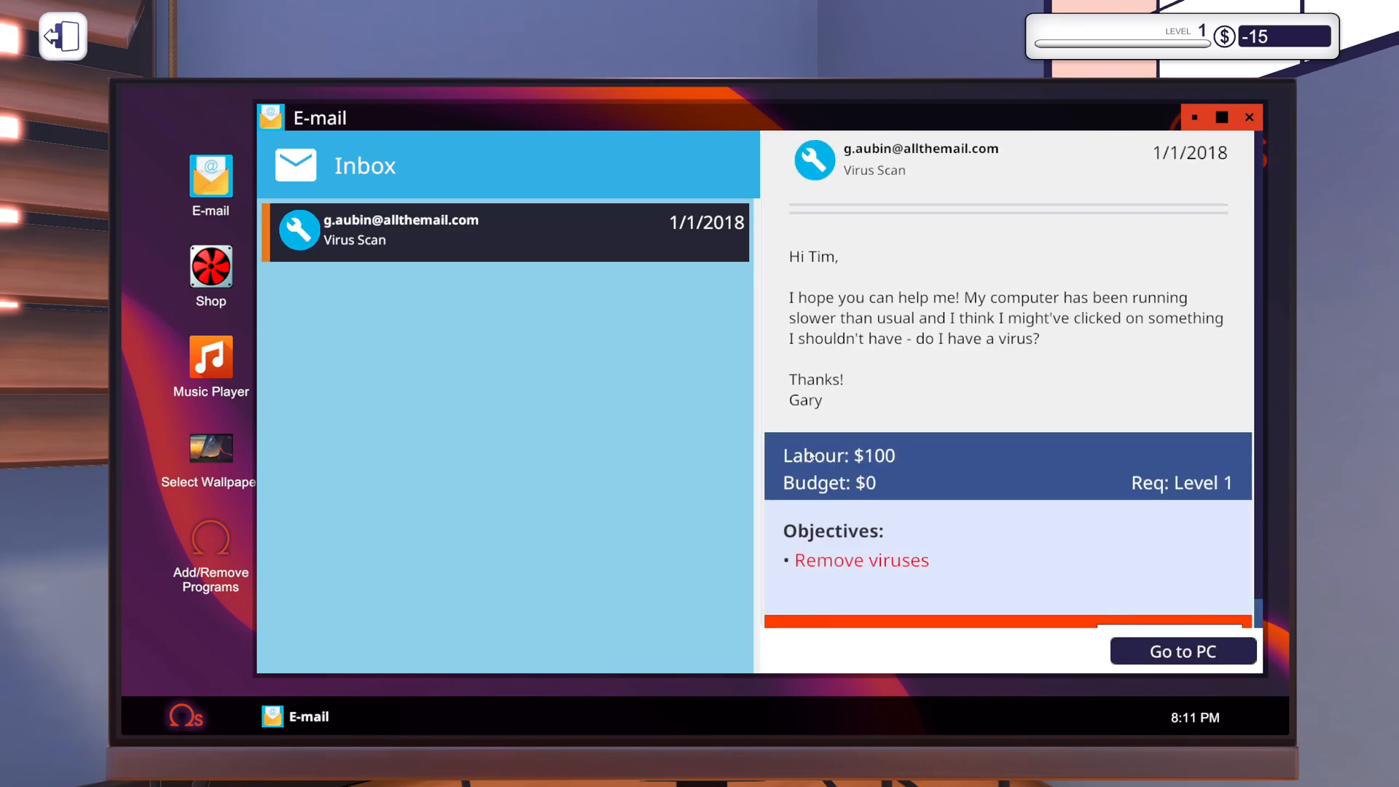
pyautogui.moveTo(437, 371)
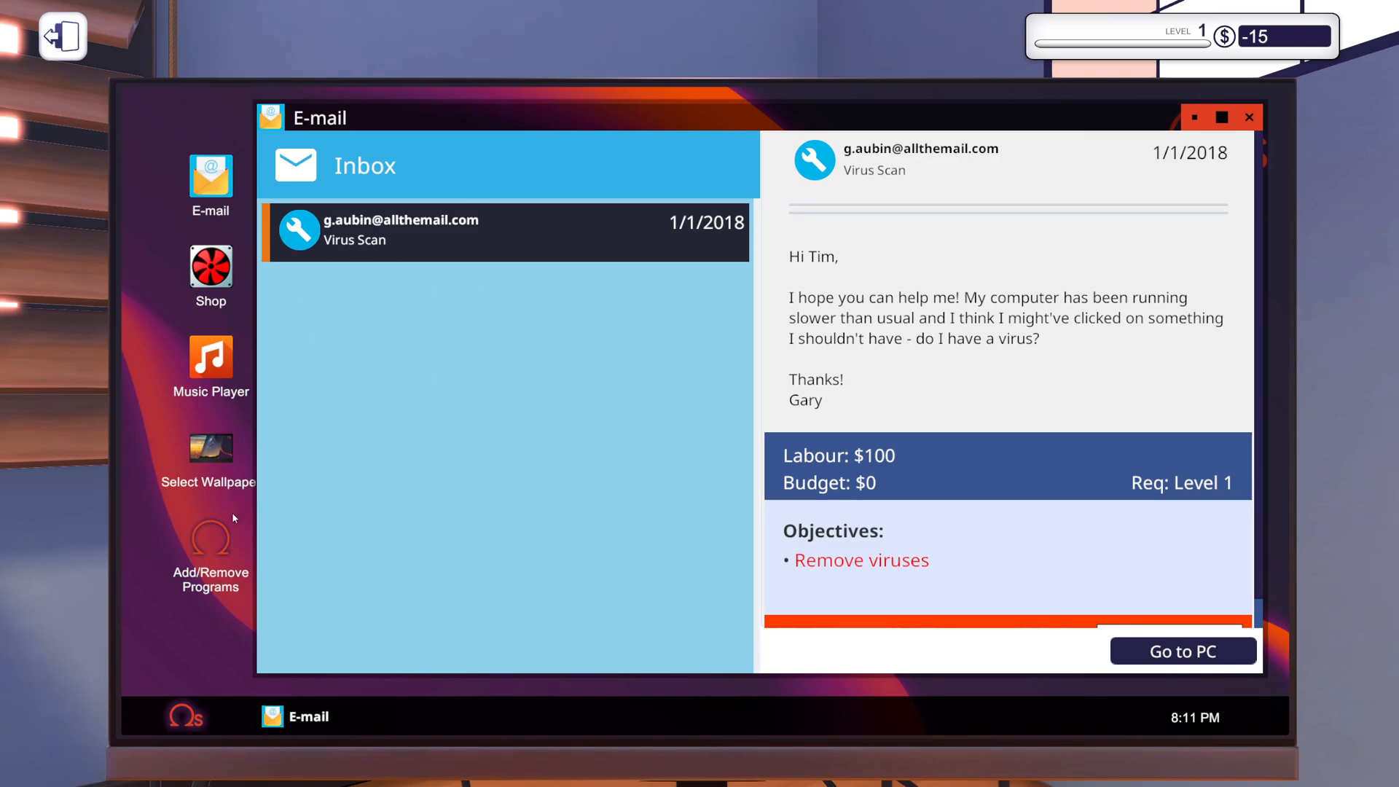
pyautogui.click(211, 541)
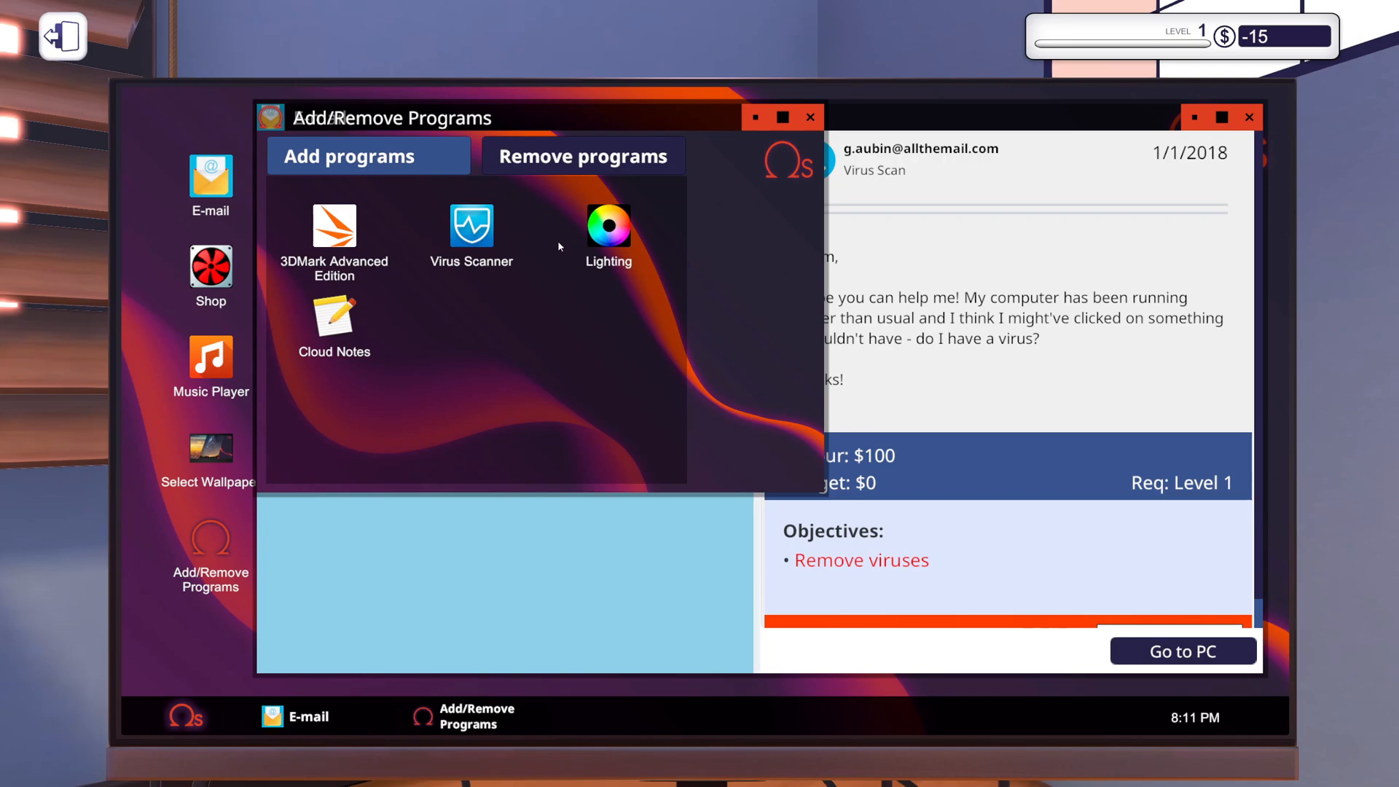
pyautogui.moveTo(327, 244)
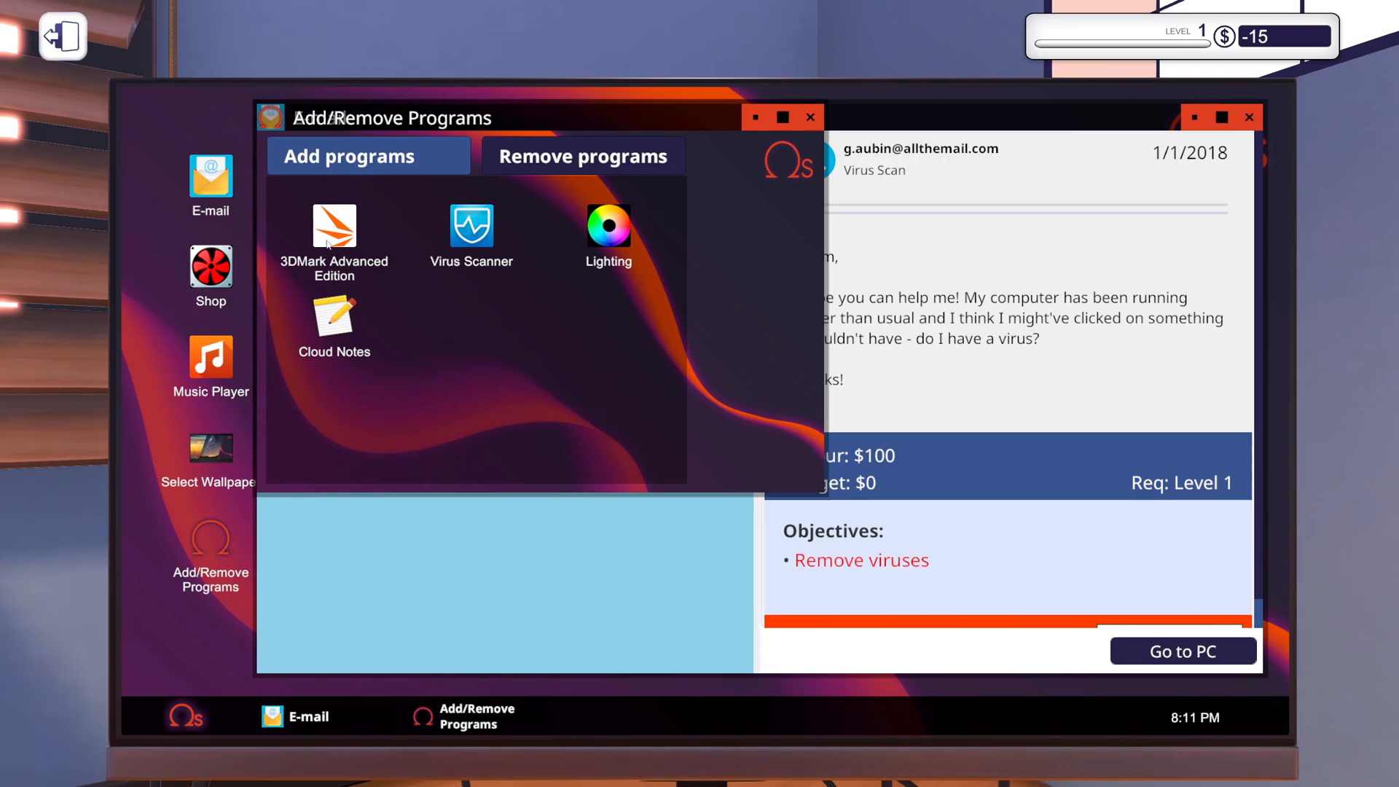
pyautogui.moveTo(581, 248)
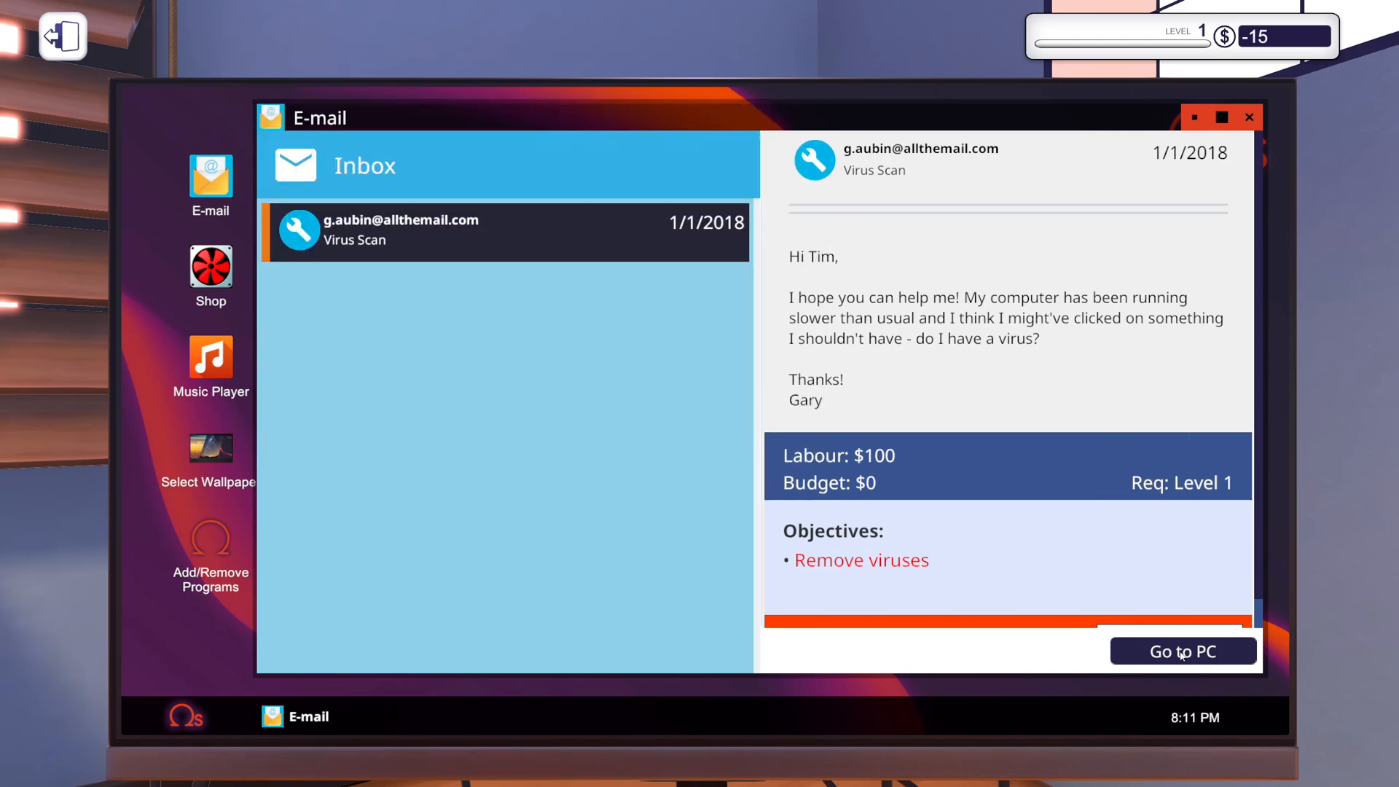
pyautogui.click(1181, 651)
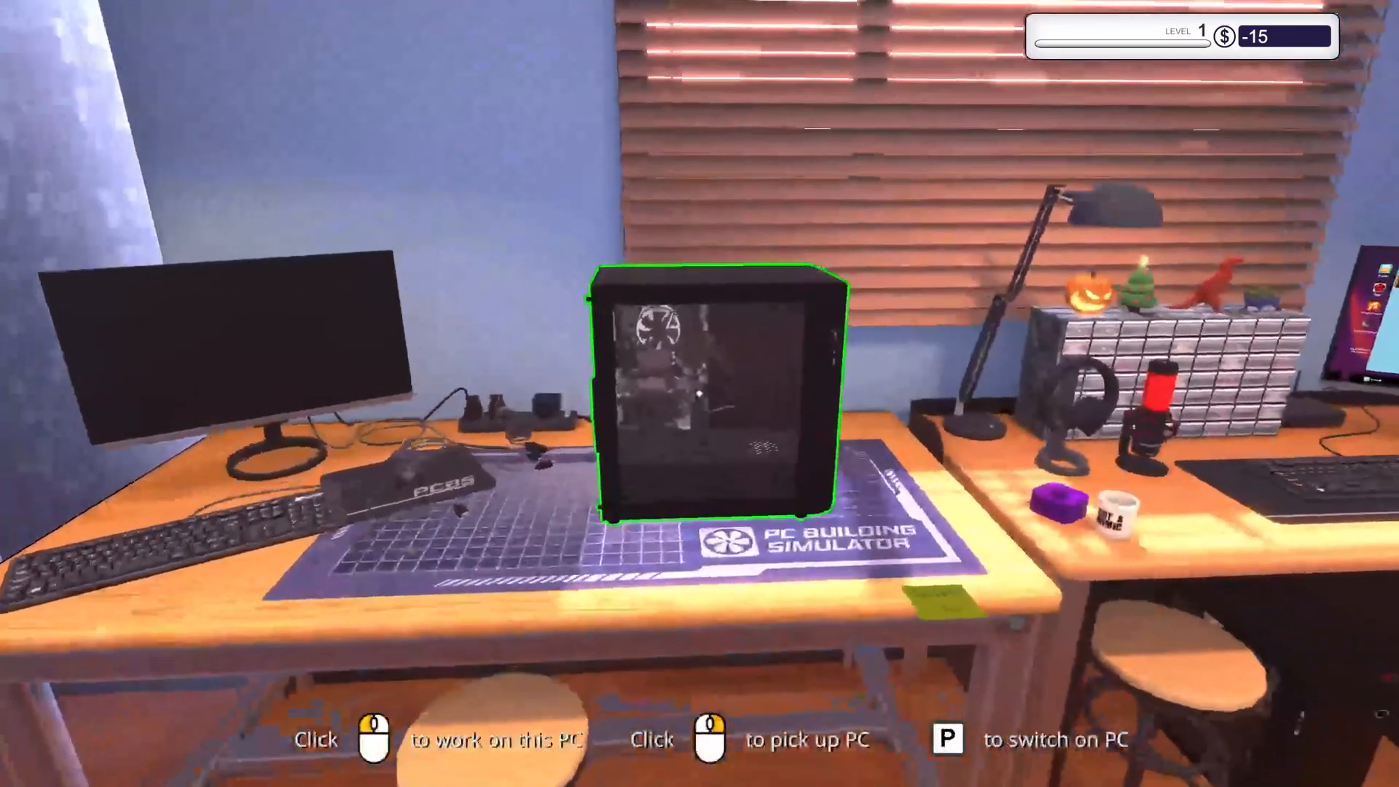
pyautogui.click(711, 406)
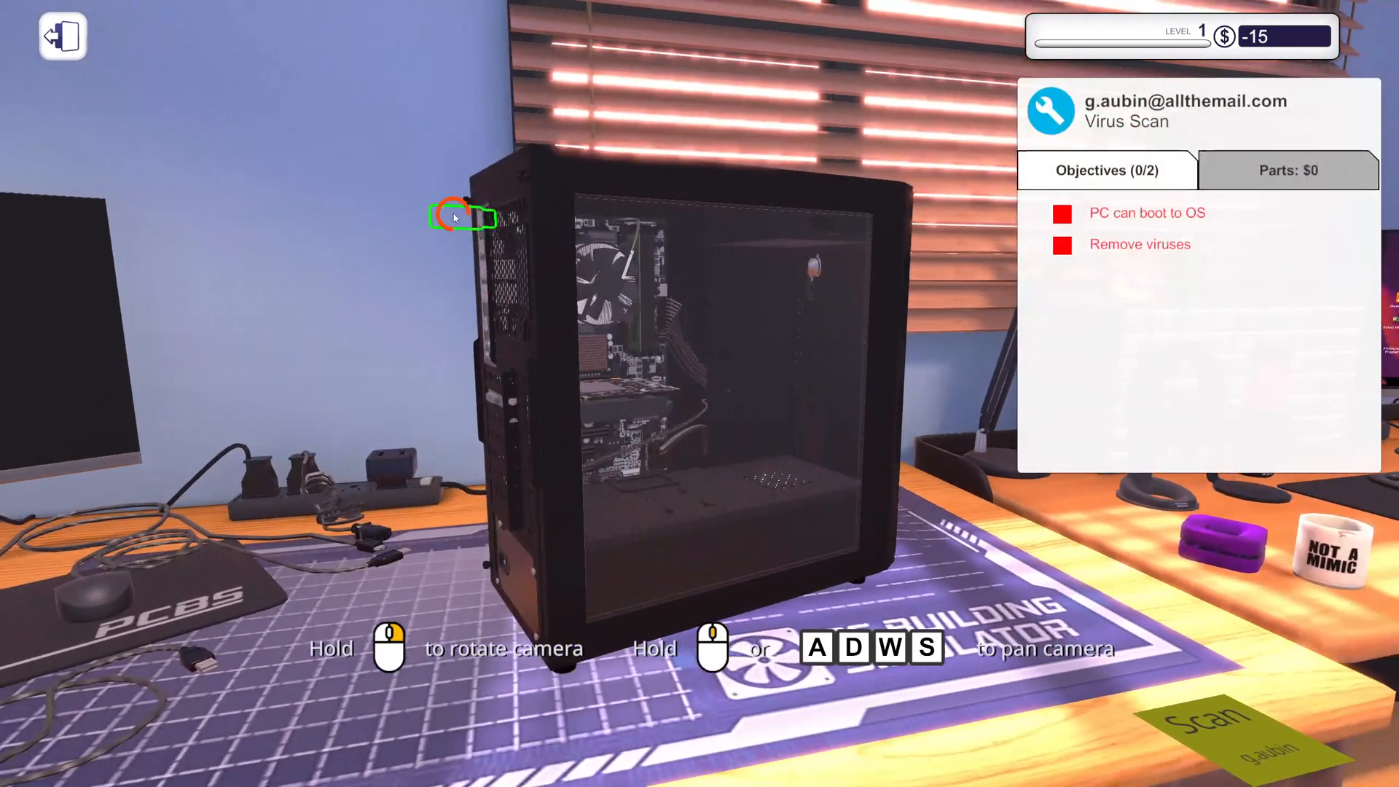
pyautogui.click(460, 217)
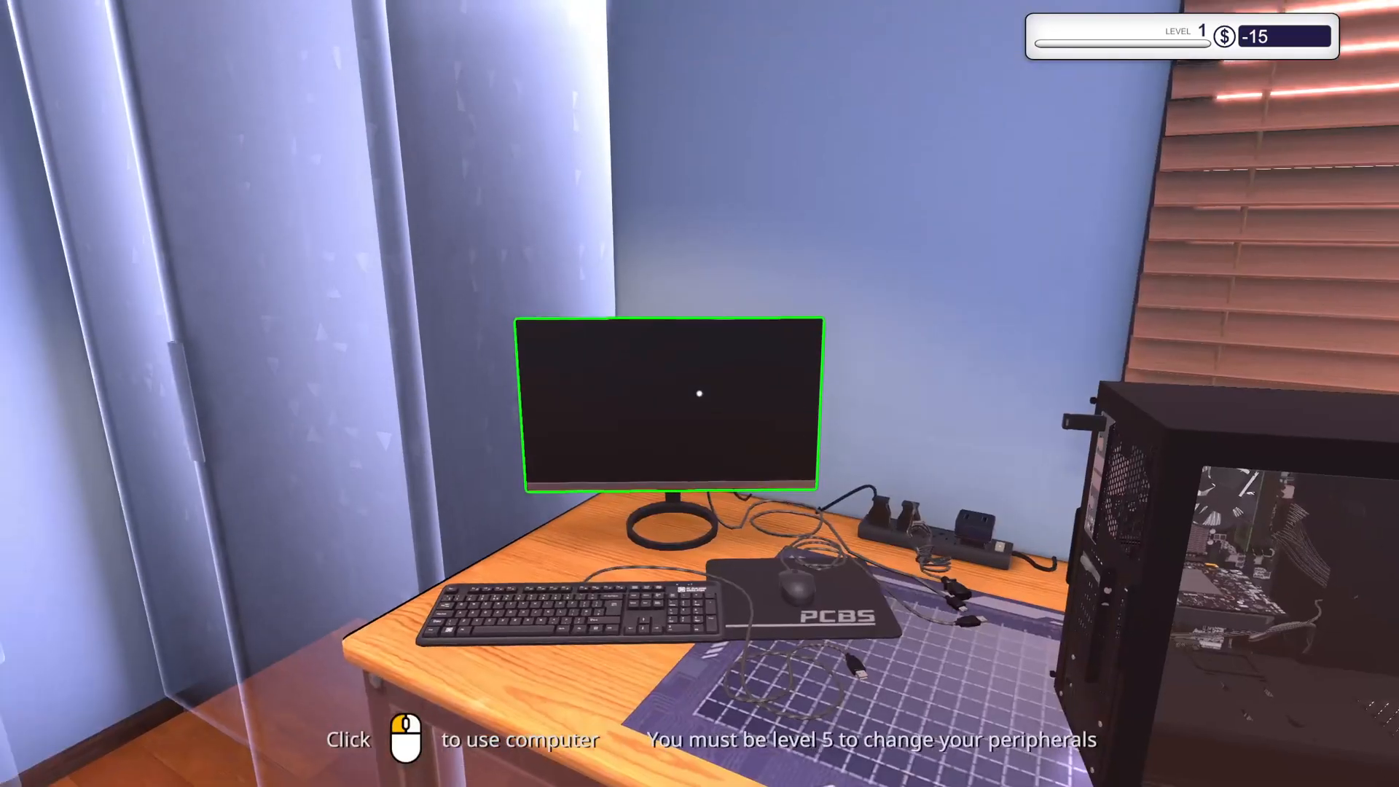
pyautogui.click(667, 406)
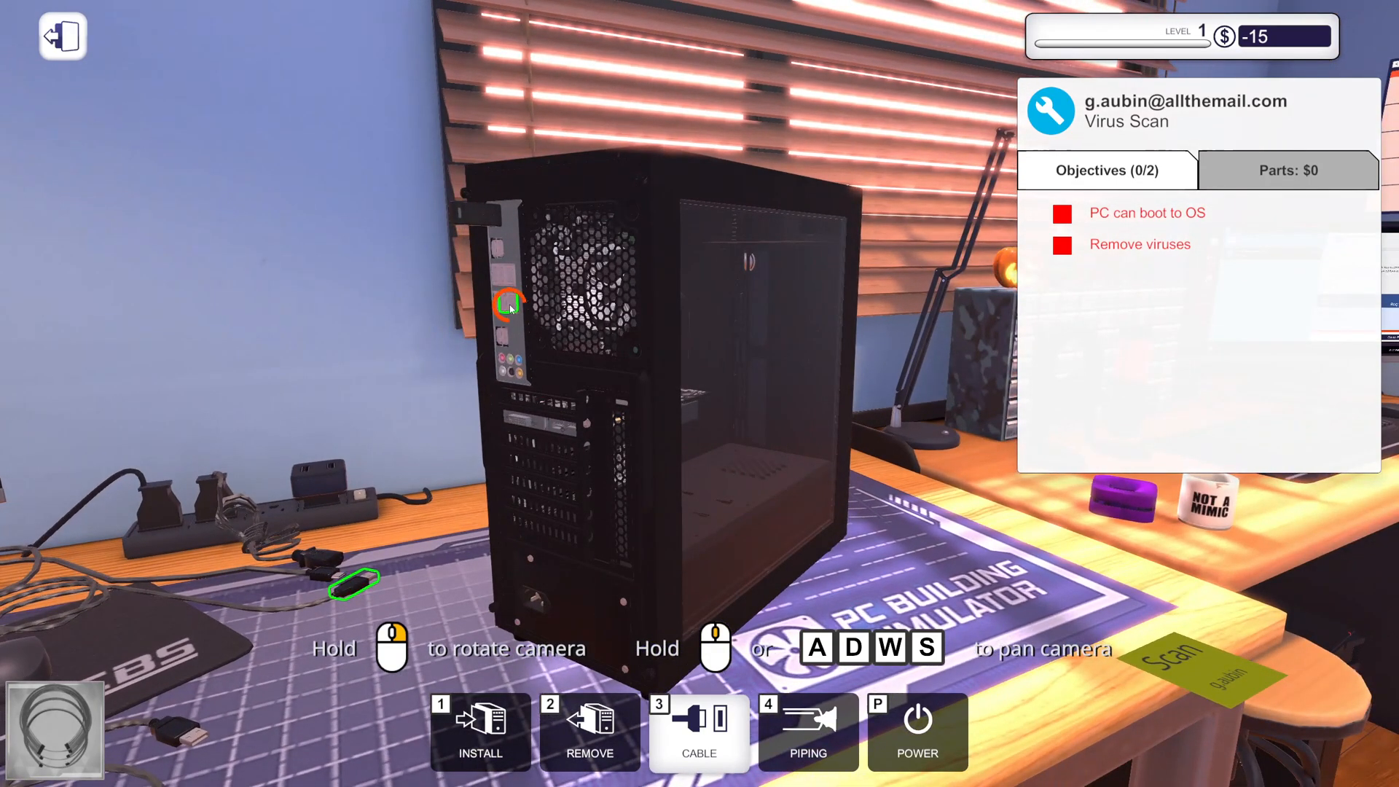
pyautogui.moveTo(354, 586); pyautogui.dragTo(500, 303)
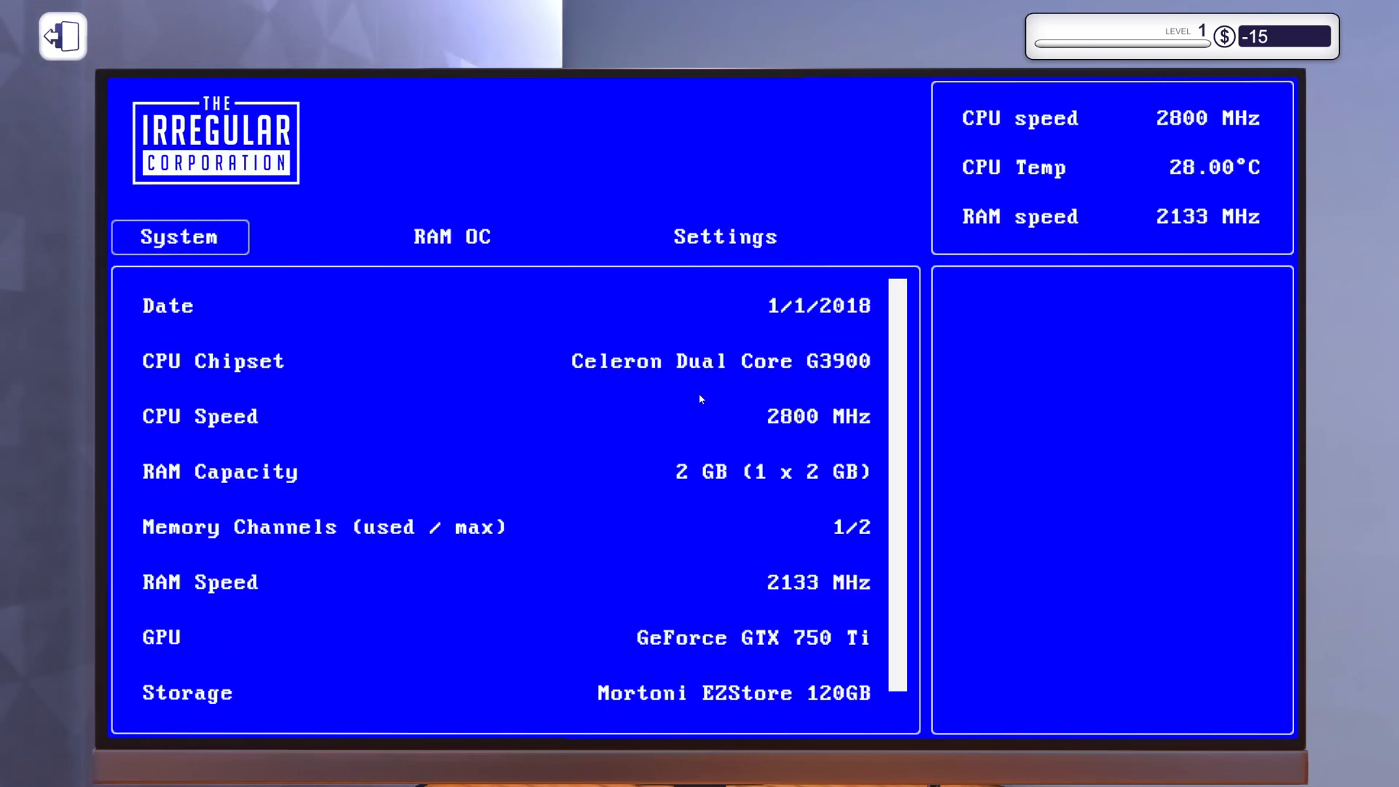
# Turn XMP on in BIOS, apply and restart, then add the Virus Scanner program.
pyautogui.click(453, 236)
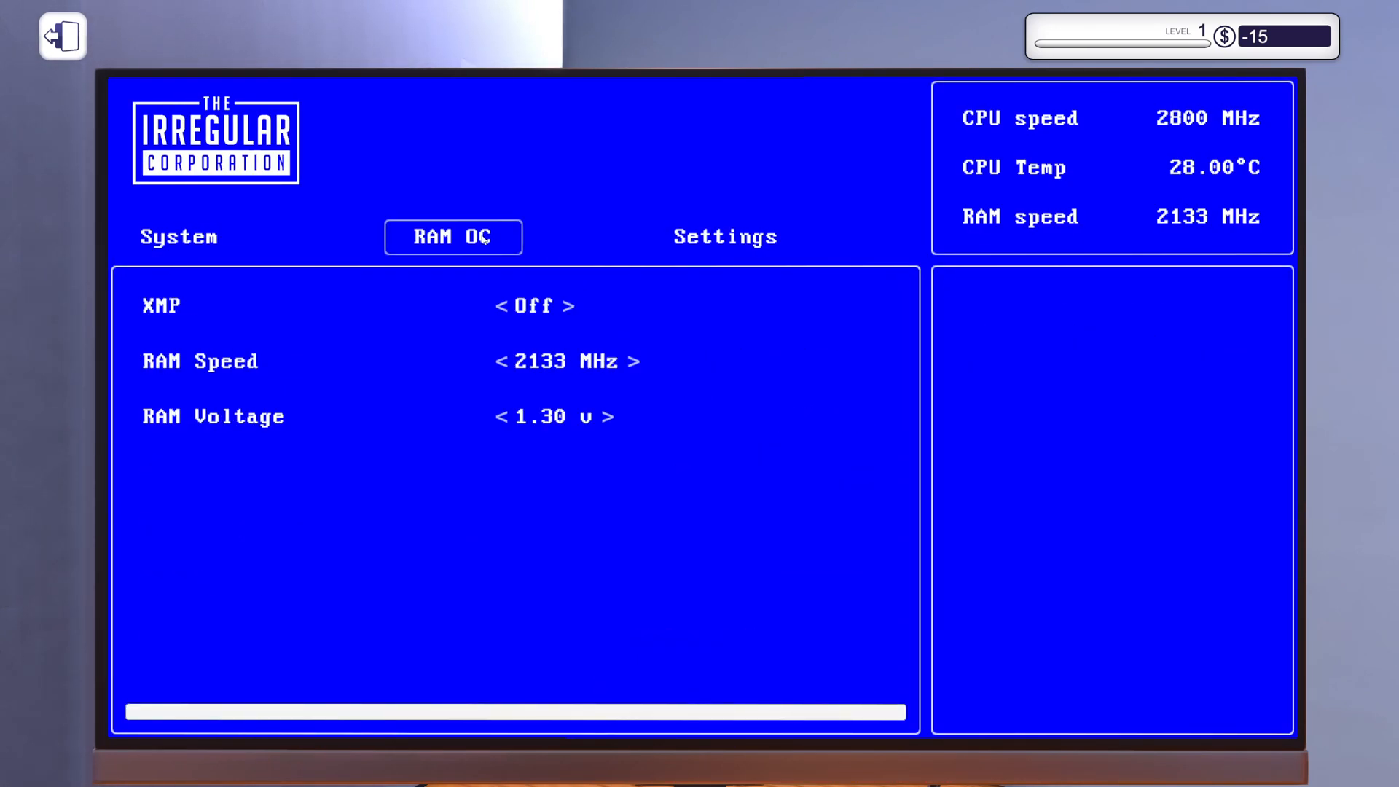
pyautogui.click(557, 306)
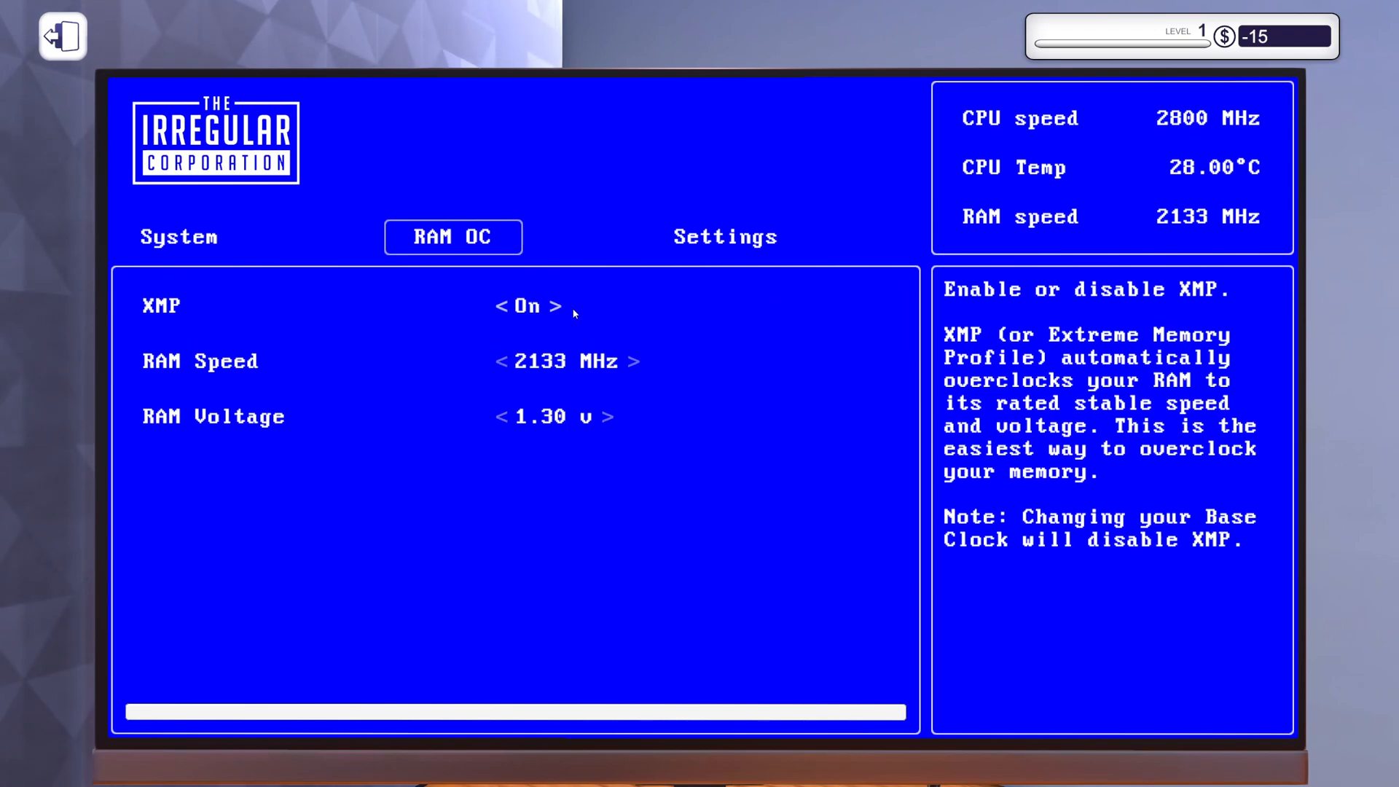
pyautogui.click(724, 236)
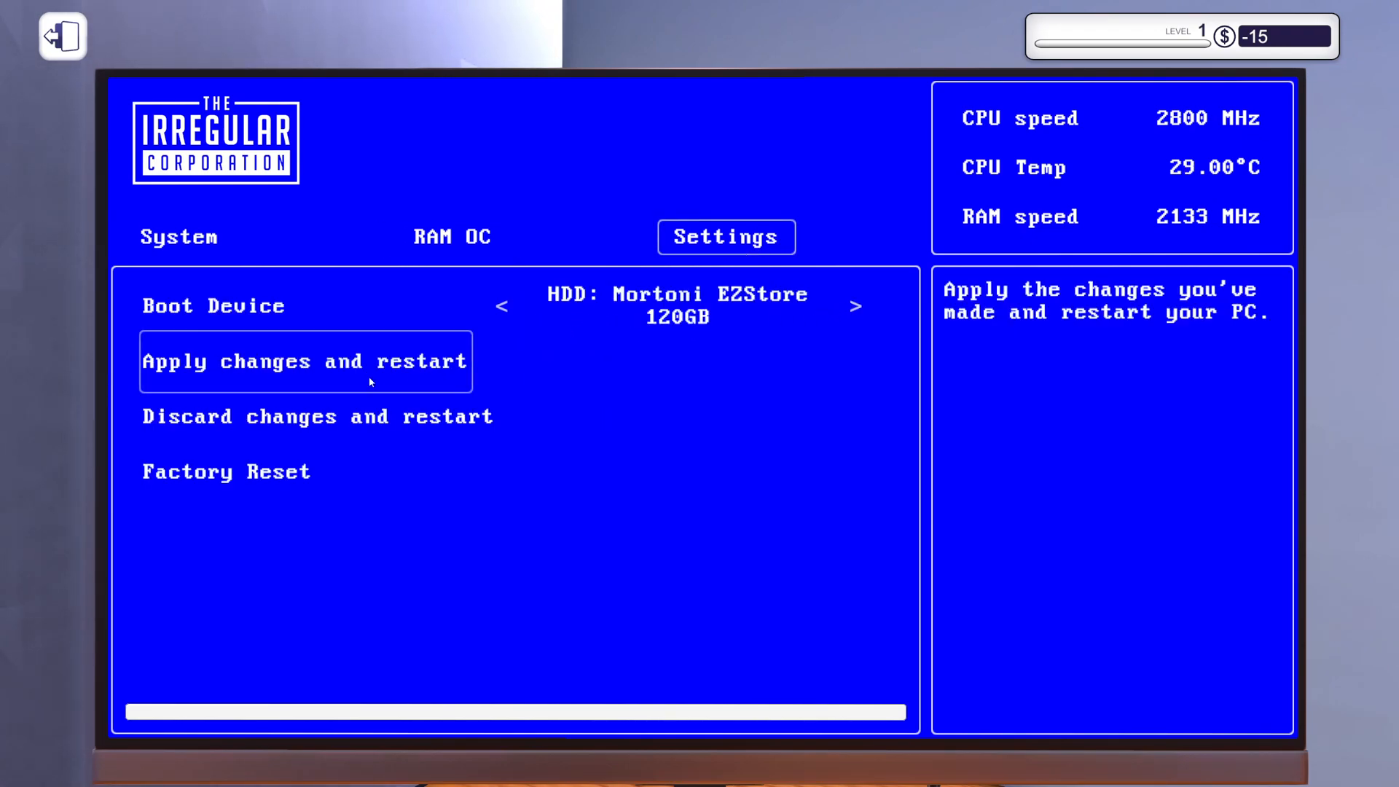
pyautogui.click(306, 361)
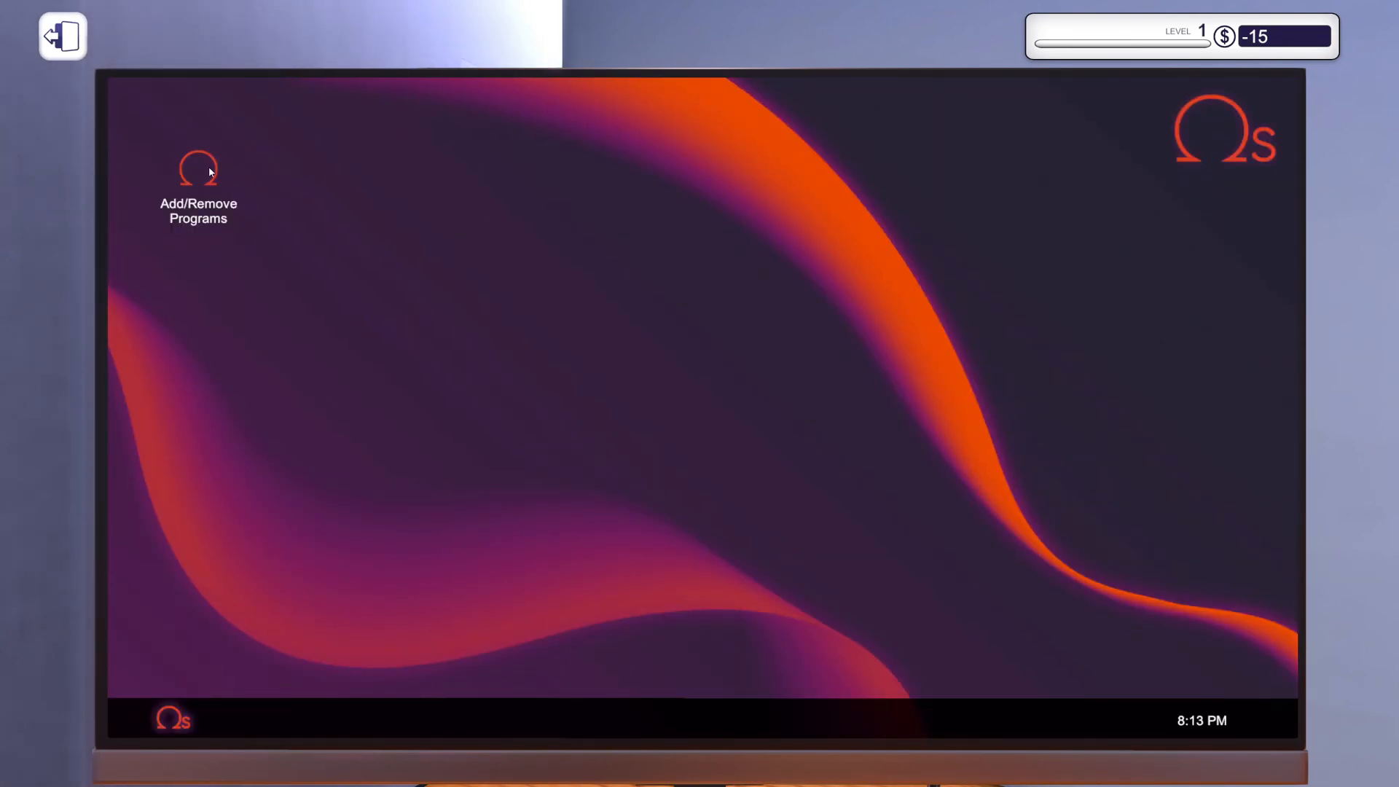
pyautogui.doubleClick(198, 170)
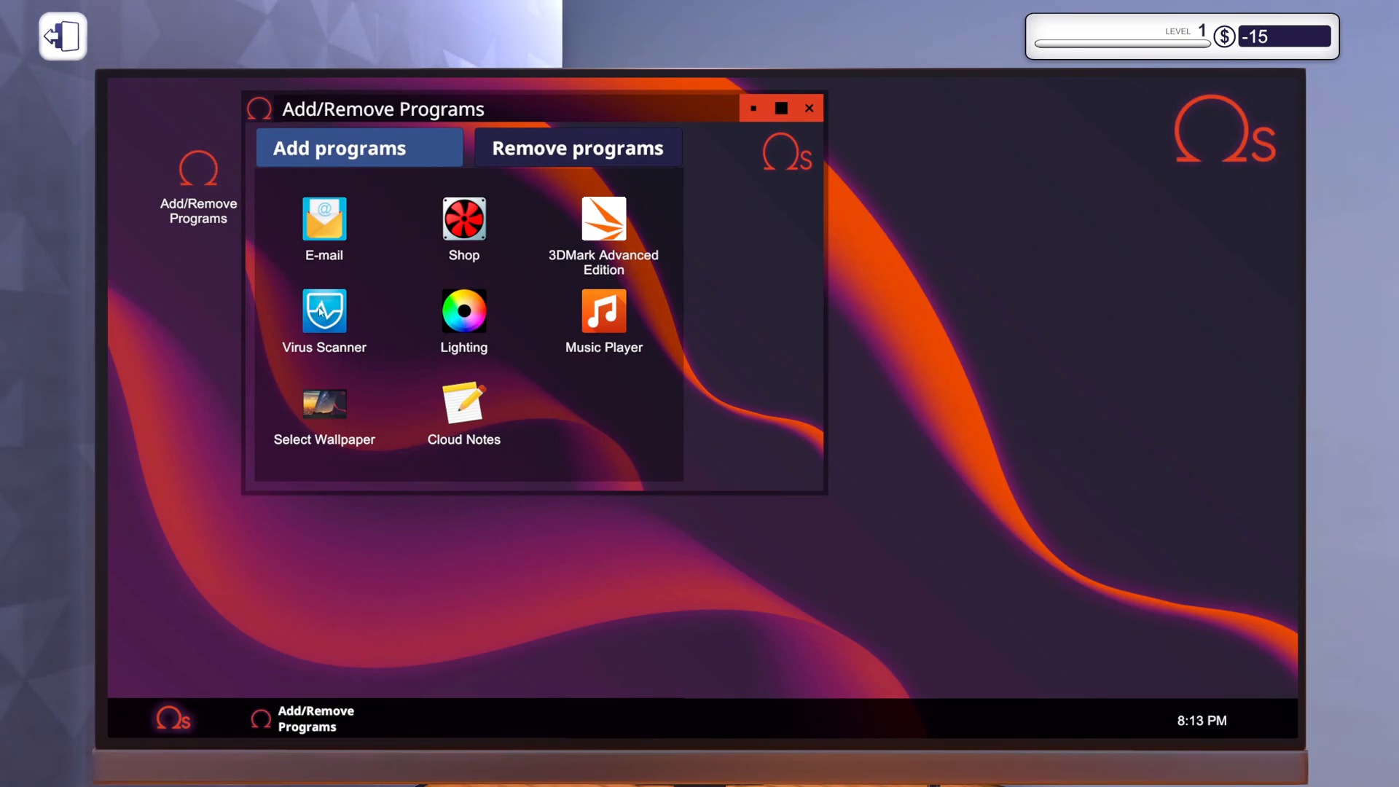
pyautogui.click(323, 313)
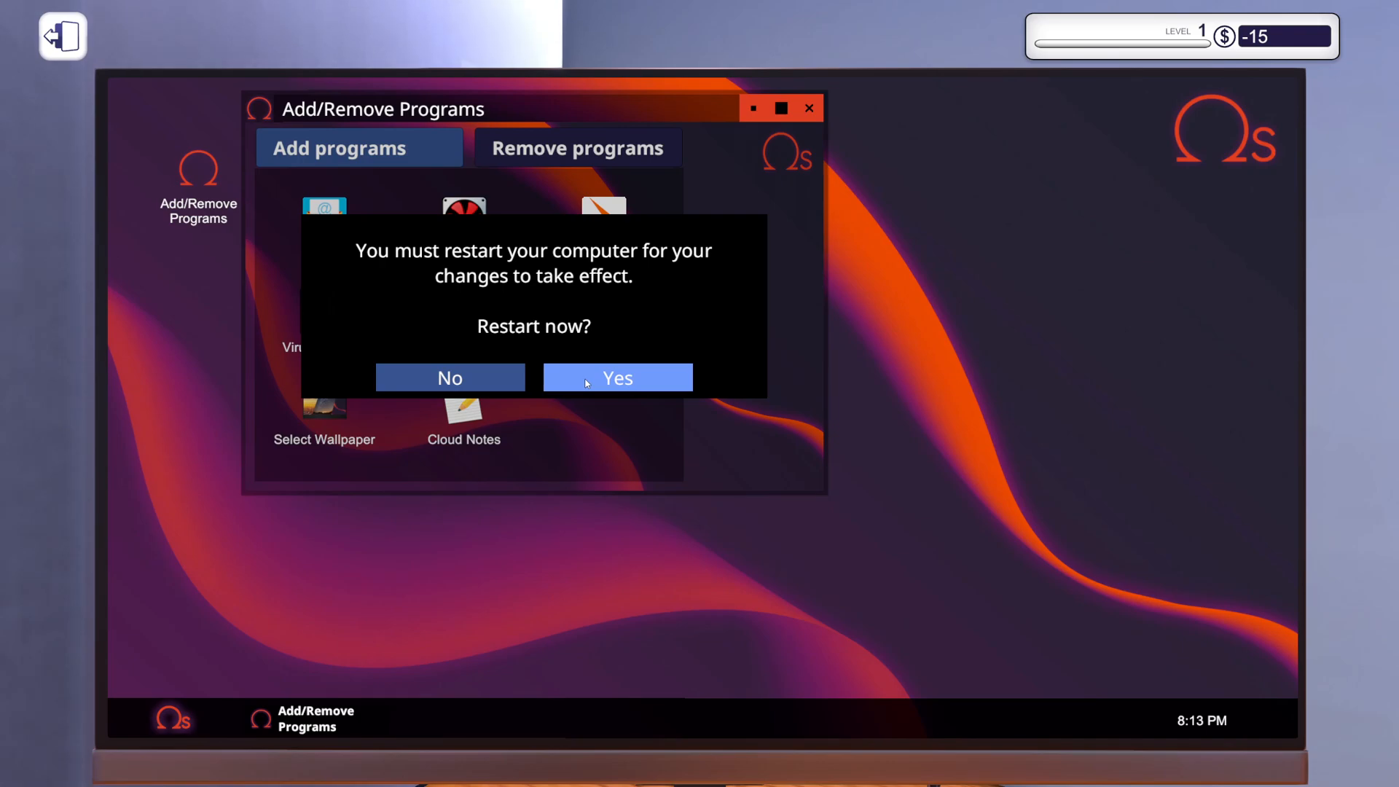
pyautogui.click(617, 376)
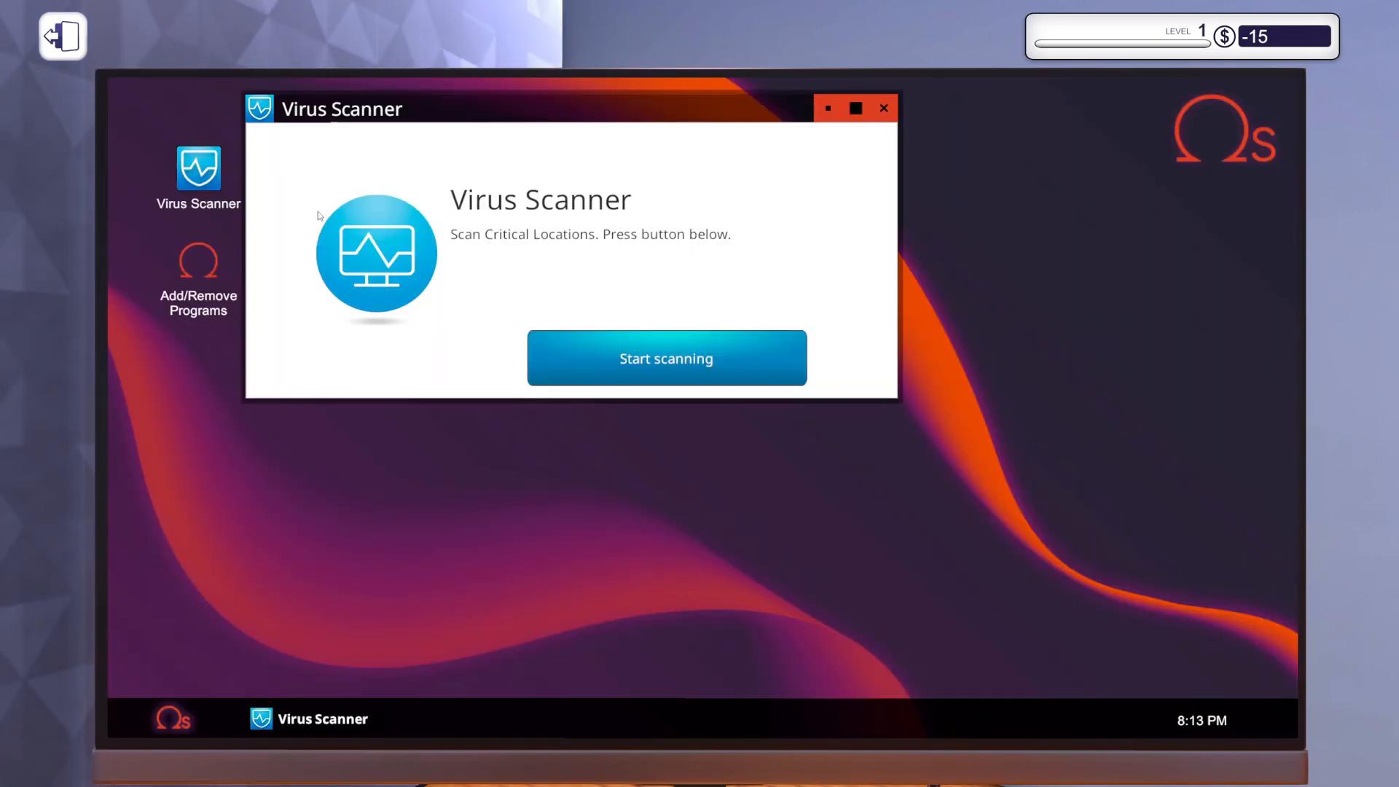
pyautogui.click(665, 358)
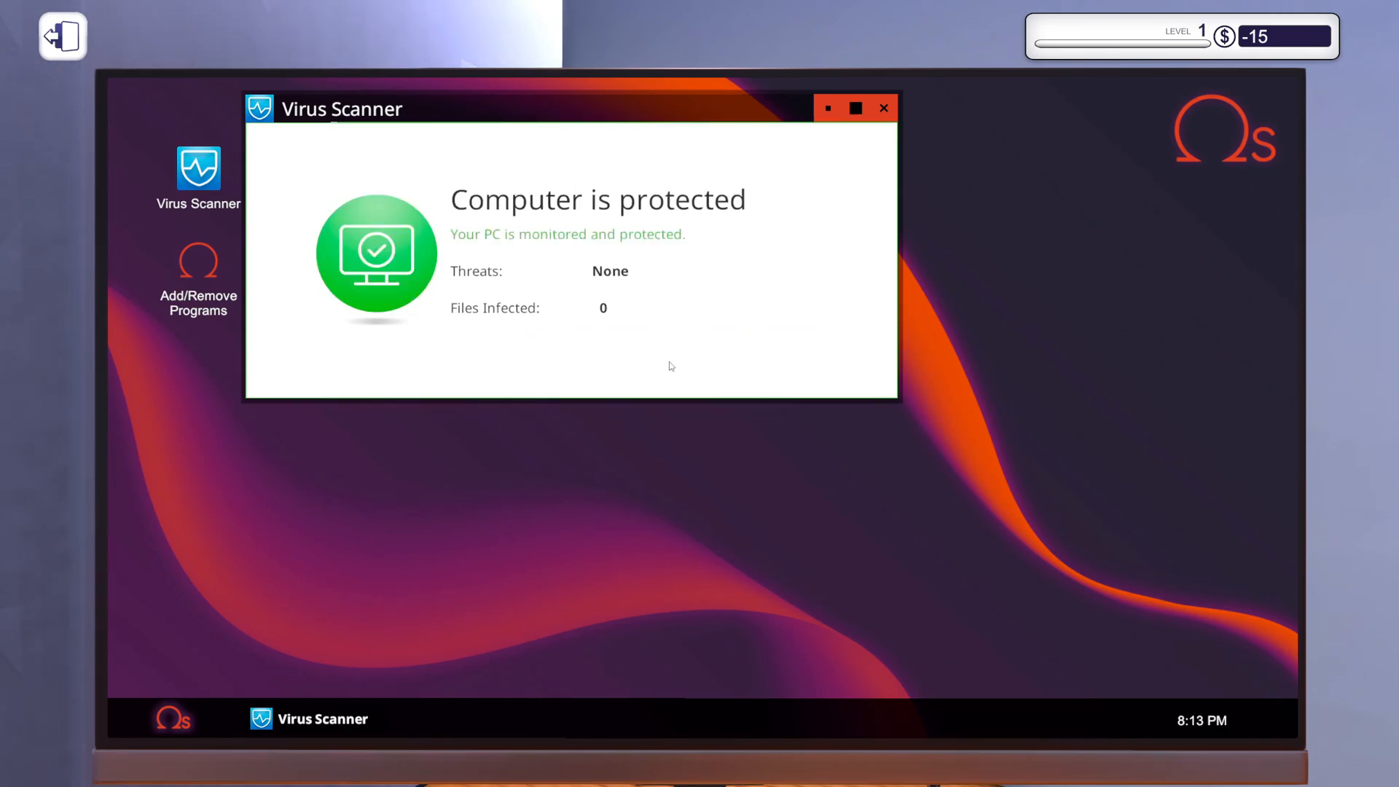
pyautogui.click(883, 108)
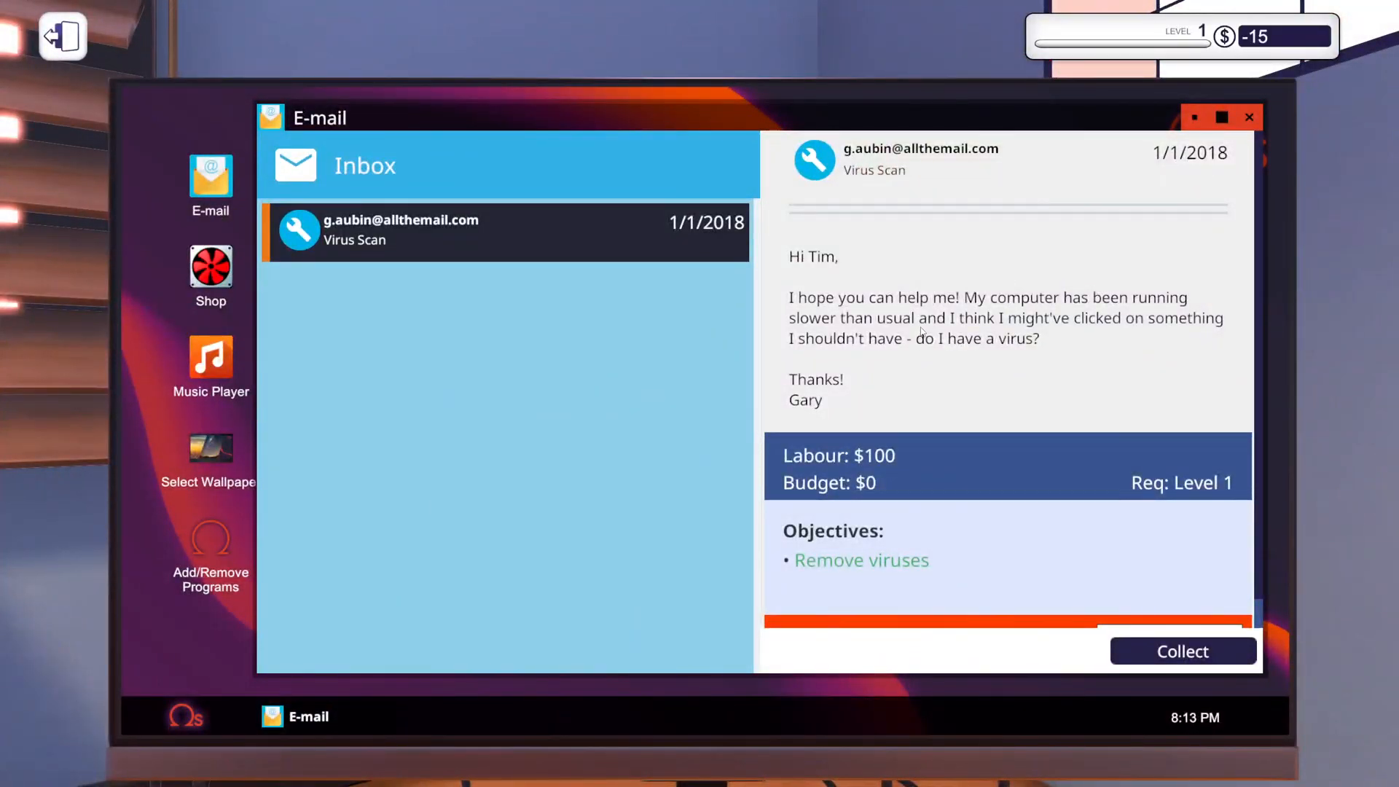
pyautogui.moveTo(810, 274)
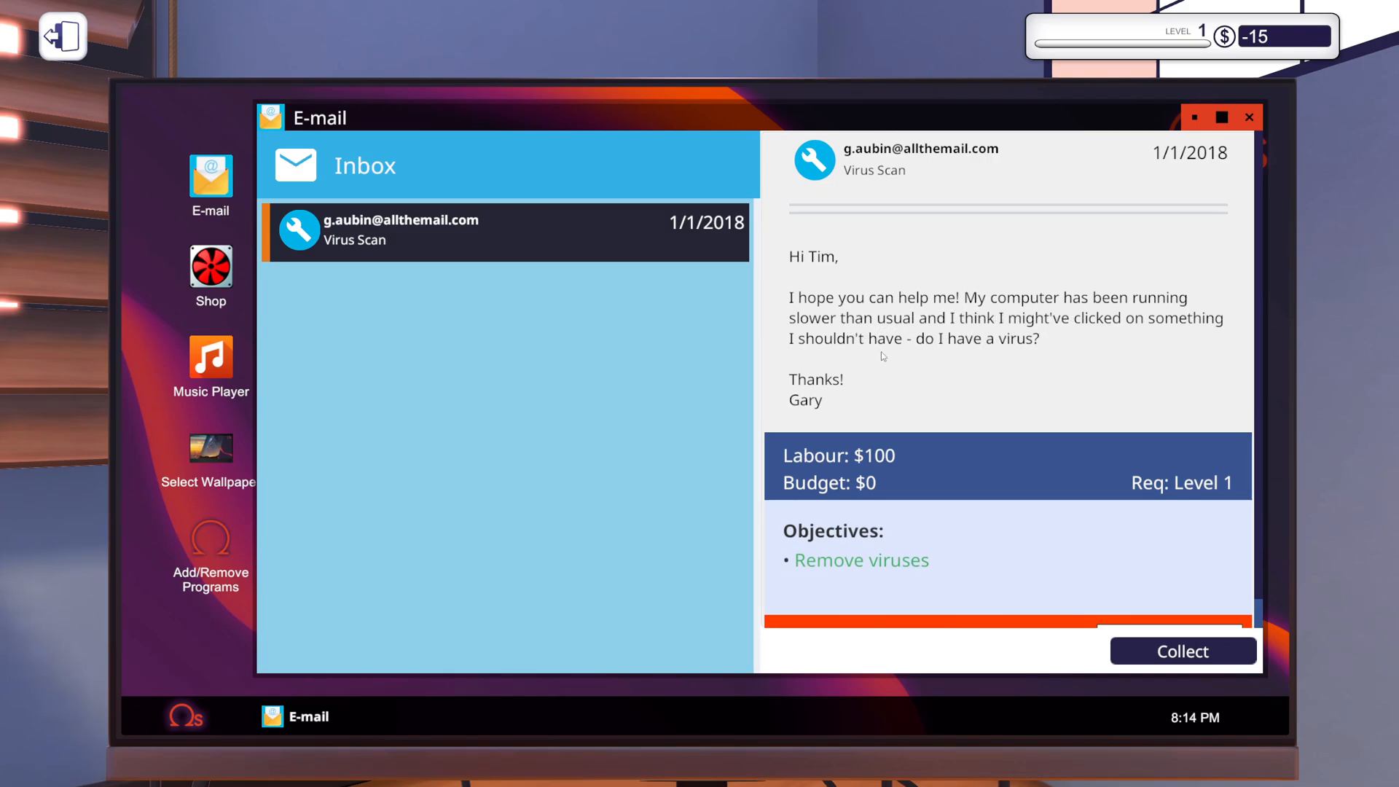
pyautogui.moveTo(1033, 361)
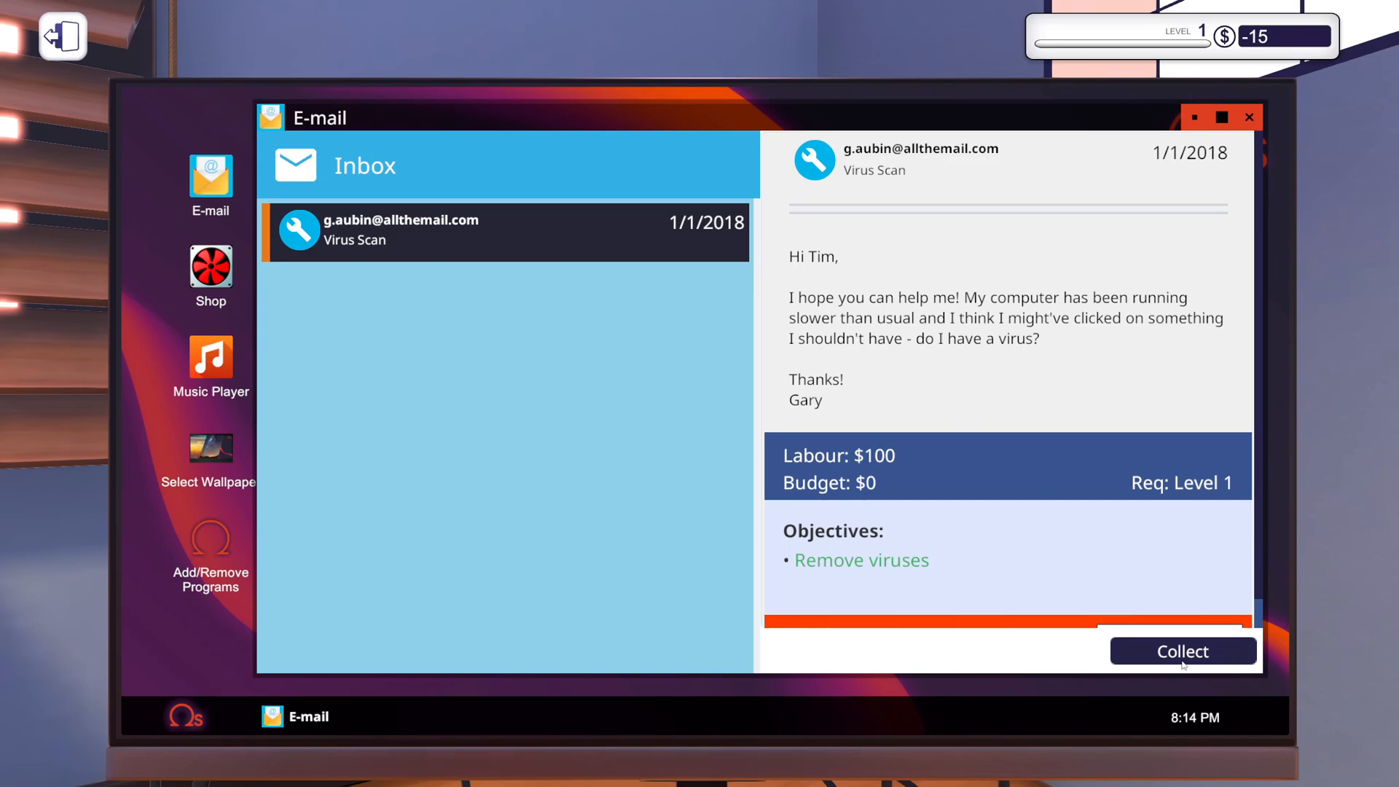
# Collect the $100 Virus Scan job payment and accept the invoice.
pyautogui.click(1182, 650)
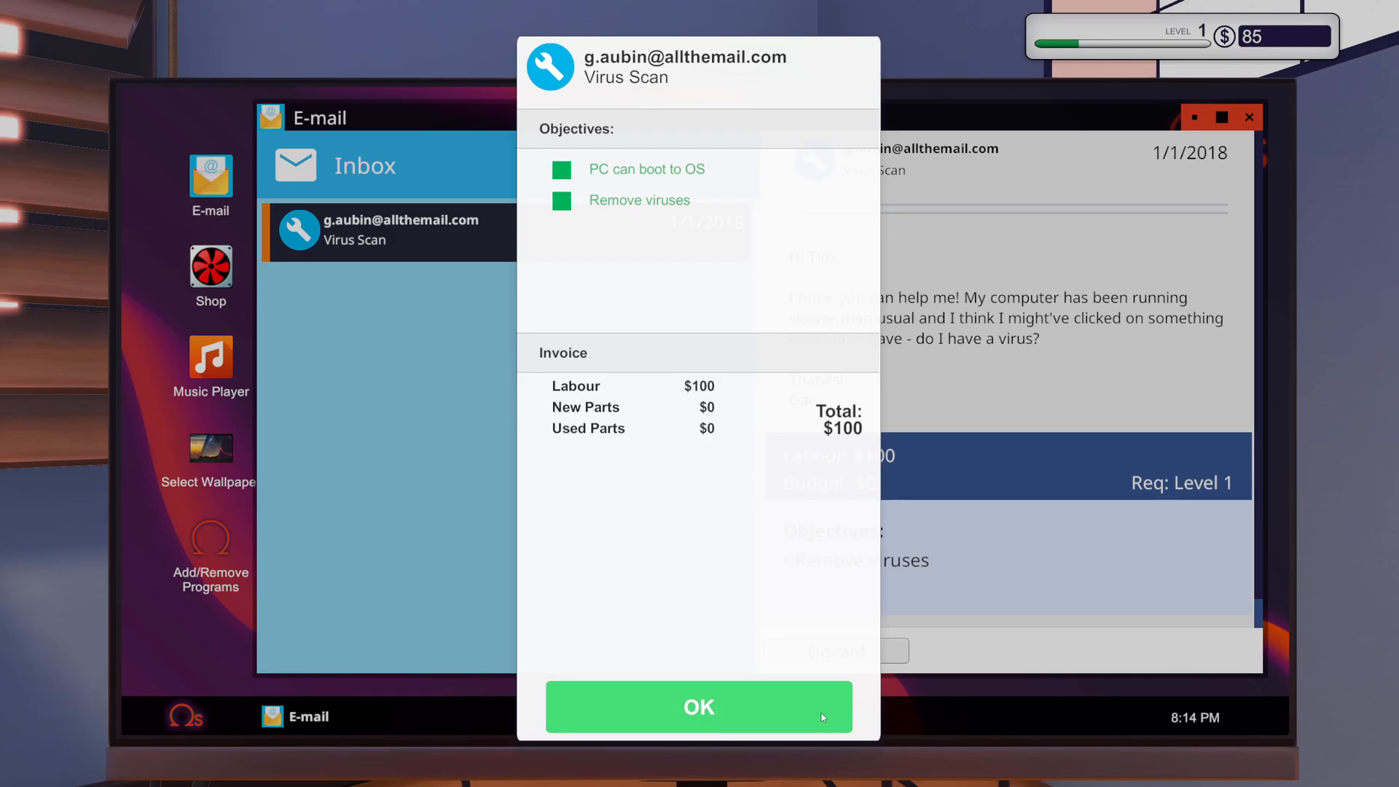
pyautogui.click(698, 707)
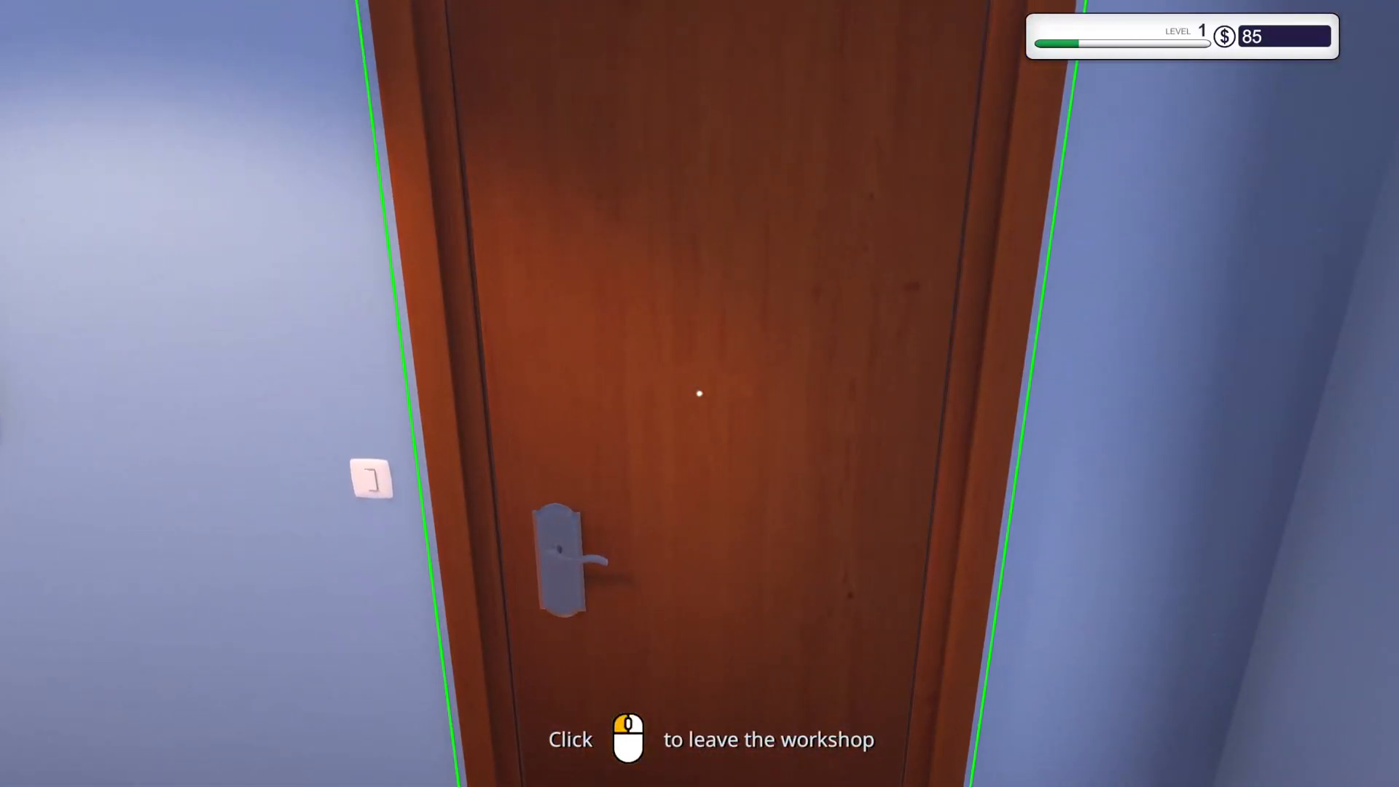
# Leave the workshop, end the day, and go to work on Tuesday, January 2.
pyautogui.click(699, 394)
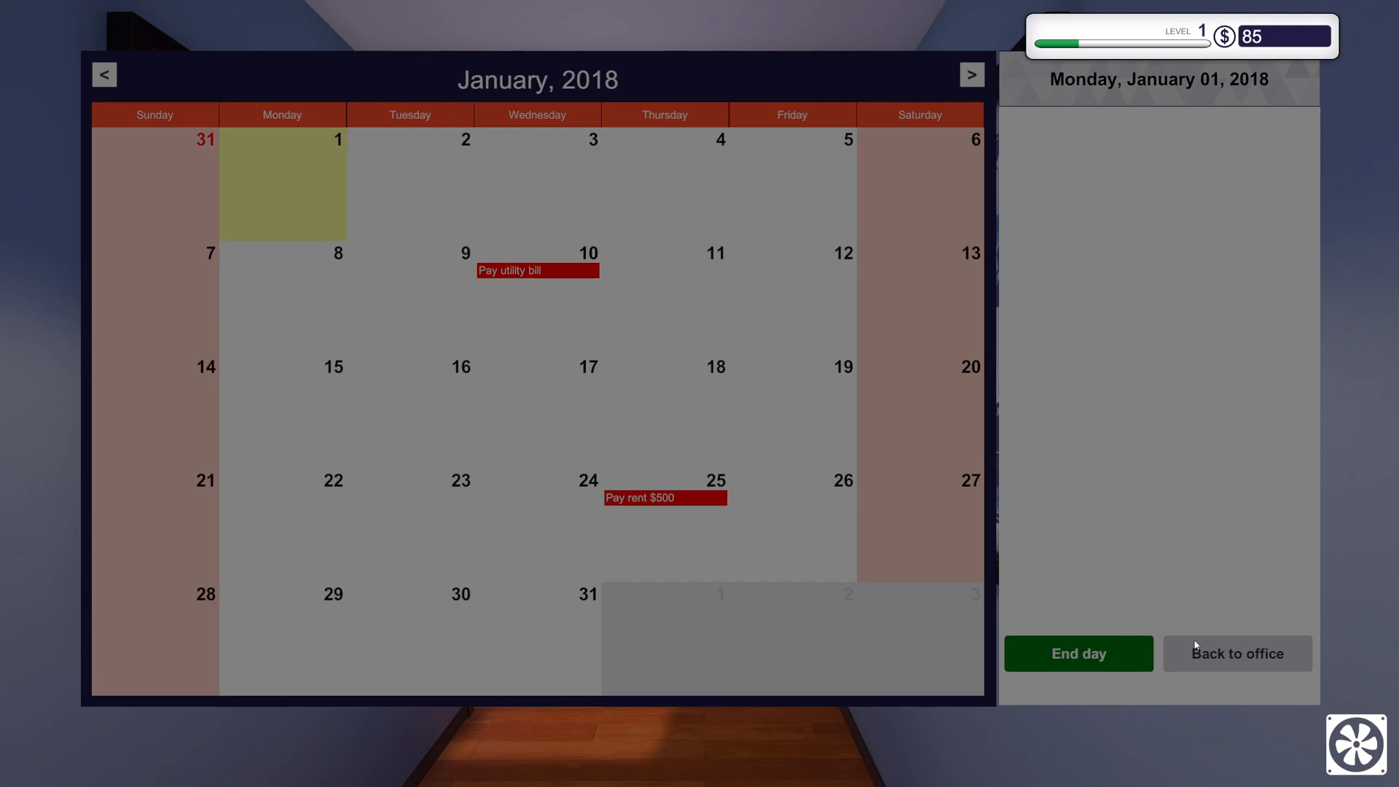
pyautogui.click(1077, 653)
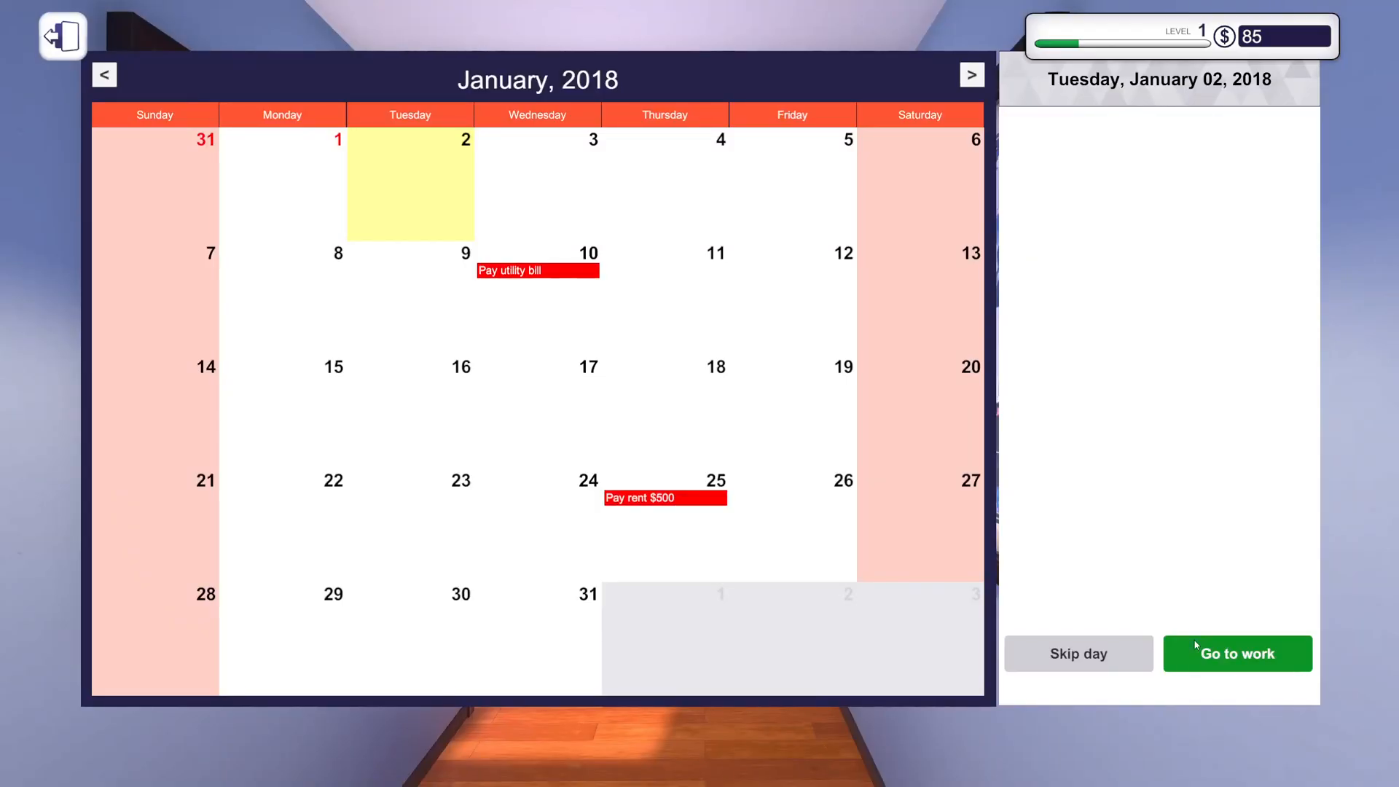
pyautogui.click(1237, 653)
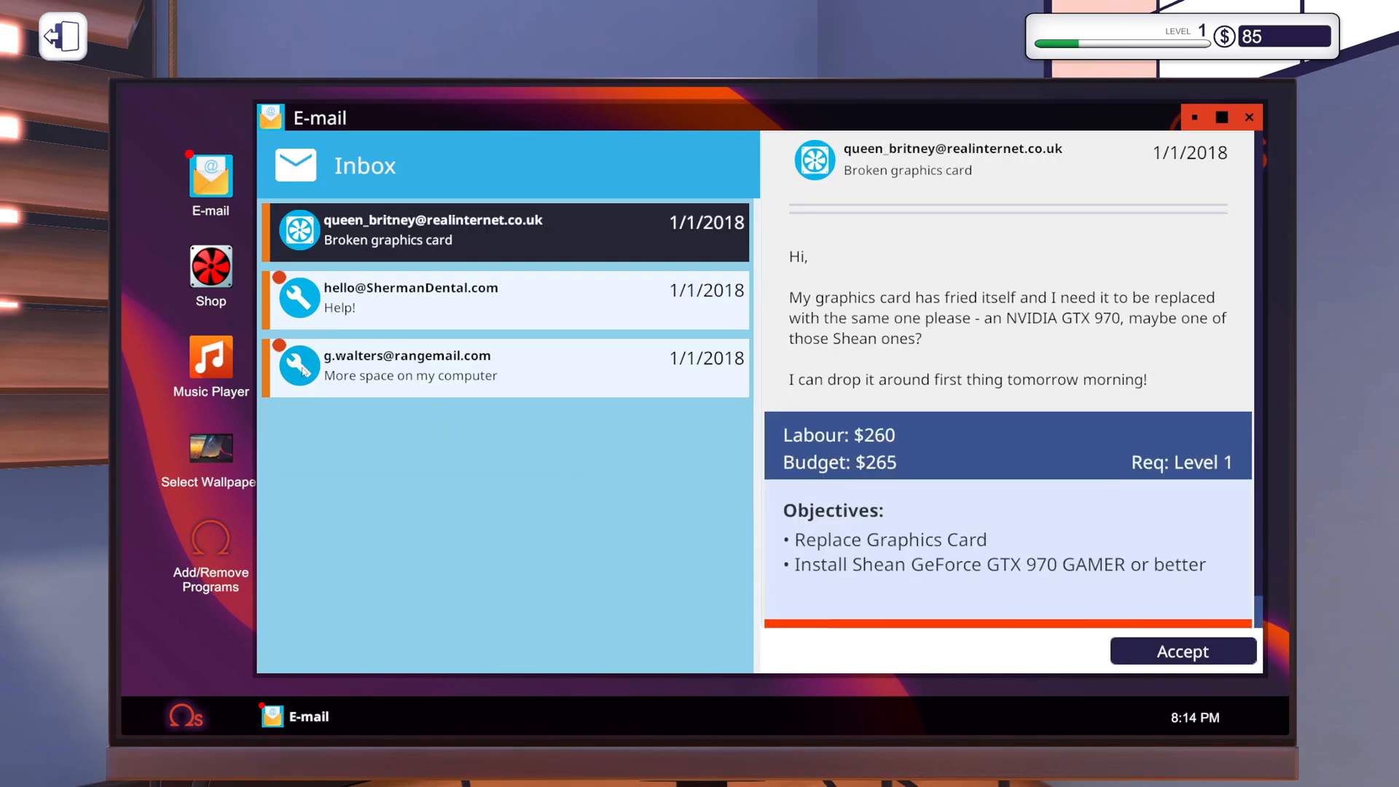
pyautogui.click(410, 366)
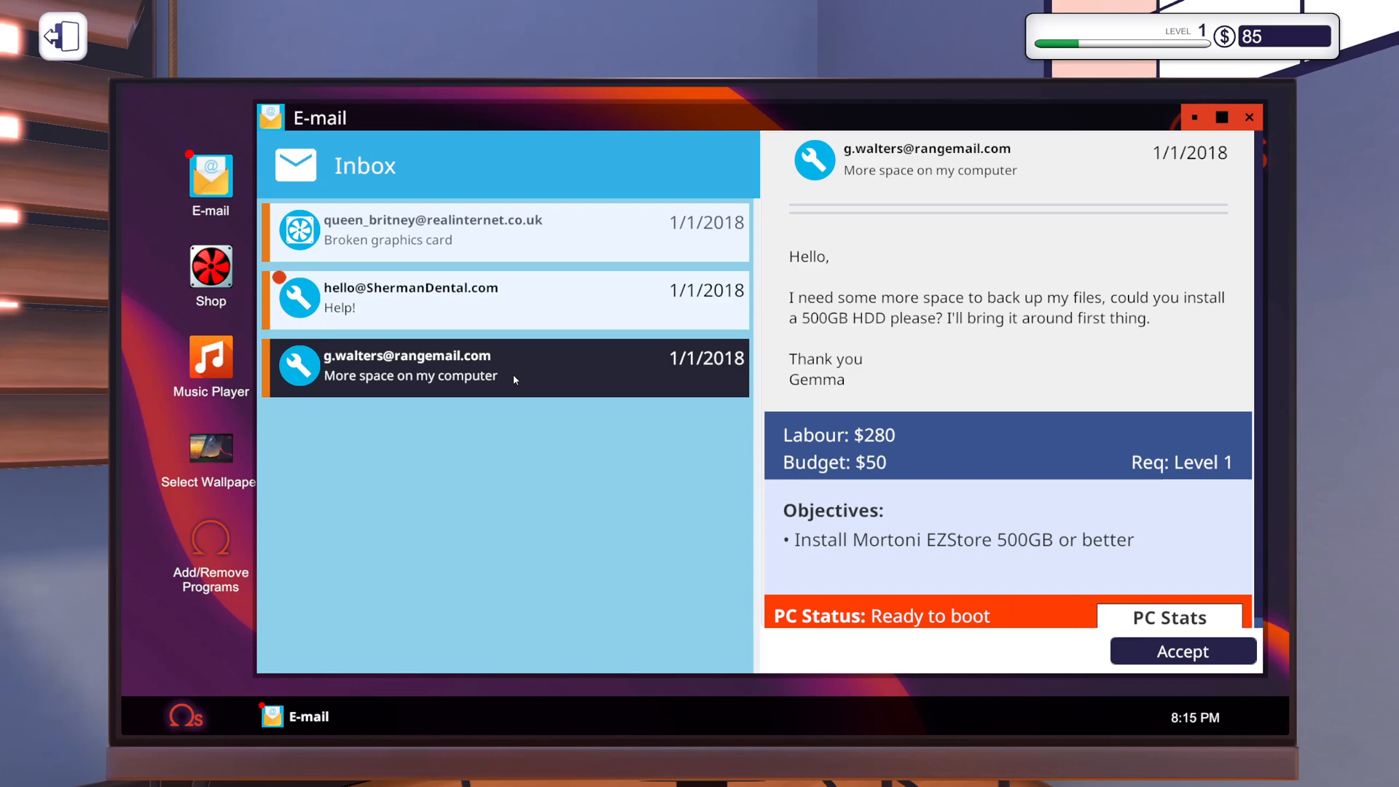
pyautogui.moveTo(1009, 546)
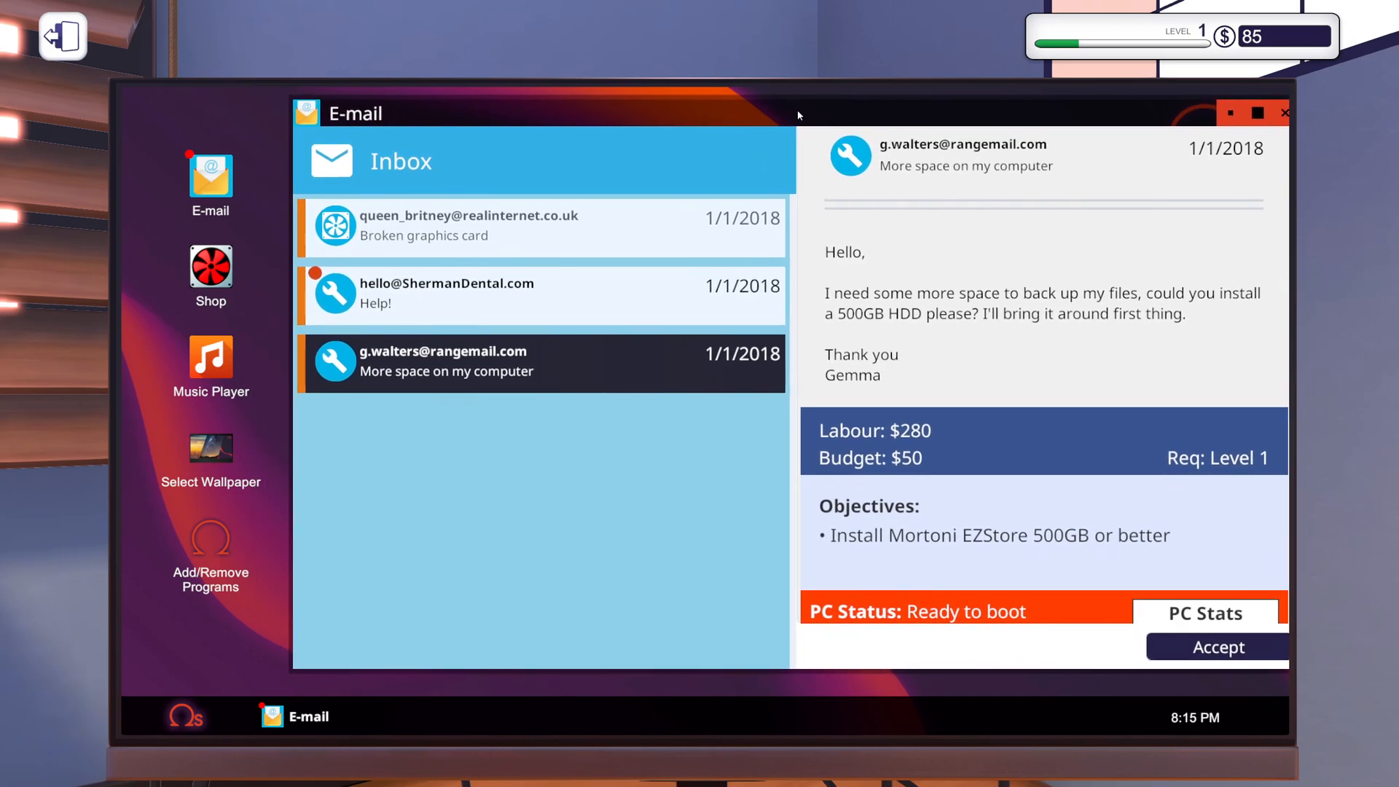
pyautogui.click(211, 270)
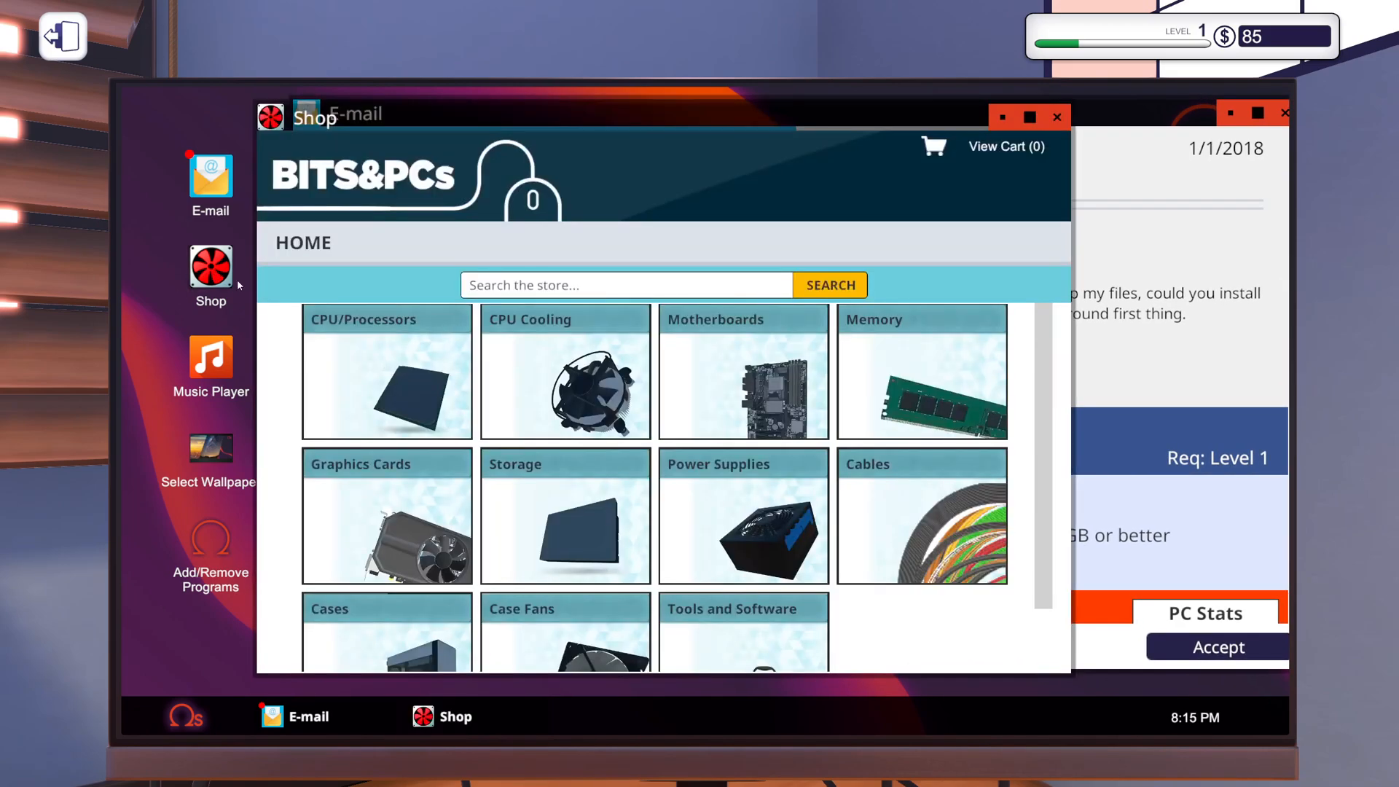
# Filter Storage to at least 500 GB and add the Mortoni EZStore 500GB to the cart.
pyautogui.click(565, 515)
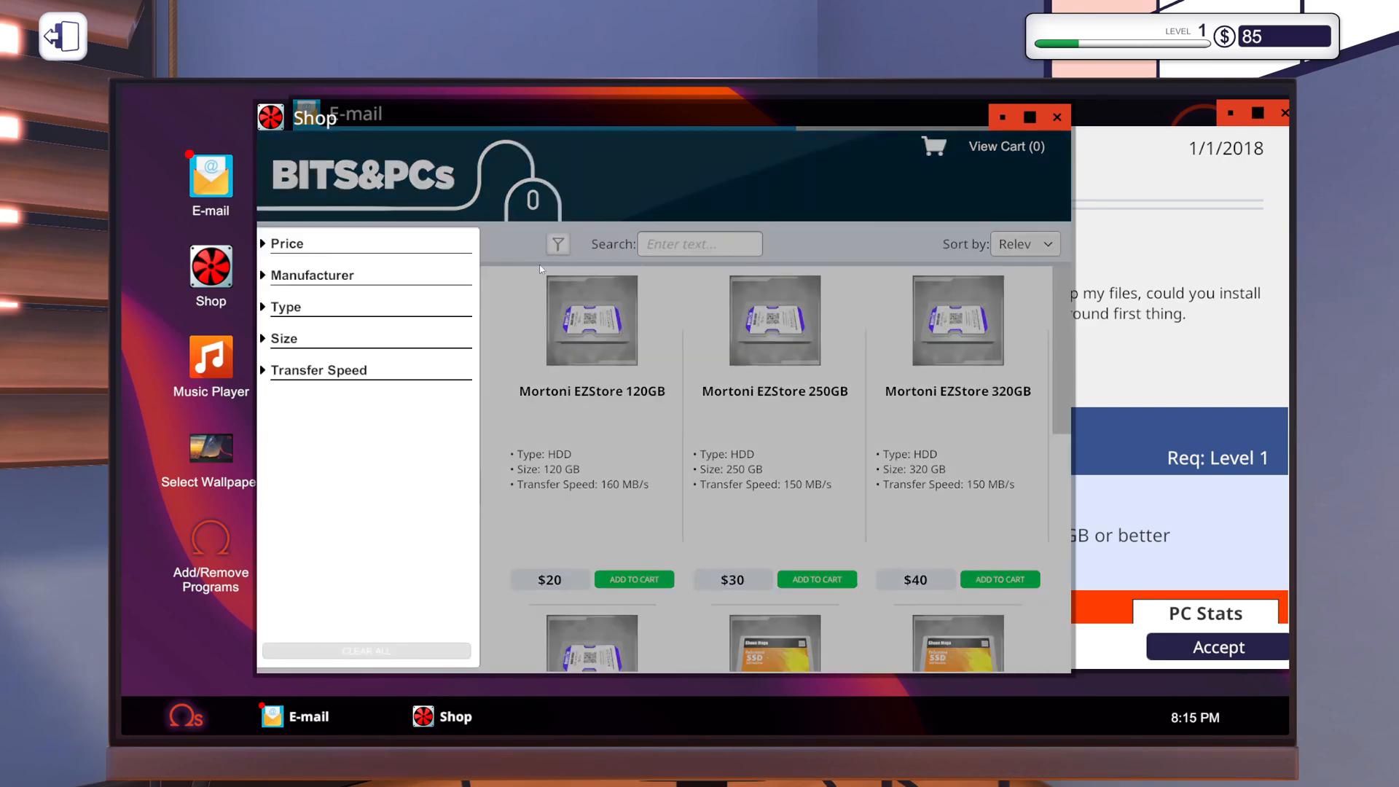
pyautogui.click(314, 365)
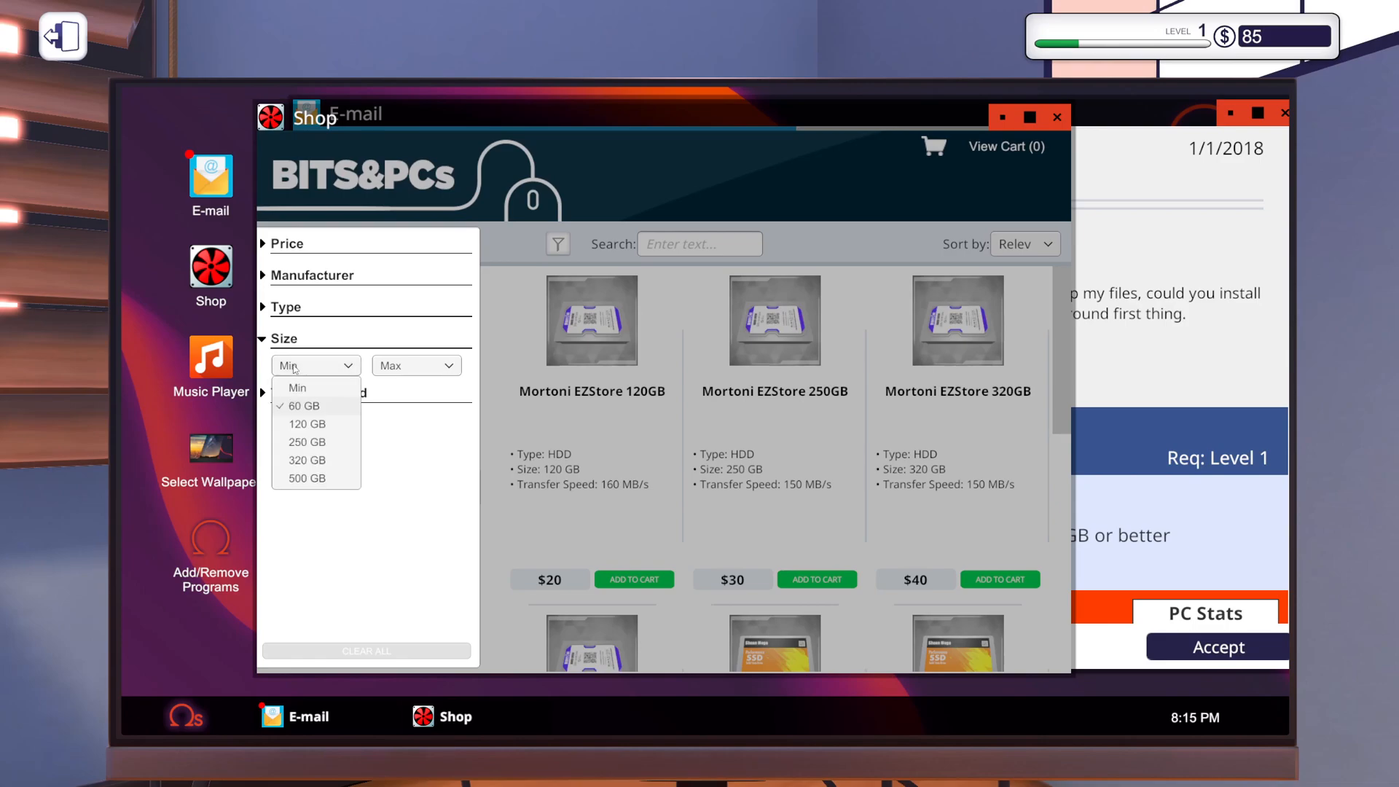
pyautogui.click(306, 478)
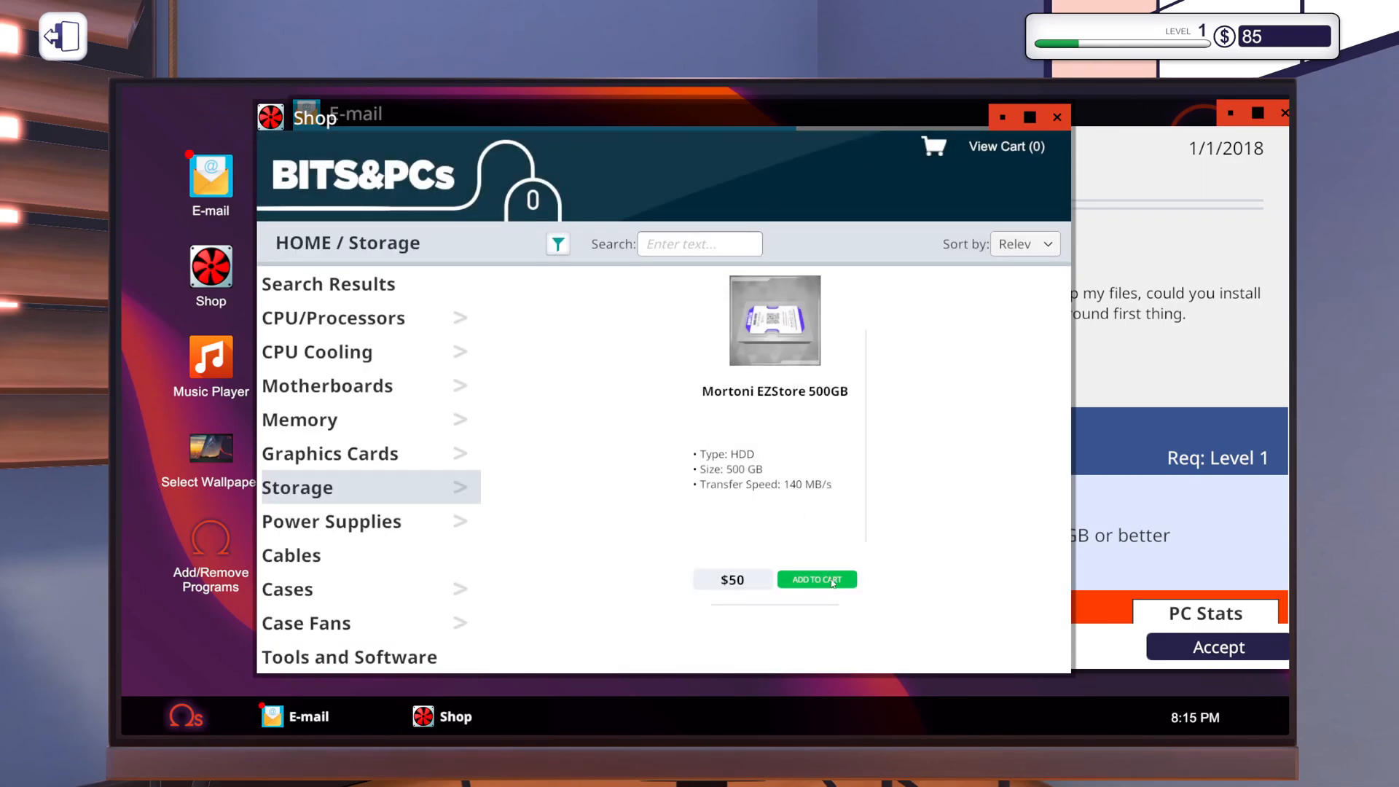
pyautogui.click(816, 579)
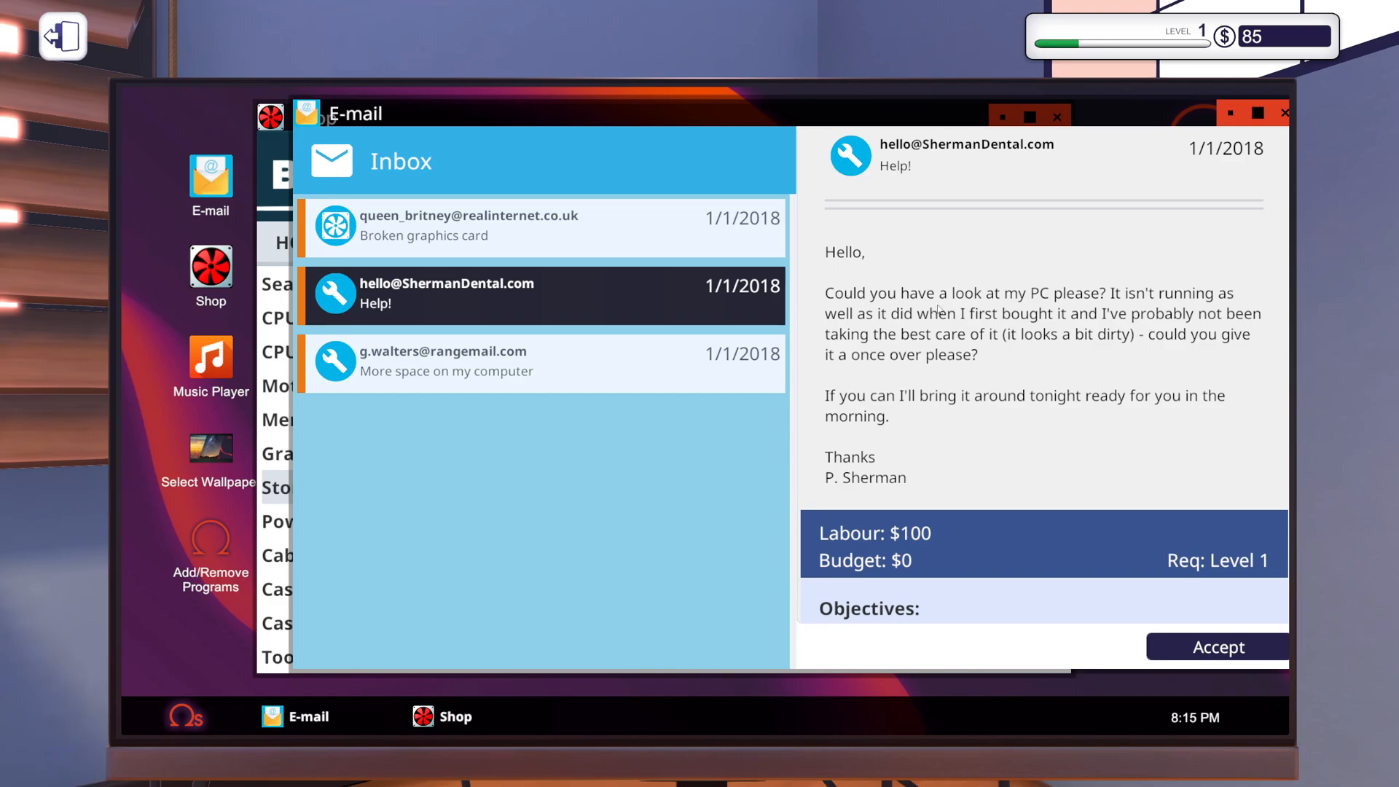
pyautogui.moveTo(1026, 306)
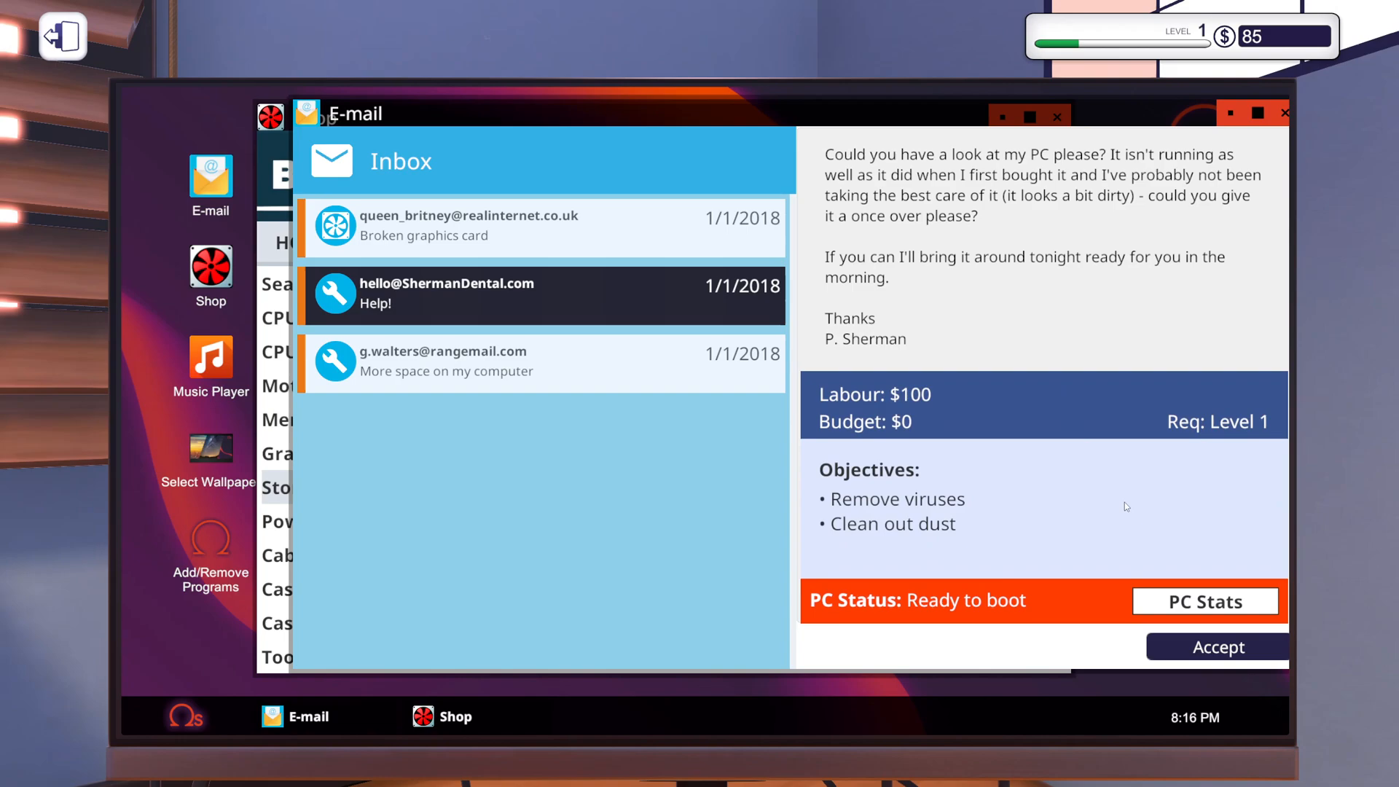
# Accept Sherman Dental's cleanup job, then view queen_britney's broken-GPU PC Stats.
pyautogui.click(1216, 647)
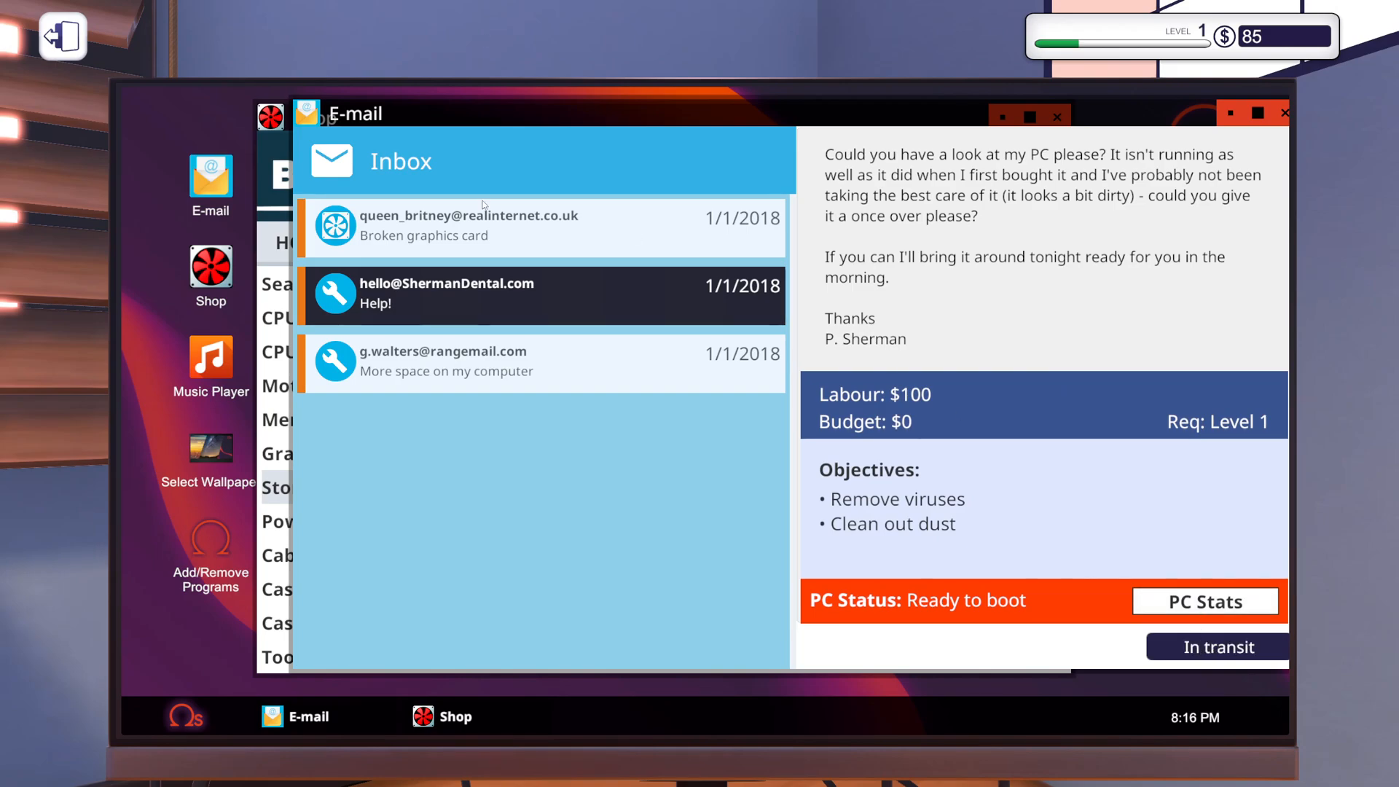
pyautogui.click(470, 225)
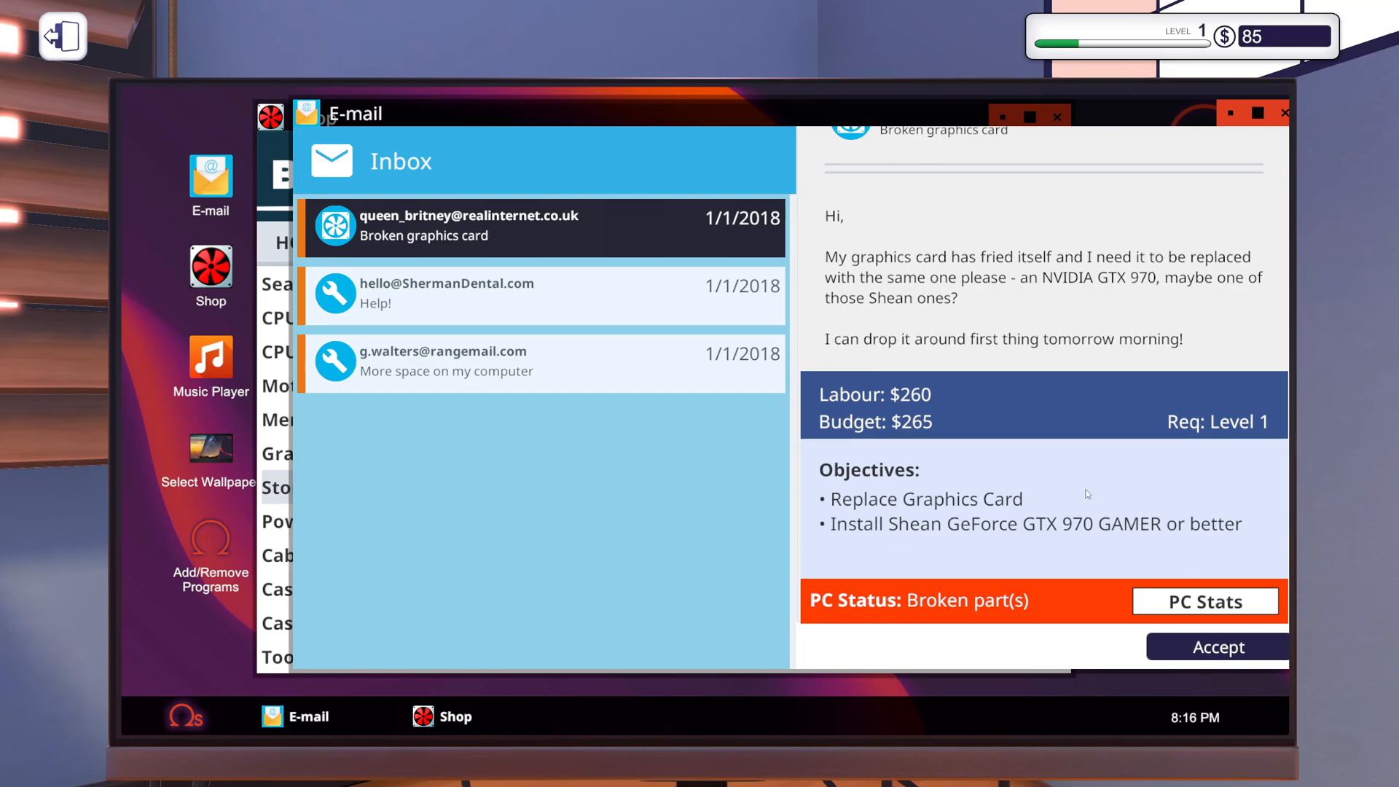
pyautogui.moveTo(1089, 286)
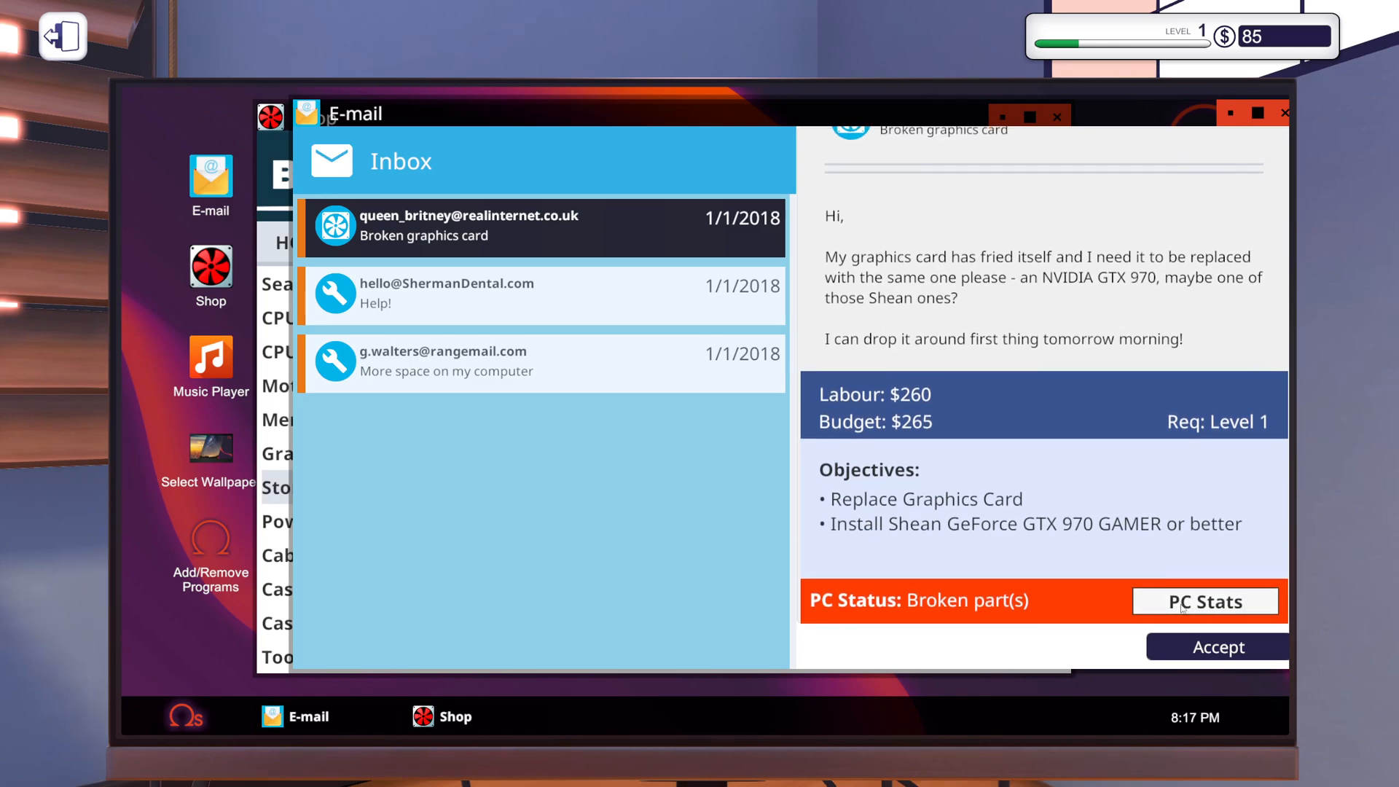
pyautogui.click(1207, 601)
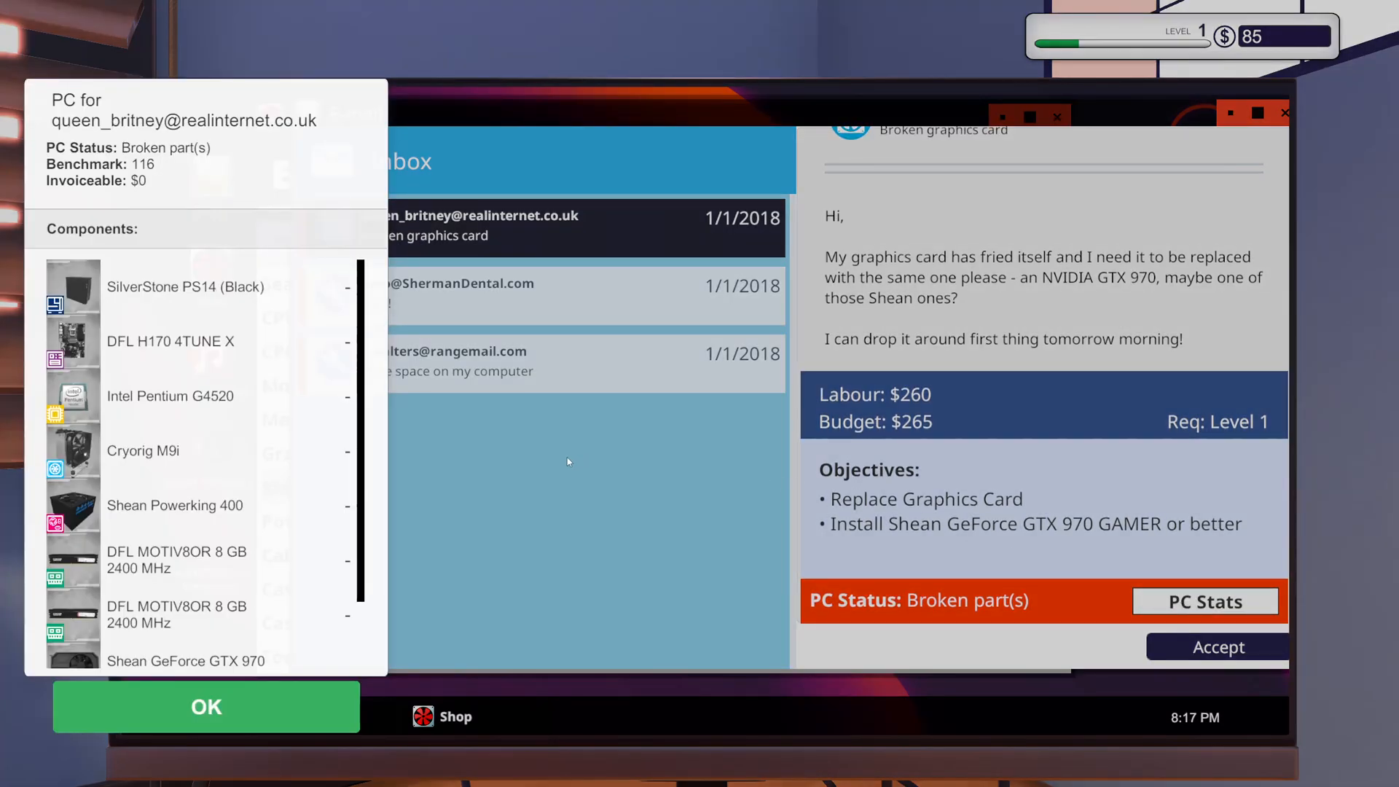
# Scroll through queen_britney's component list, close it, and return to the Shop.
pyautogui.scroll(-3)
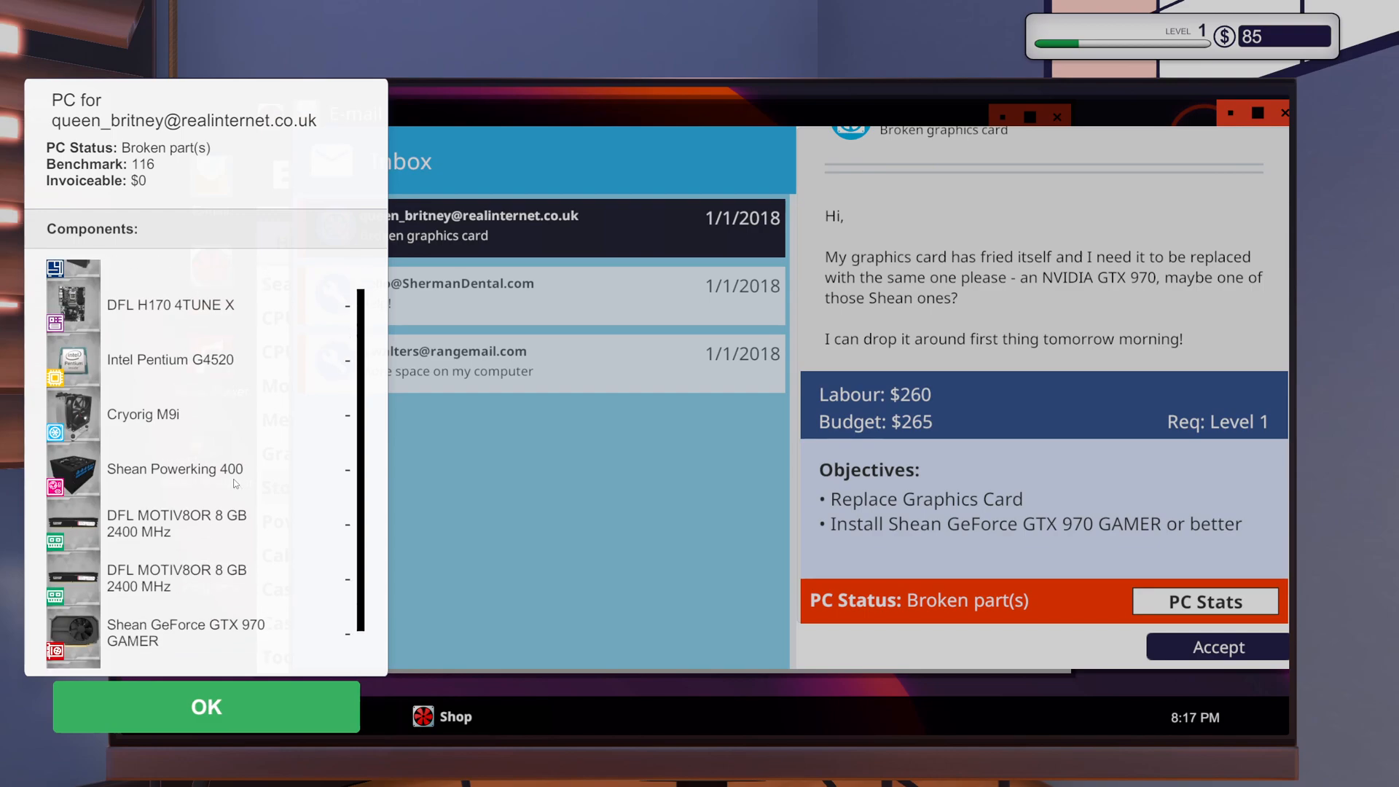
pyautogui.scroll(-3)
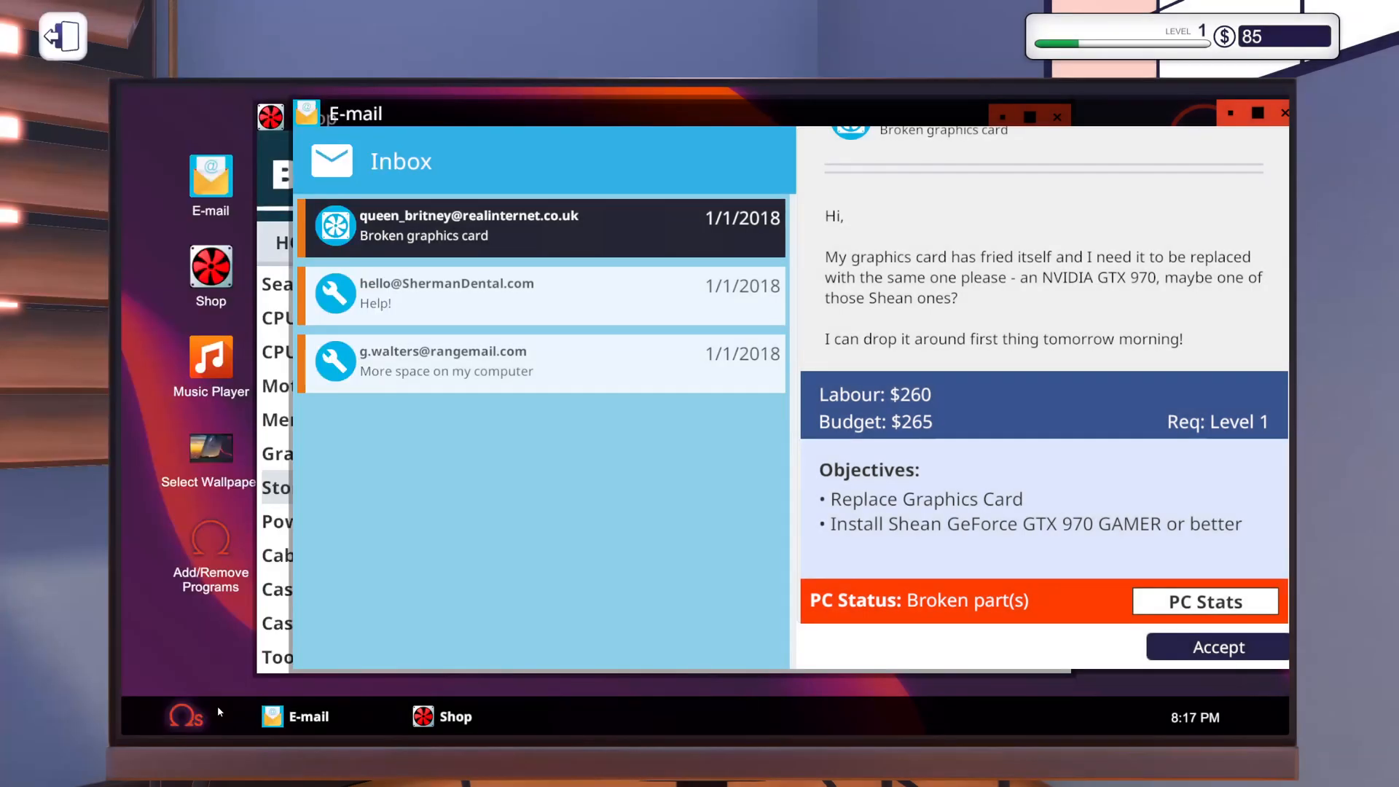
pyautogui.click(444, 716)
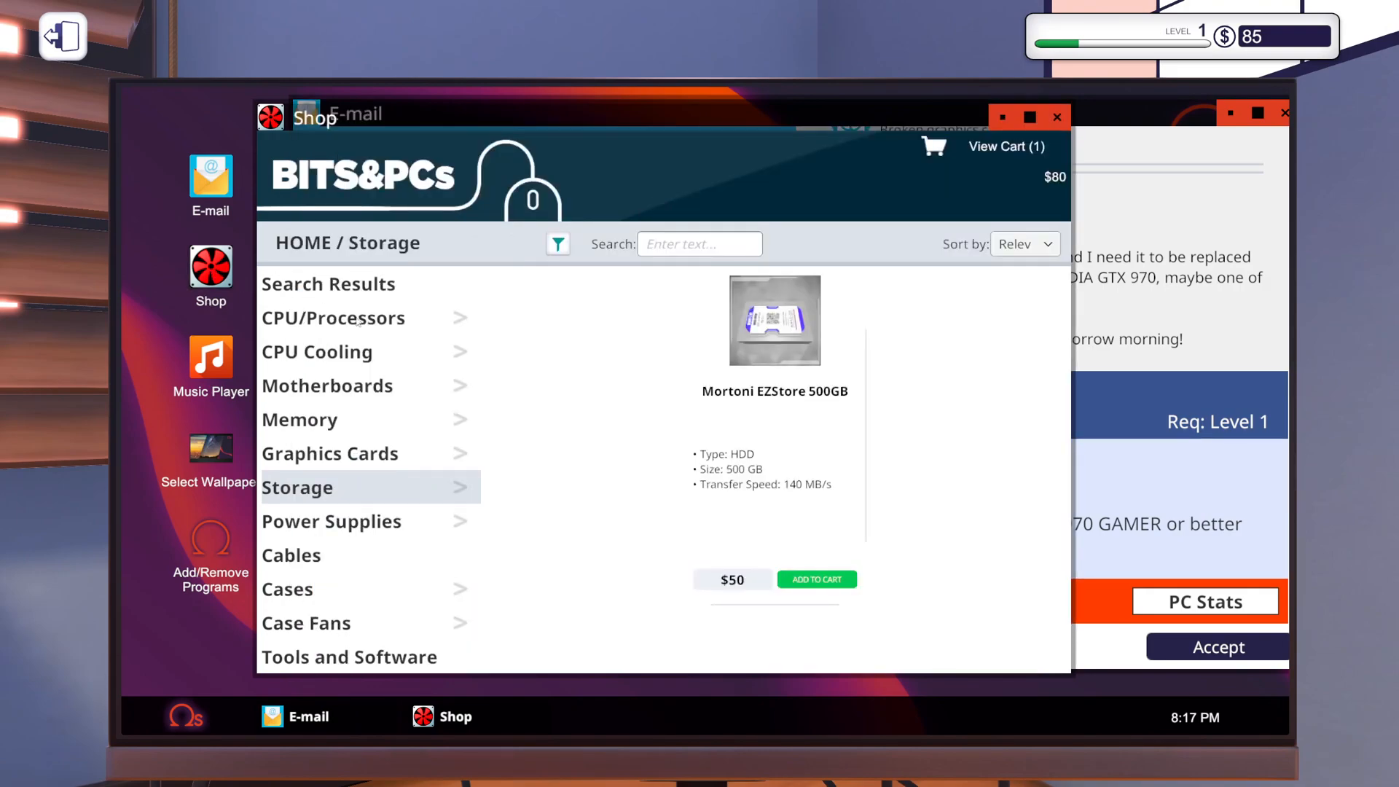
# Sort Graphics Cards by price, add the Shean GeForce GTX 970 GAMER, and return to email.
pyautogui.click(330, 453)
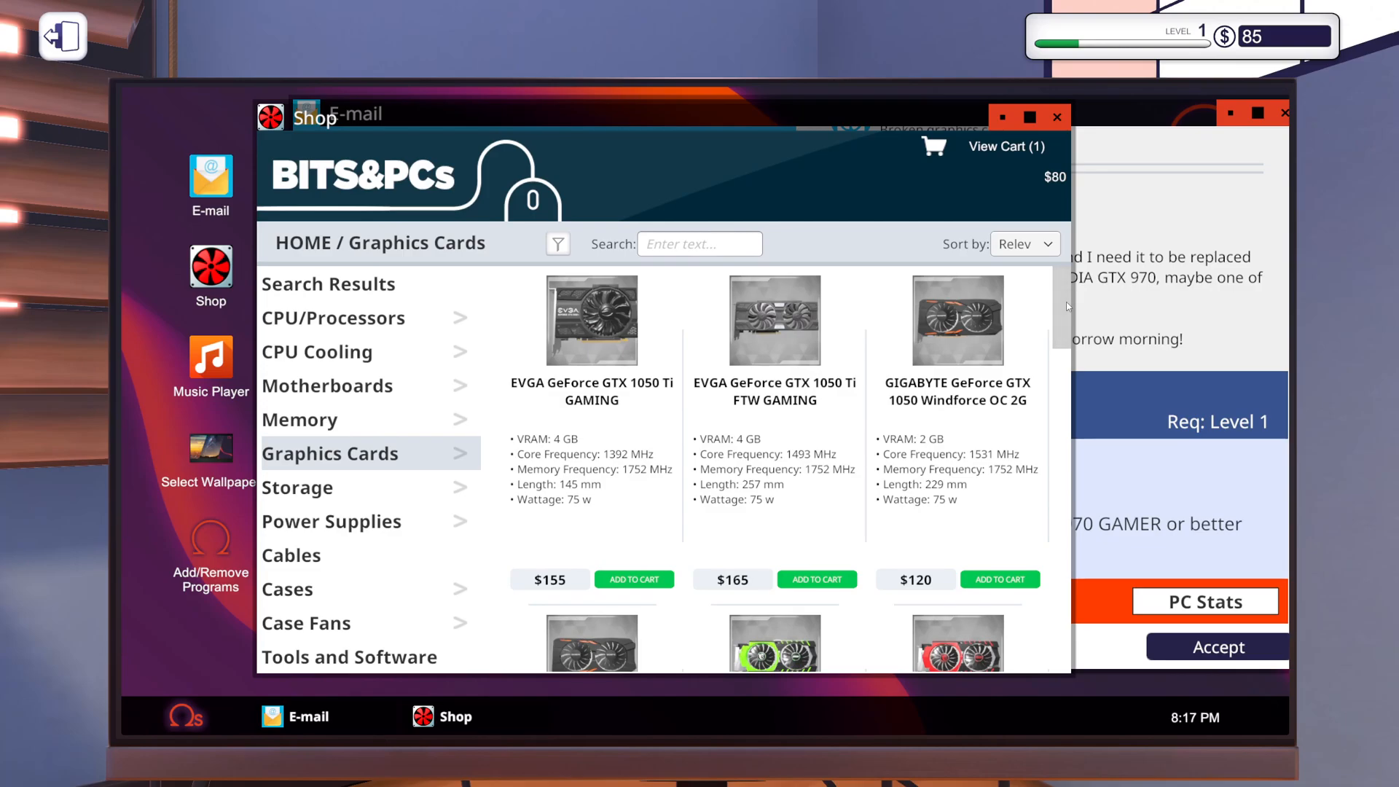
pyautogui.scroll(-3)
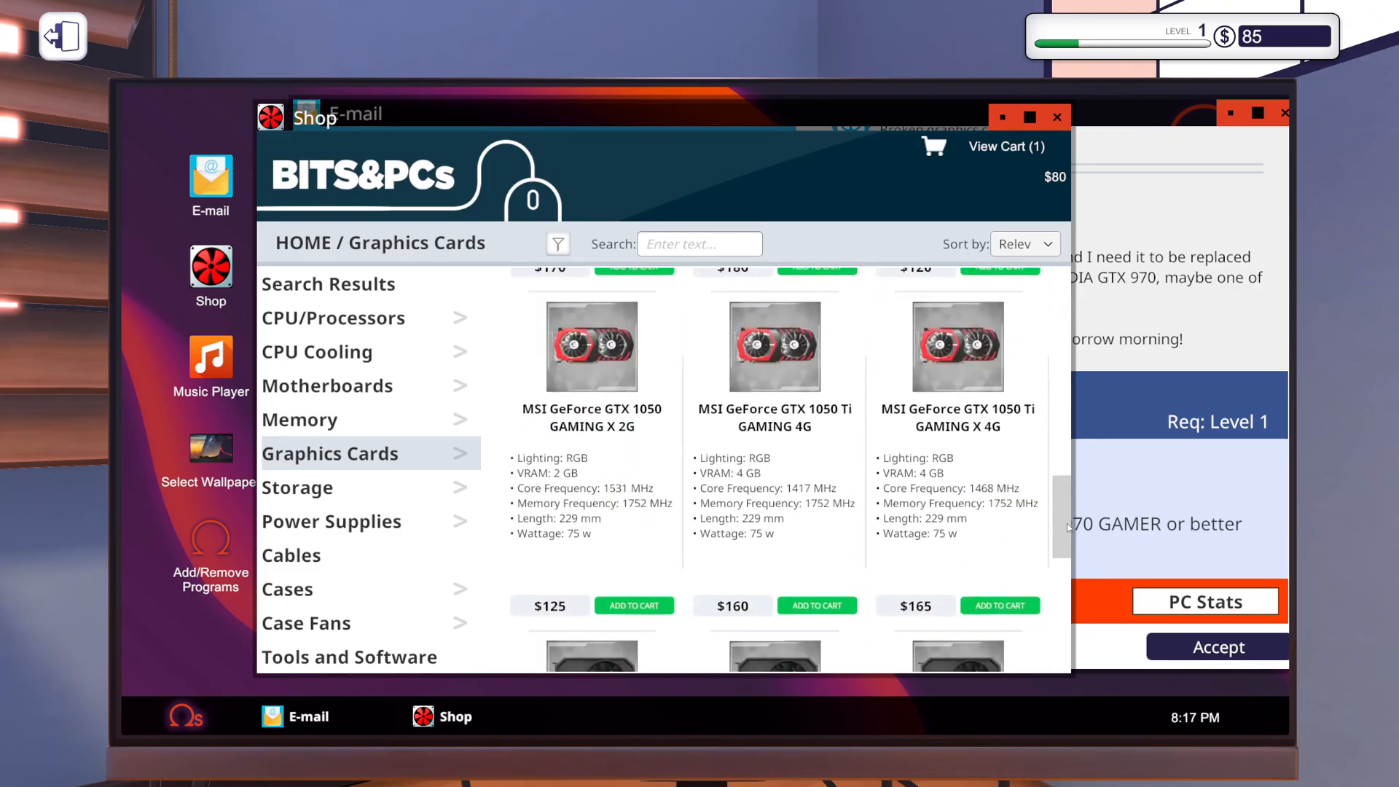
pyautogui.scroll(-3)
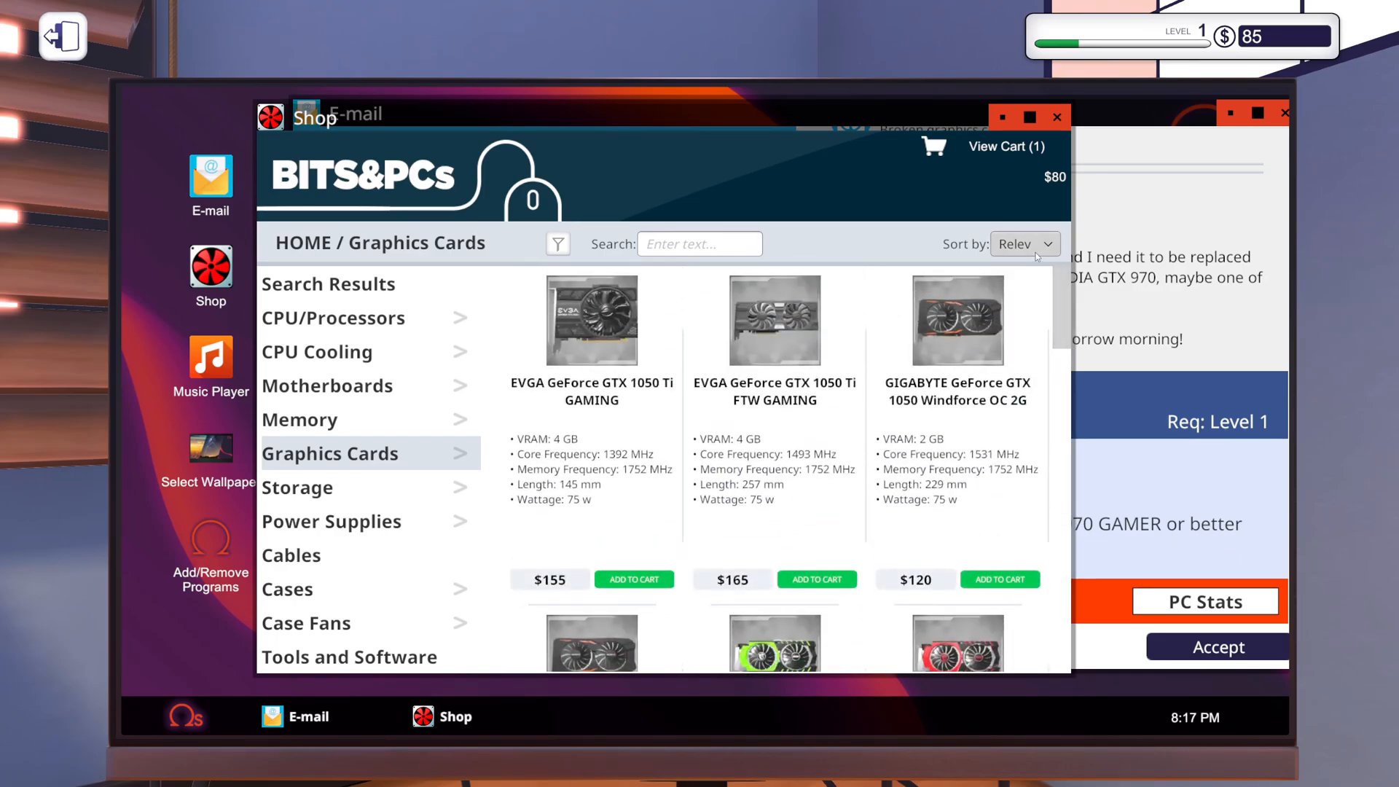
pyautogui.click(1023, 242)
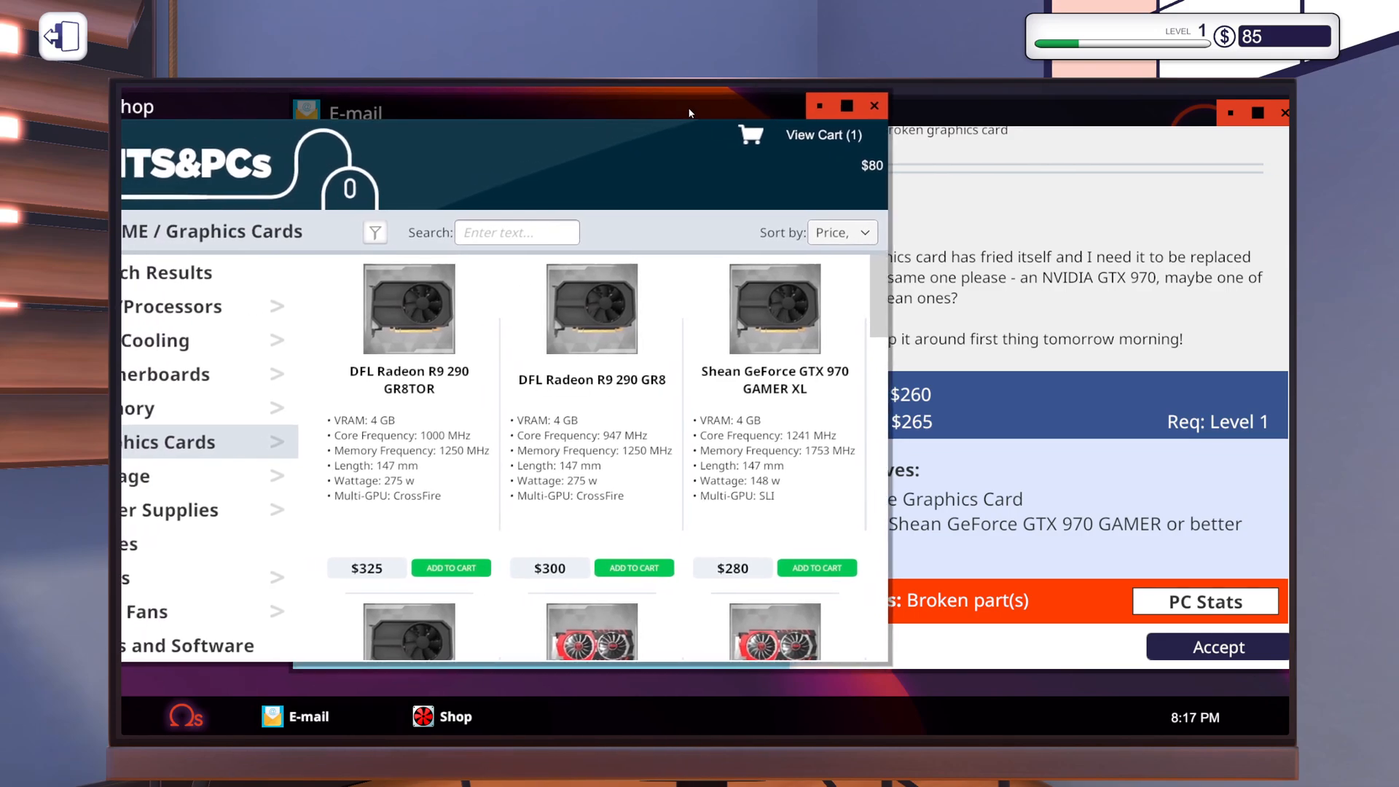
pyautogui.click(846, 231)
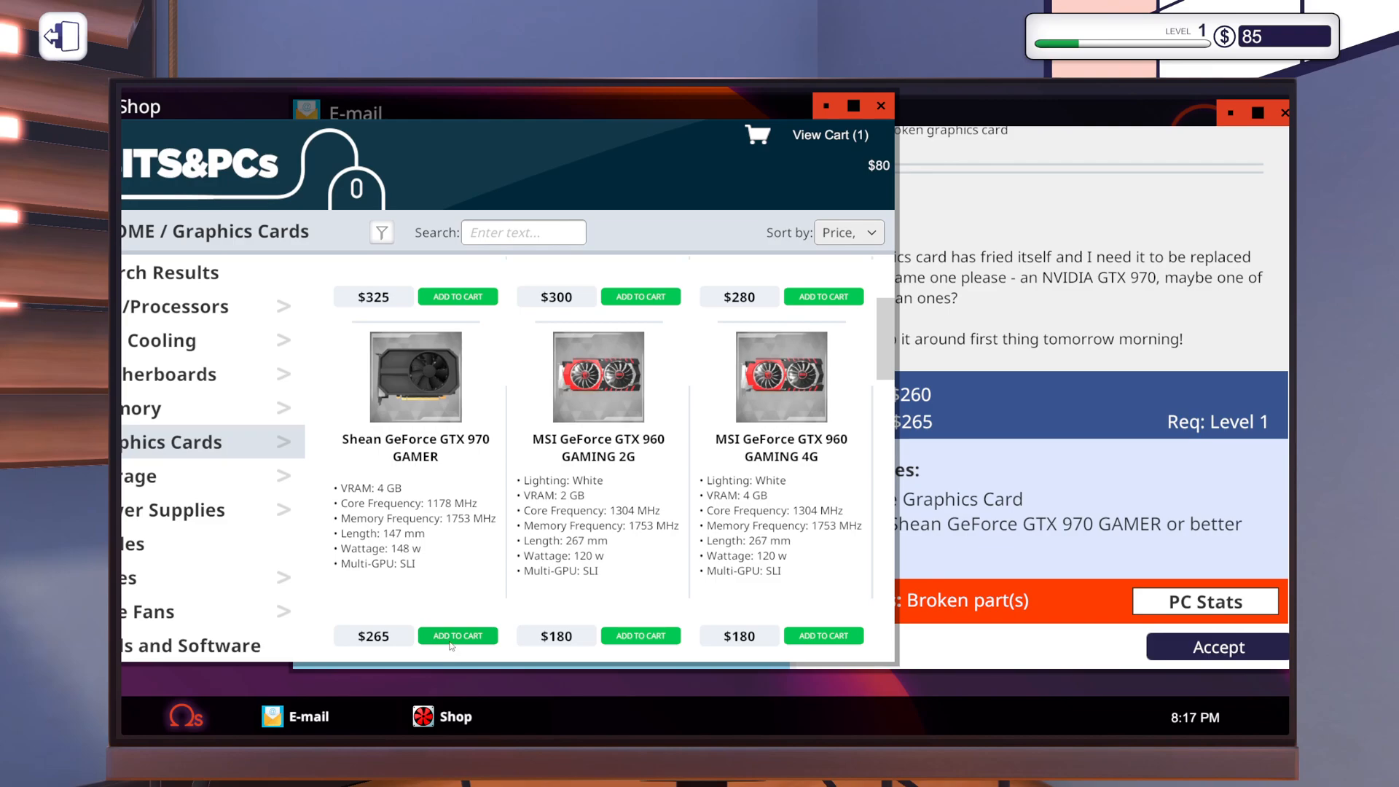
pyautogui.click(457, 636)
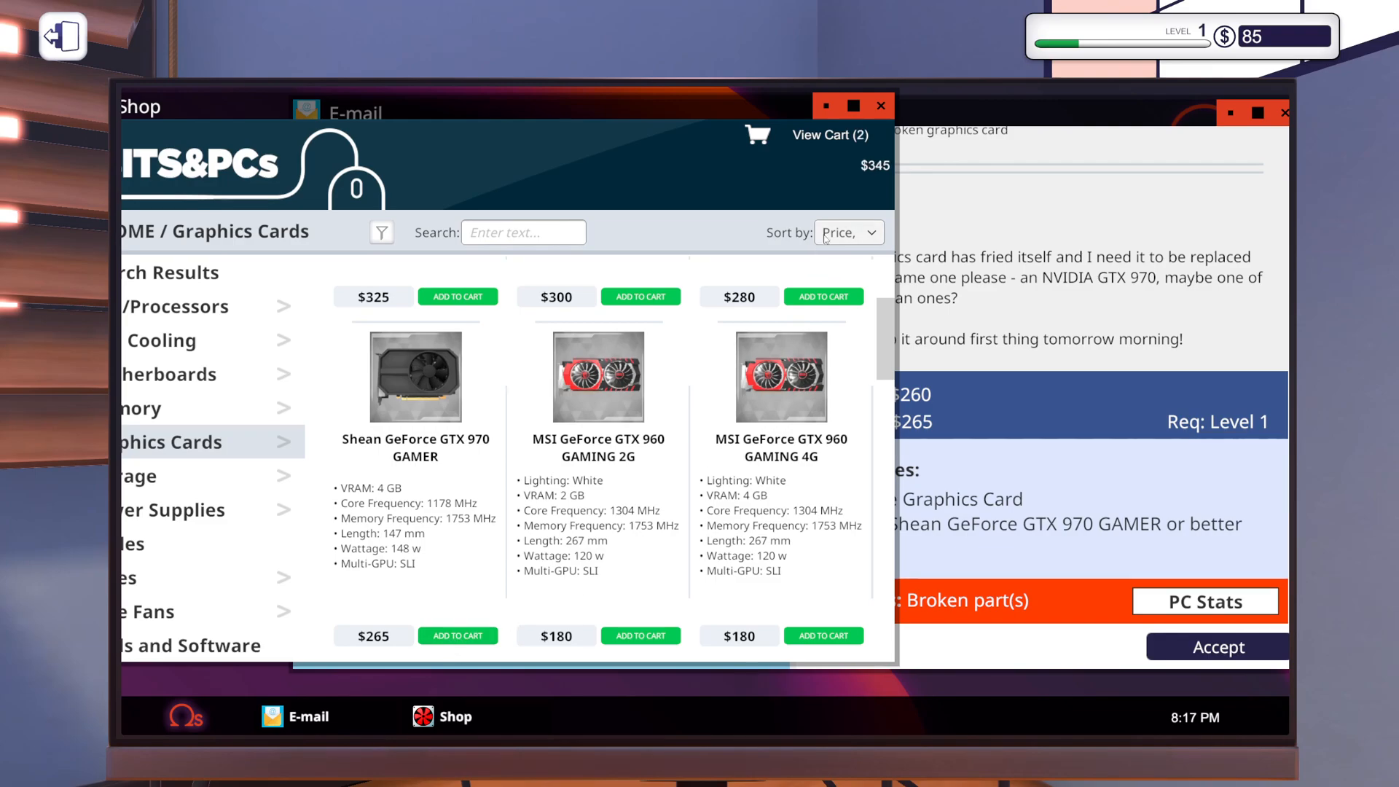
pyautogui.click(338, 112)
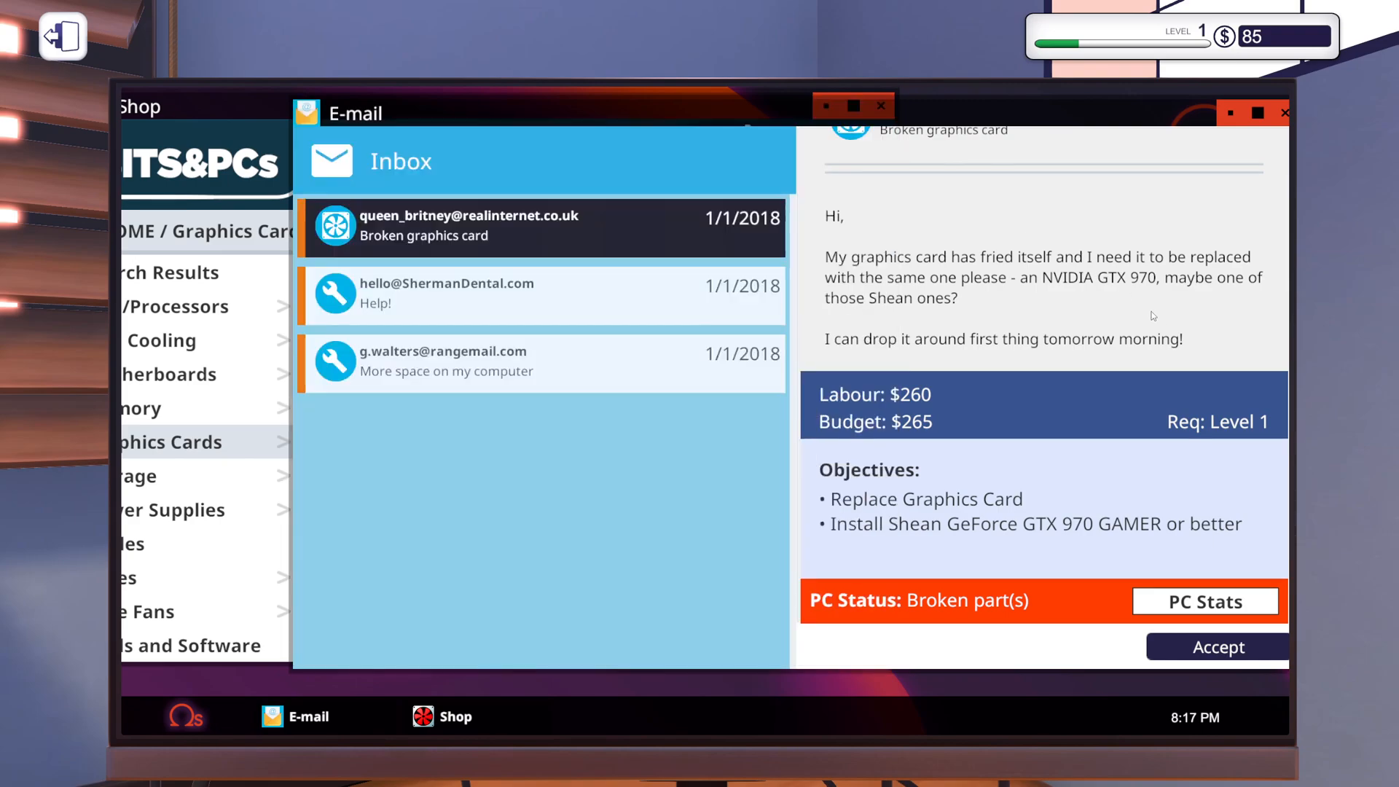
# Accept queen_britney's Broken graphics card replacement job.
pyautogui.click(1215, 647)
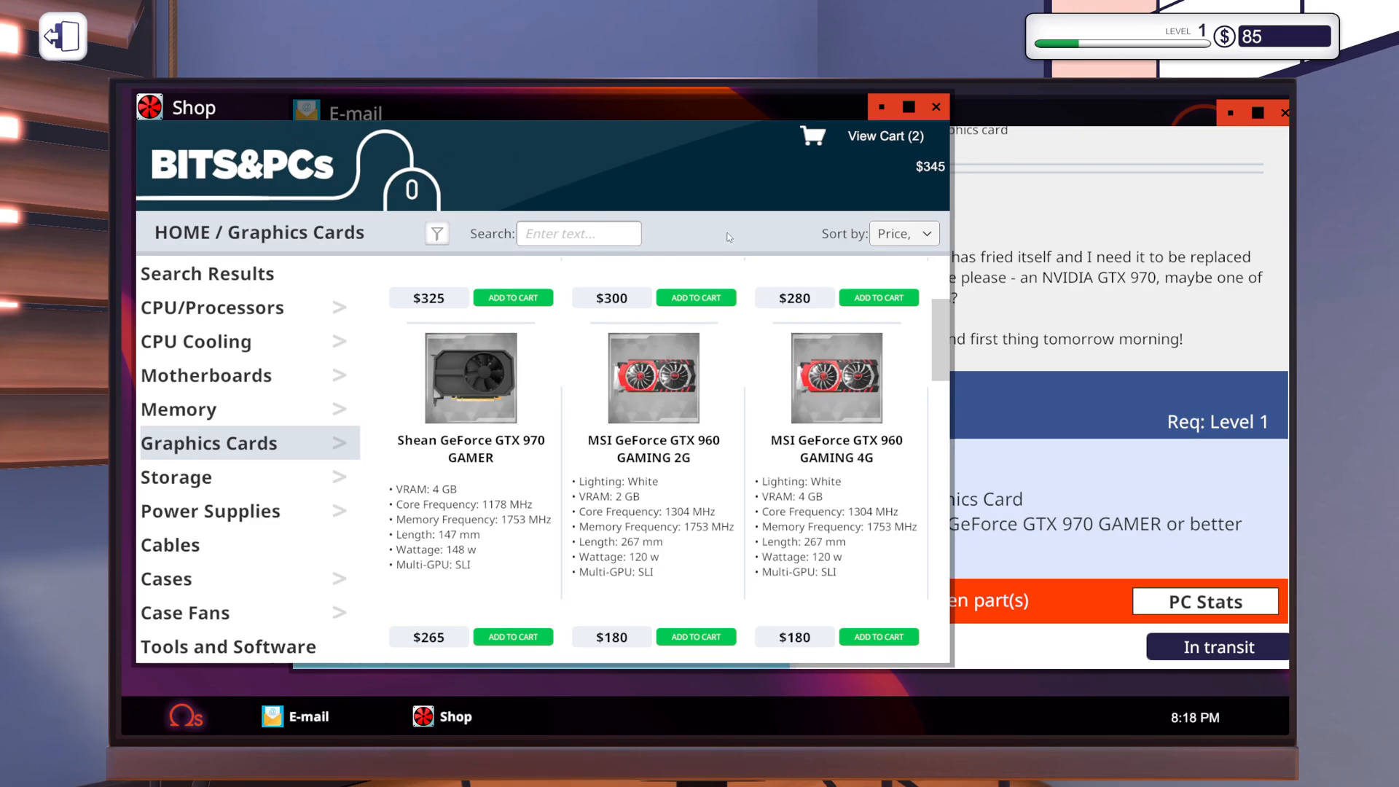
# Buy the Mortoni 500GB HDD and GTX 970 GAMER from the cart ($345).
pyautogui.click(884, 135)
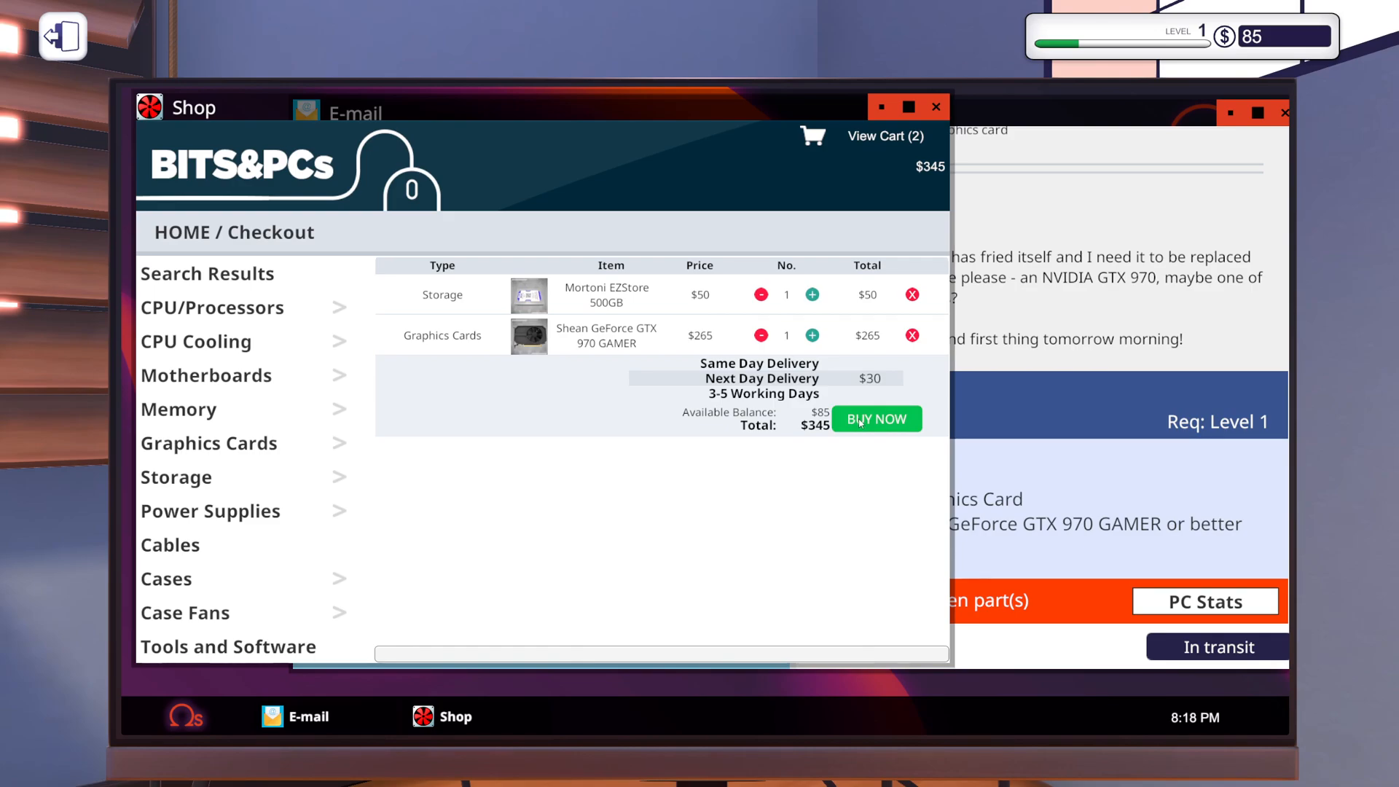
pyautogui.click(876, 419)
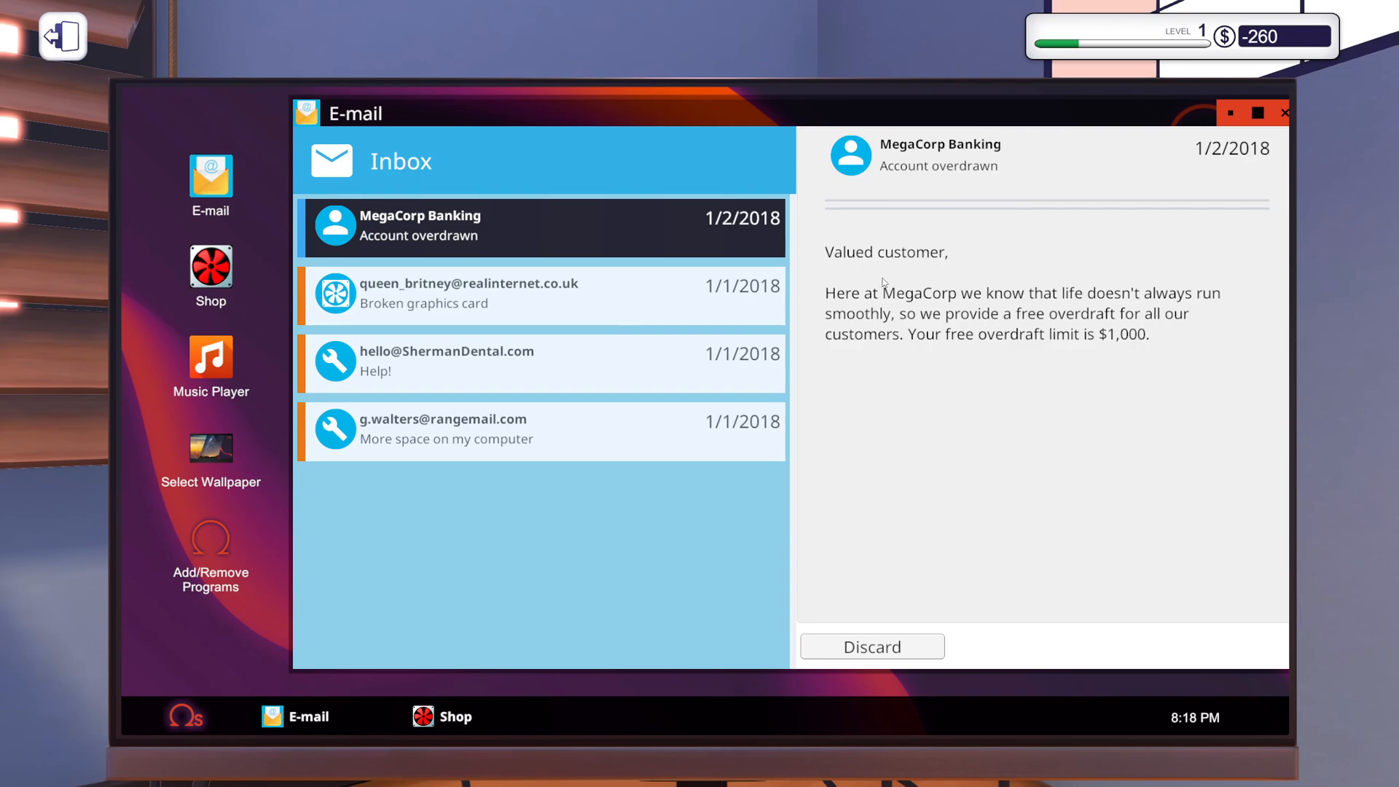
pyautogui.moveTo(857, 309)
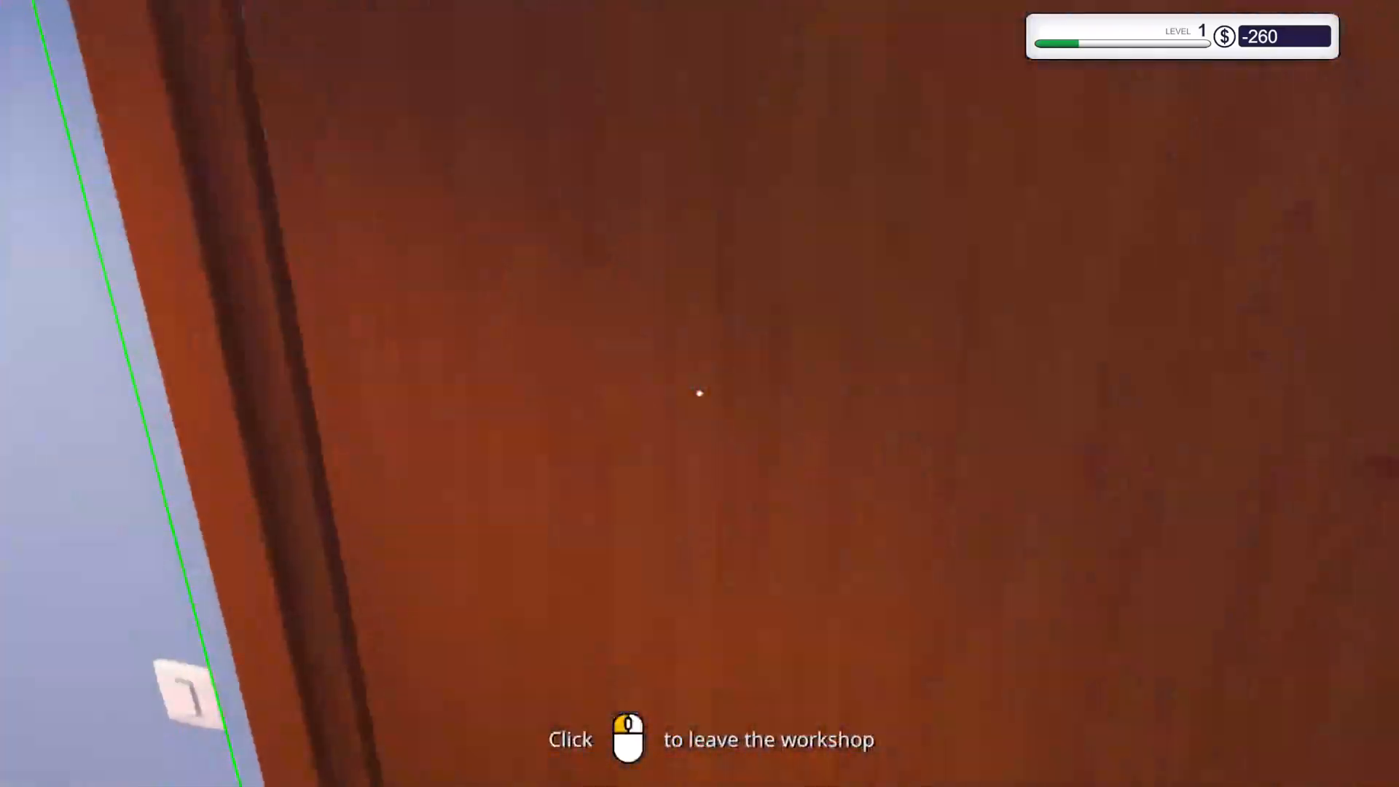
# Start the January 3 workday and check the delivered parts manifest.
pyautogui.click(699, 394)
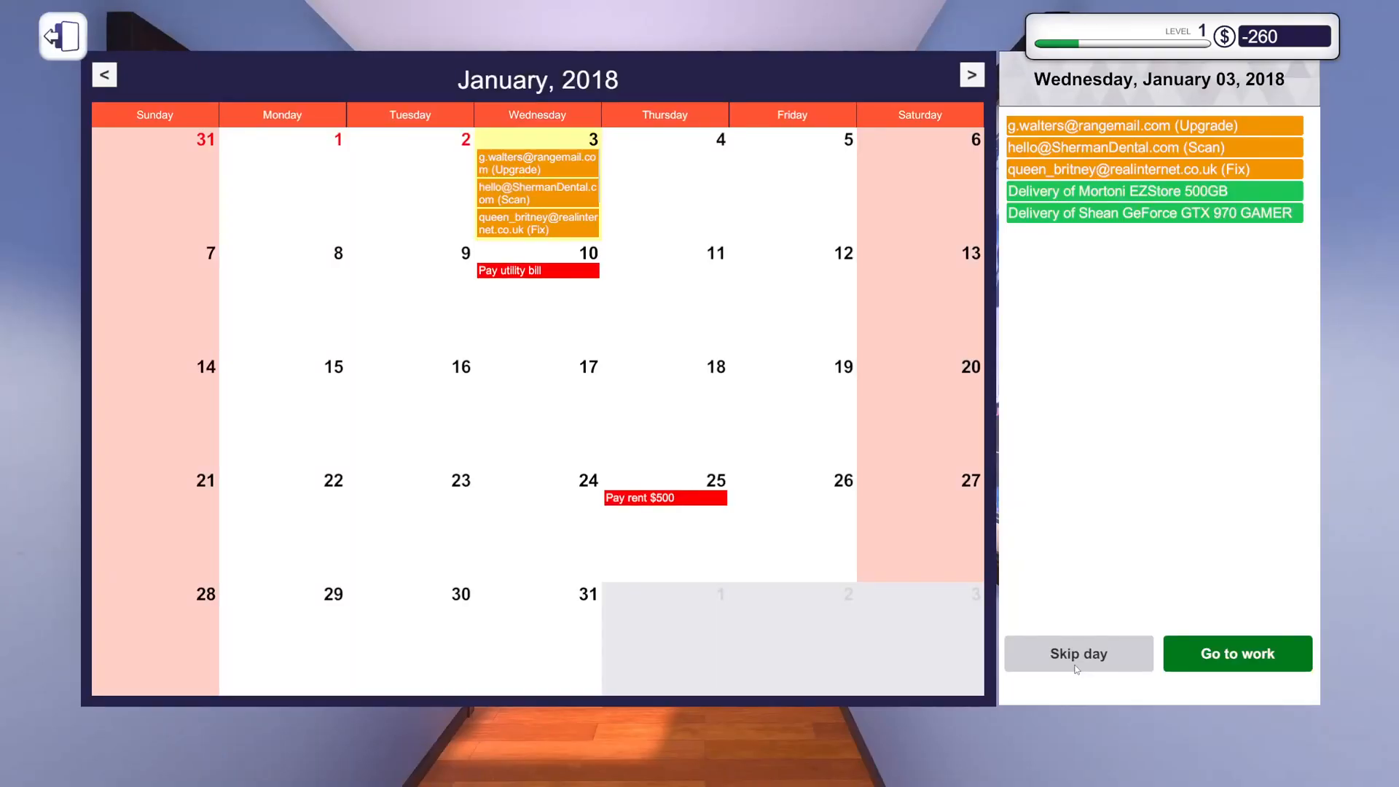
pyautogui.click(1237, 653)
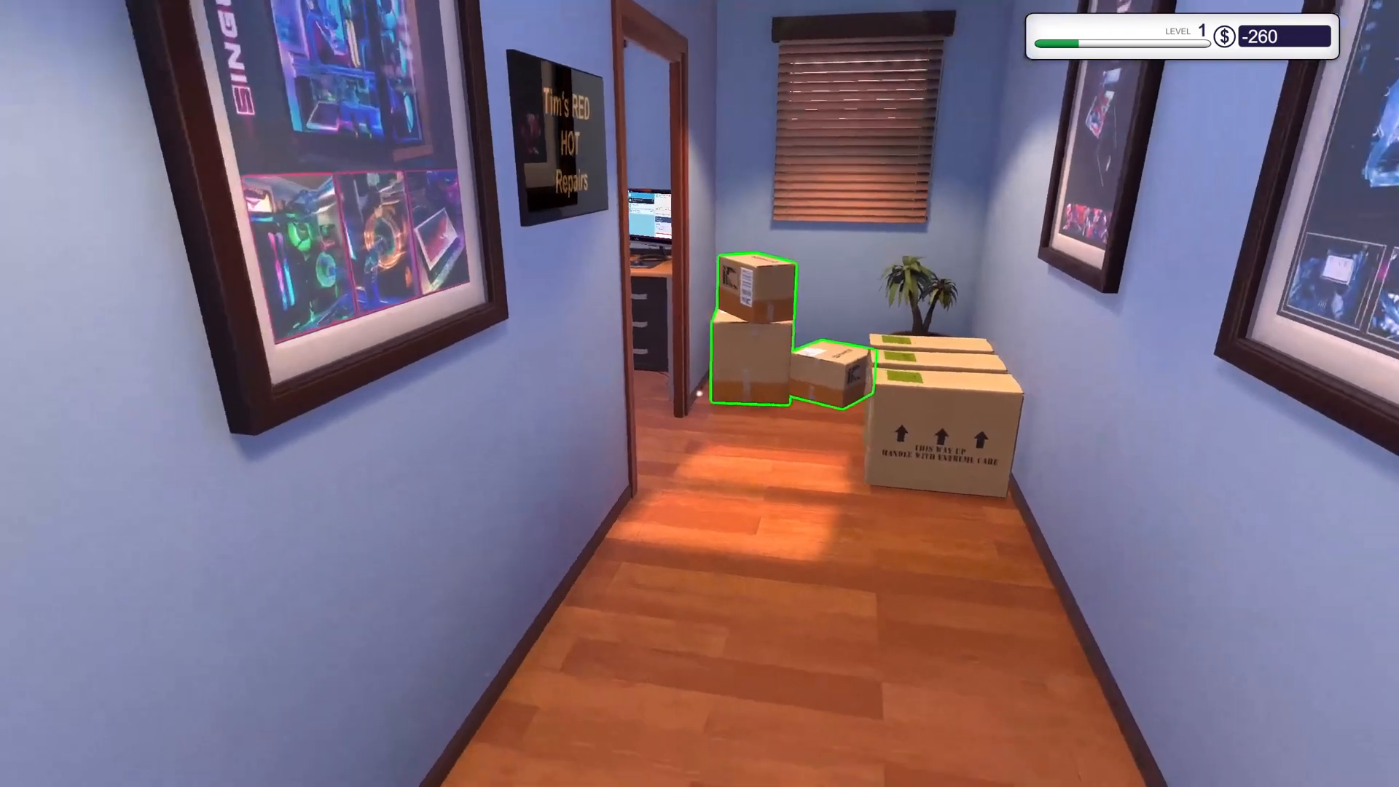
pyautogui.click(755, 357)
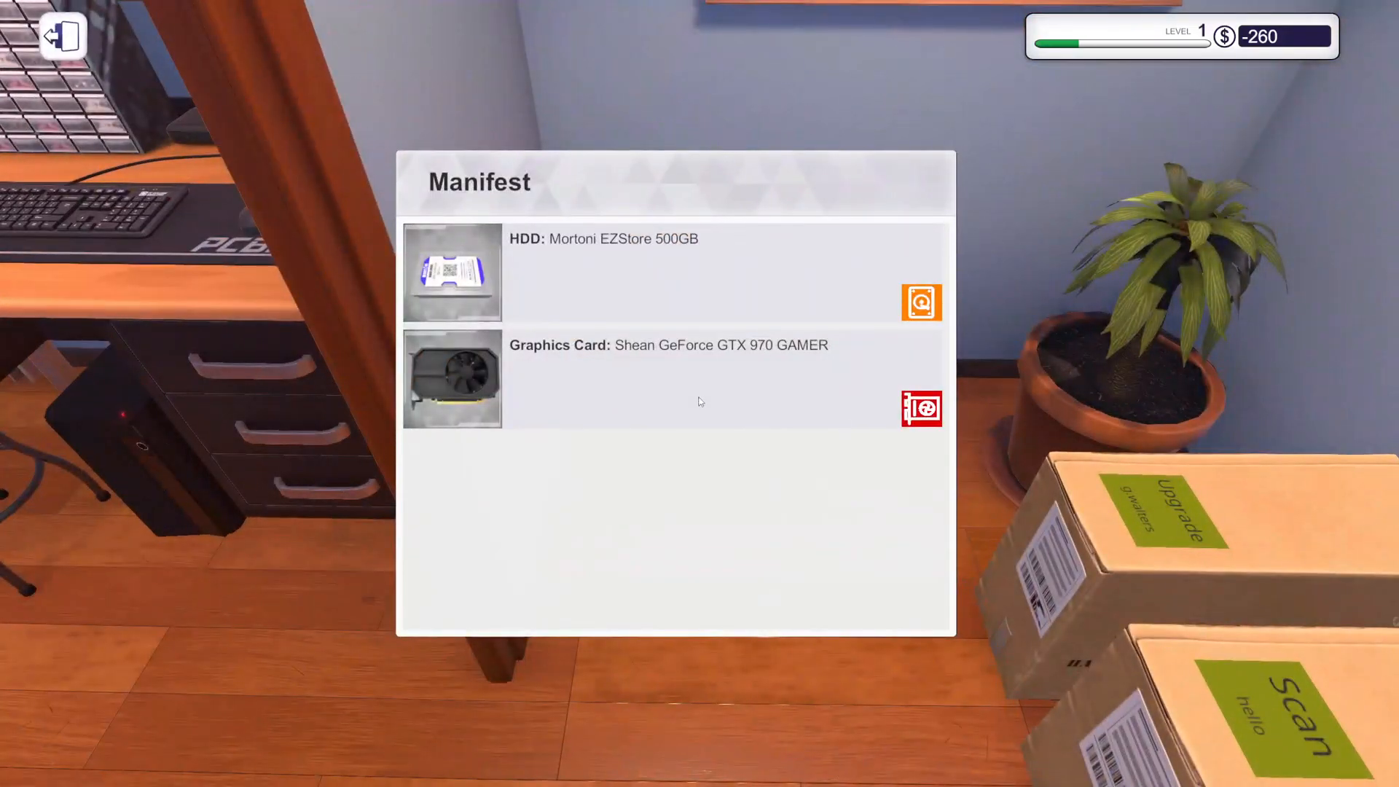
pyautogui.click(63, 36)
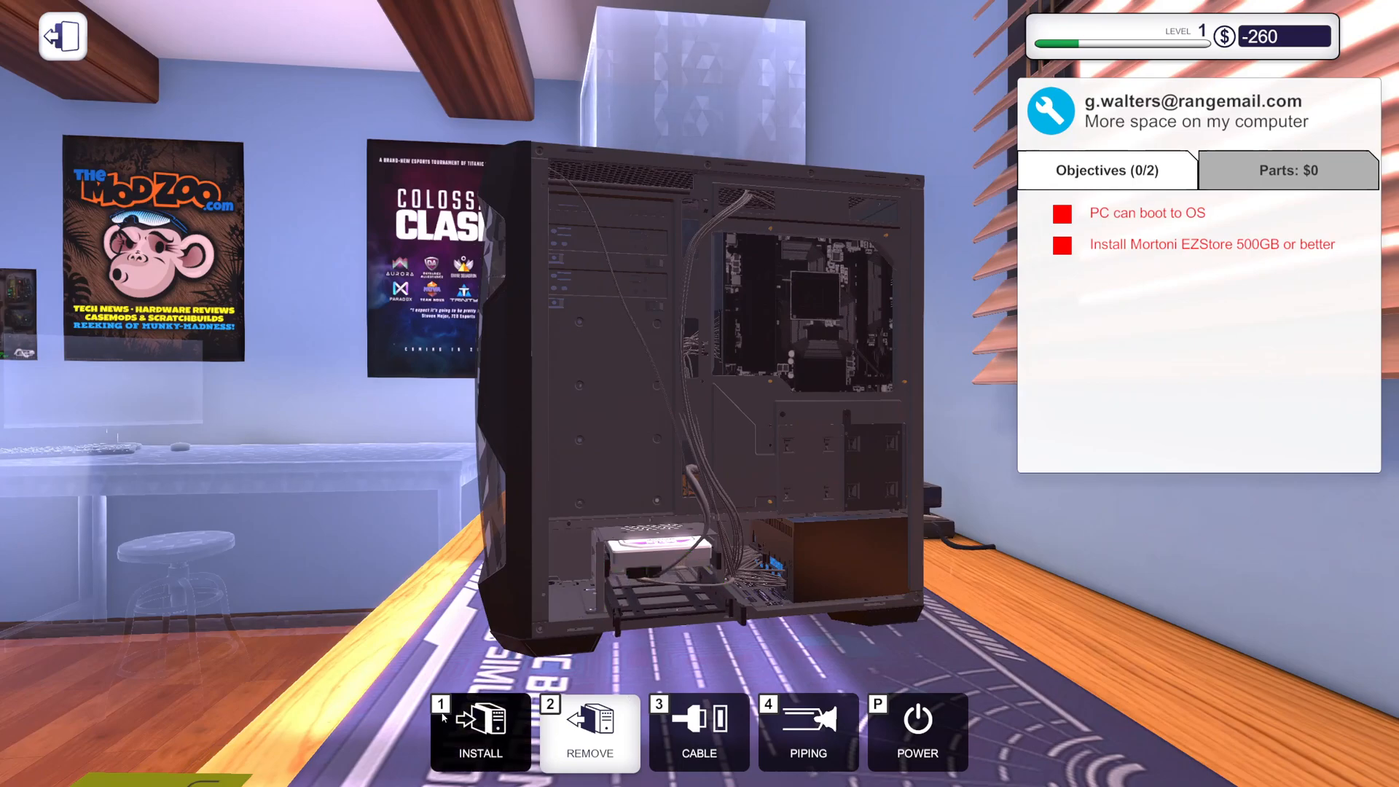
# Install and cable the Mortoni EZStore 500GB in g.walters's PC, then power it on.
pyautogui.click(480, 730)
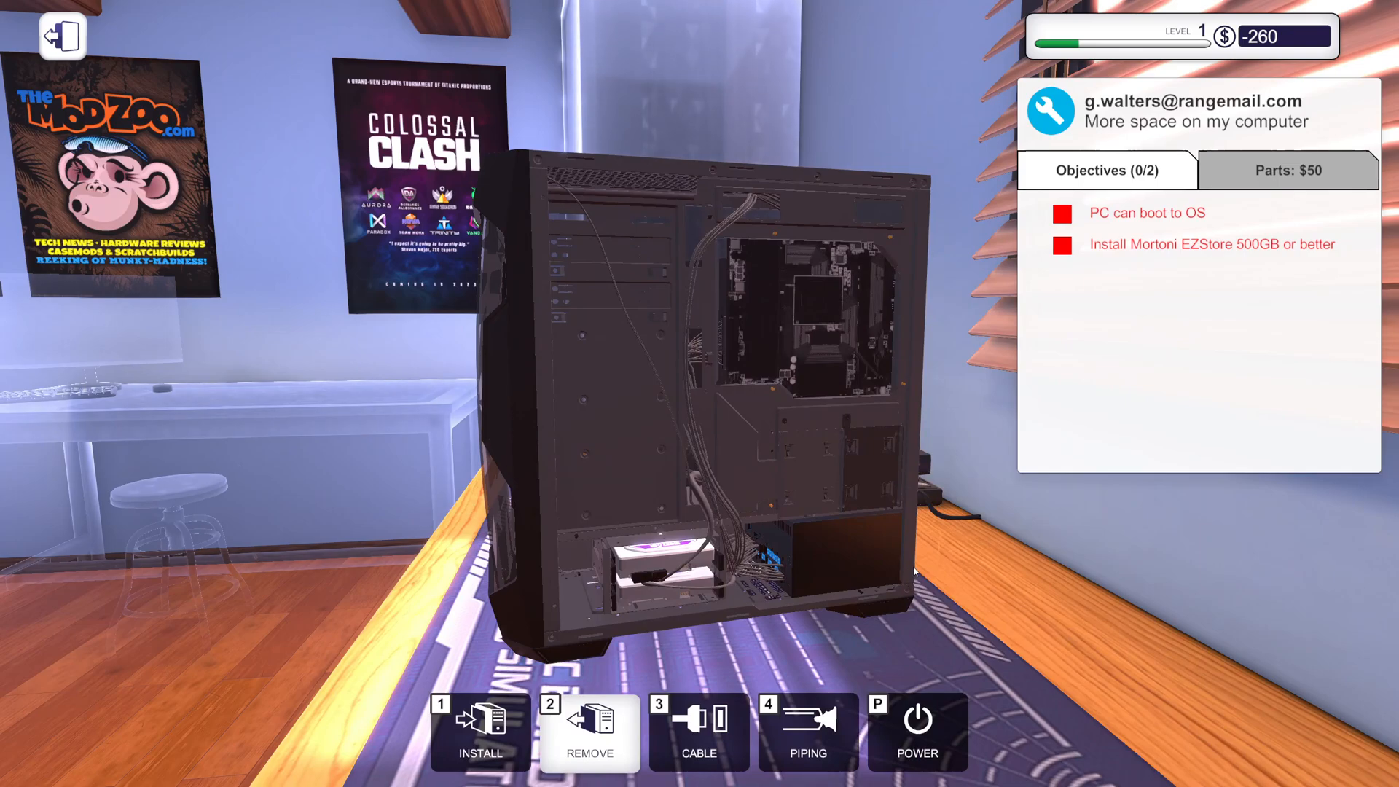
pyautogui.click(699, 732)
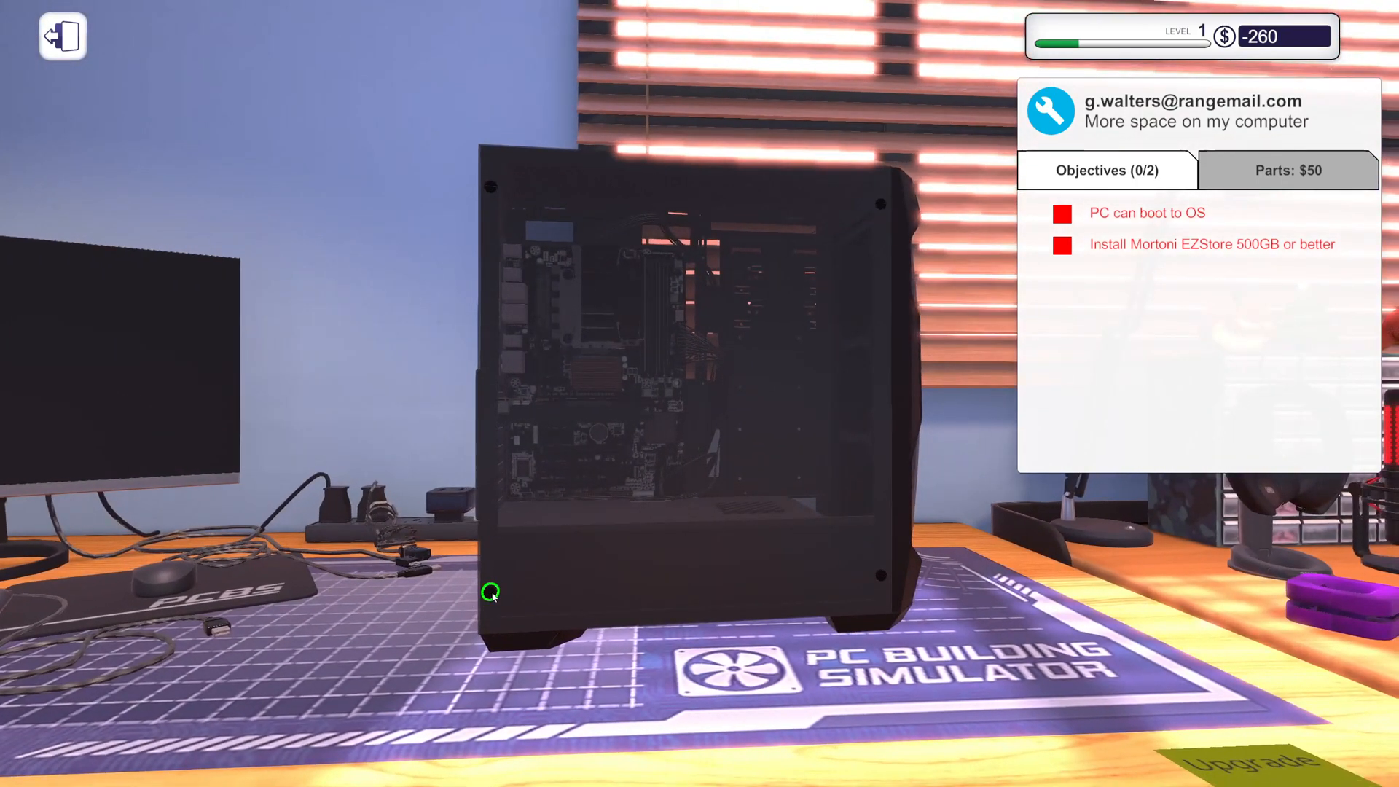
pyautogui.moveTo(490, 187)
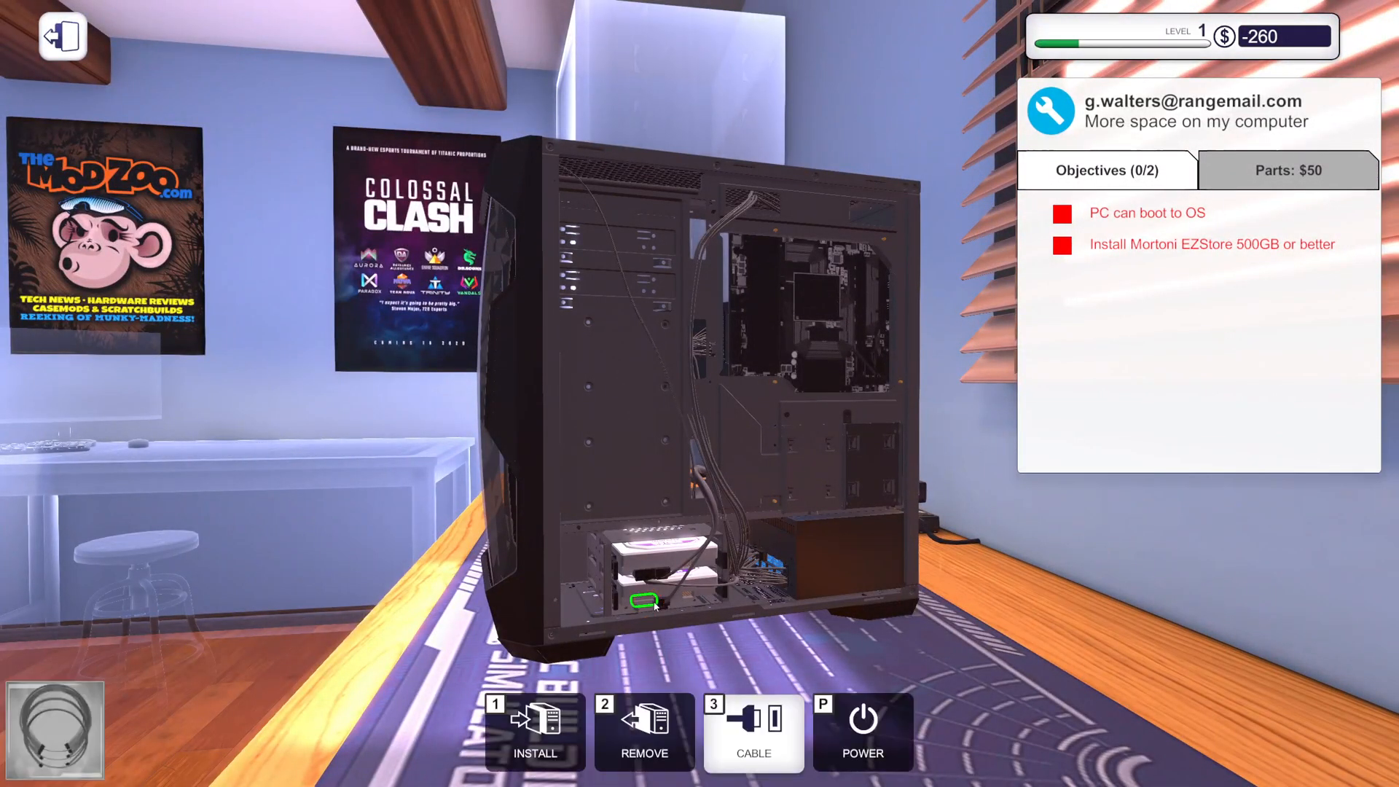
pyautogui.click(644, 599)
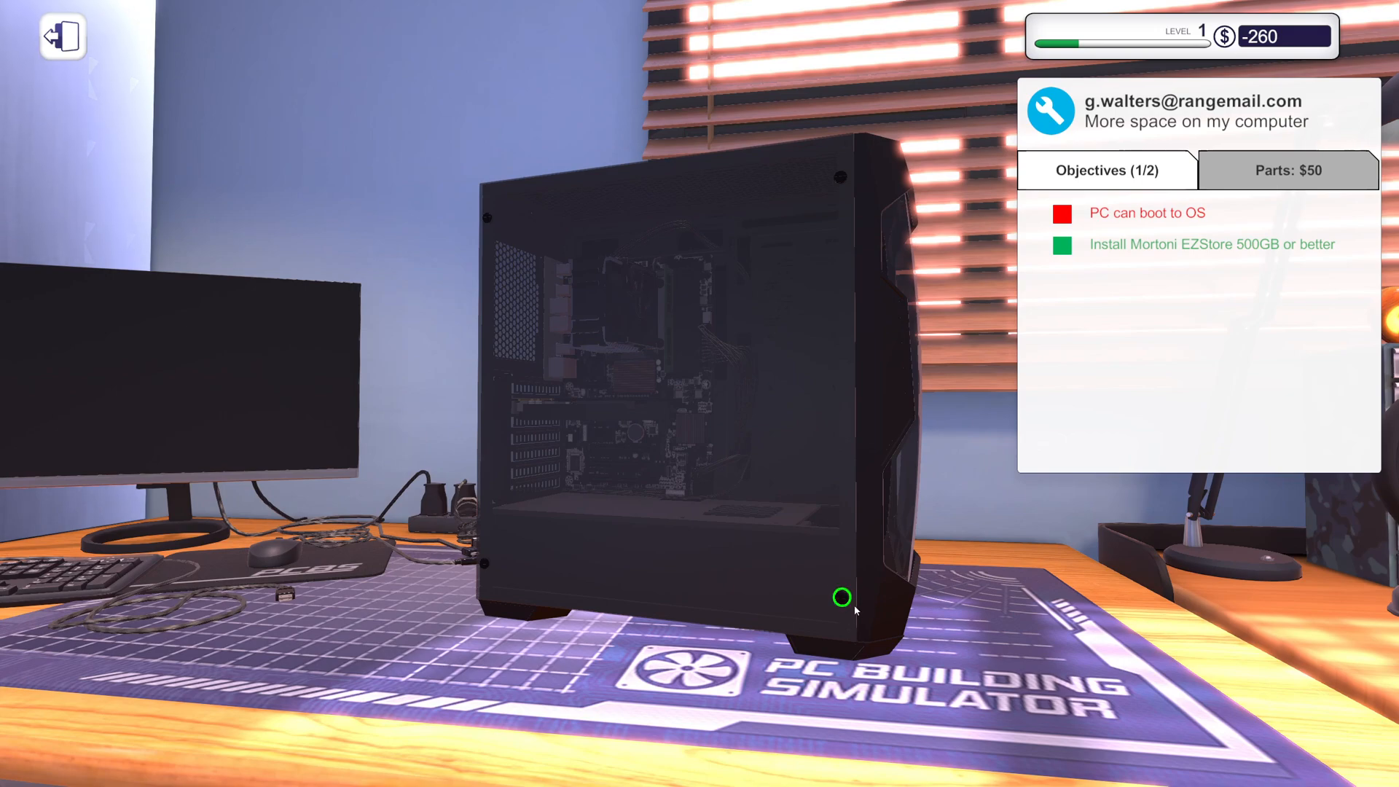
pyautogui.click(840, 596)
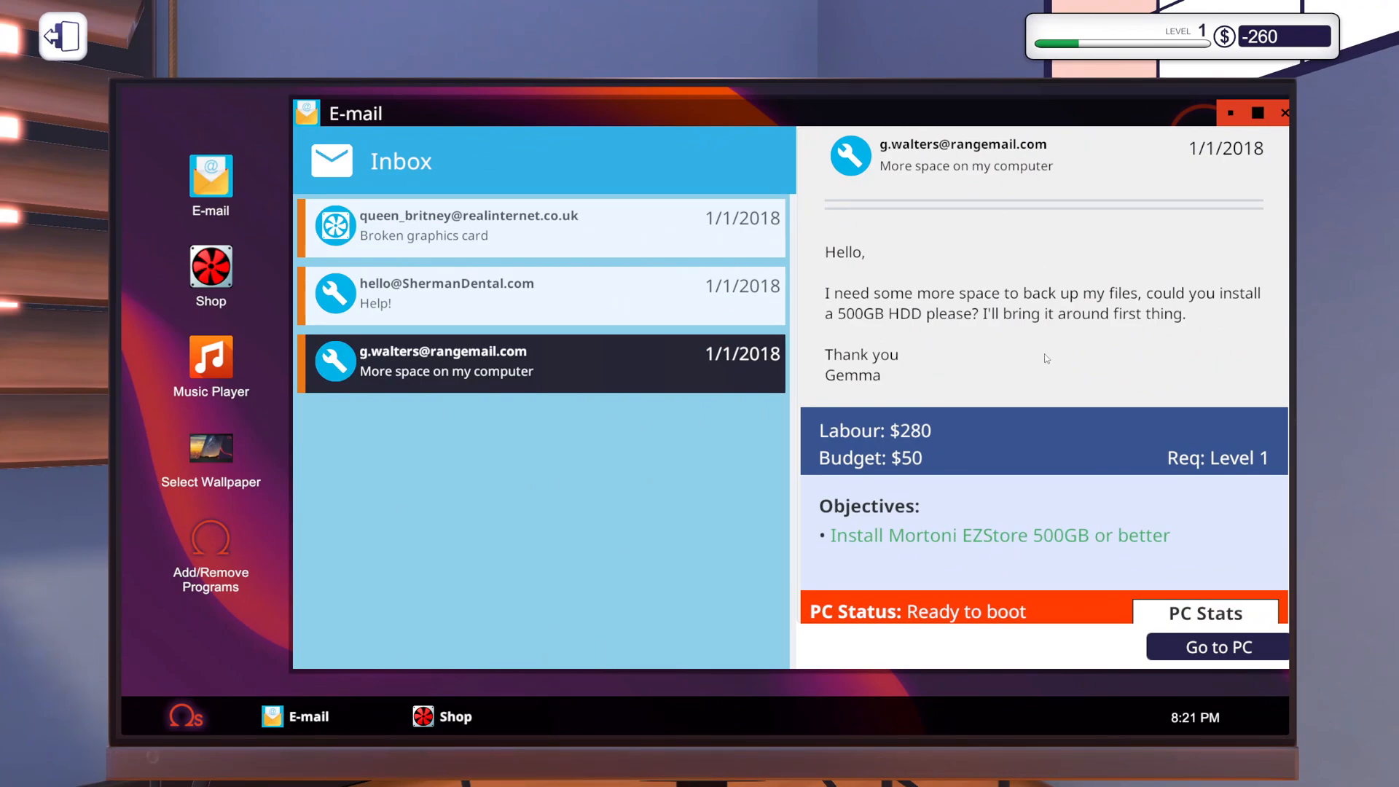
# Load Sherman Dental's dusty, virus-infected PC from the Help! email onto the bench.
pyautogui.click(1216, 647)
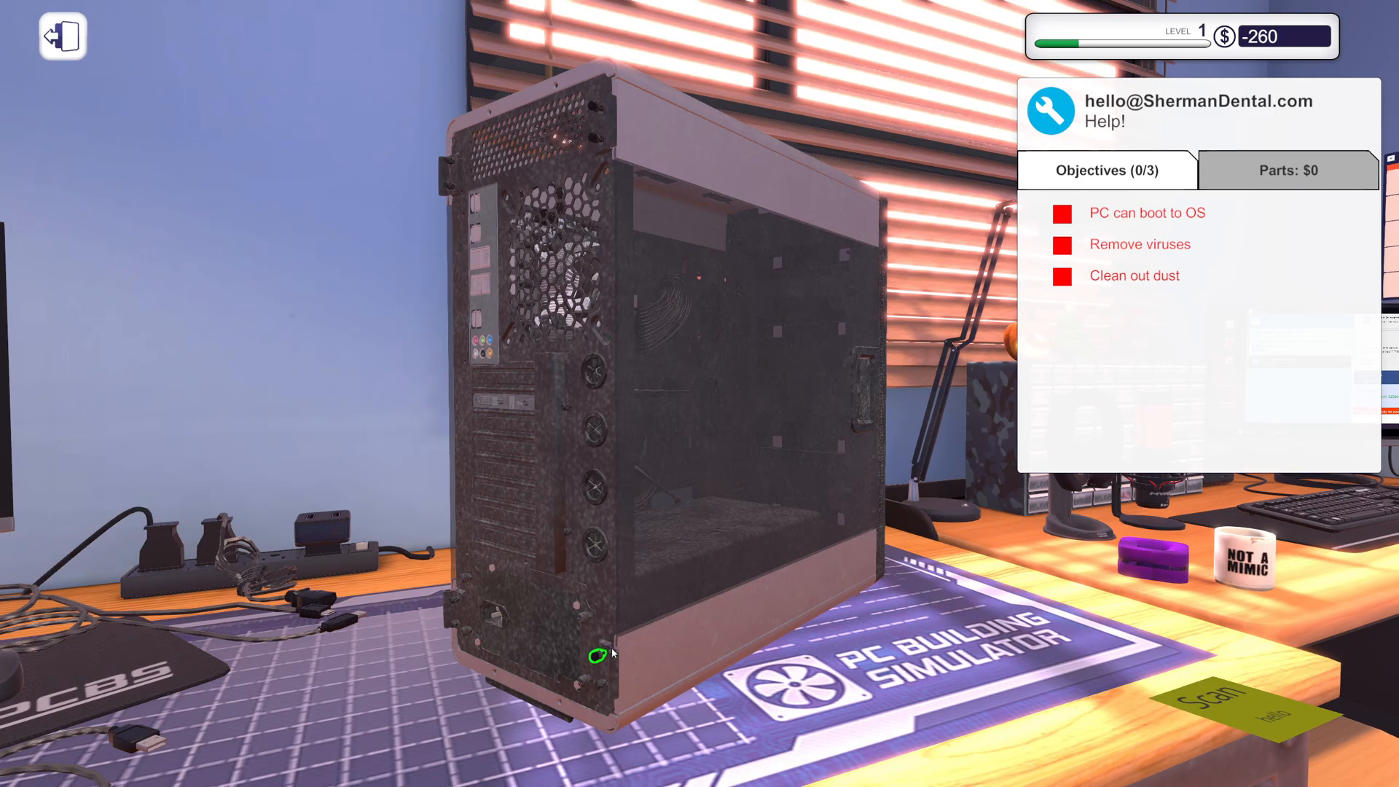
pyautogui.click(596, 635)
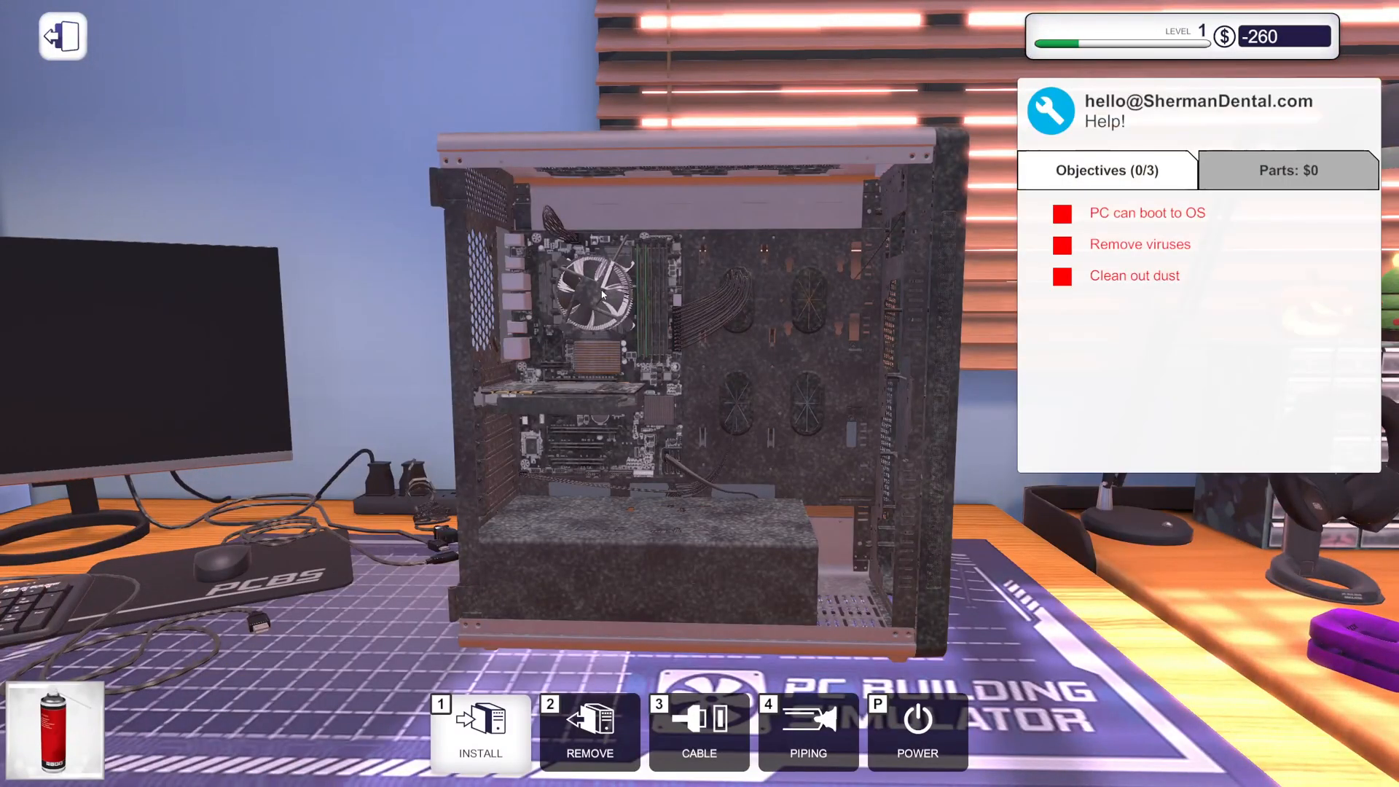
pyautogui.moveTo(593, 297)
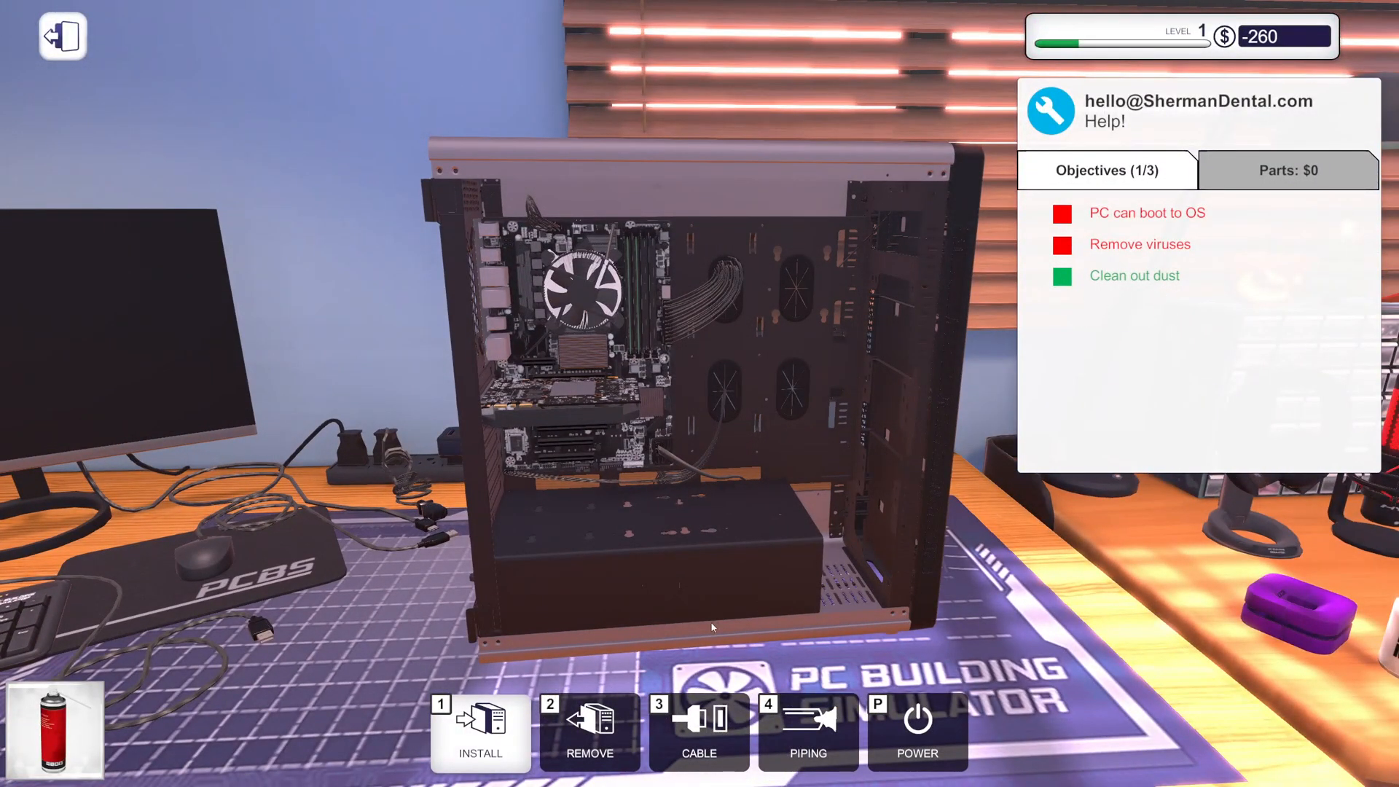
pyautogui.click(480, 732)
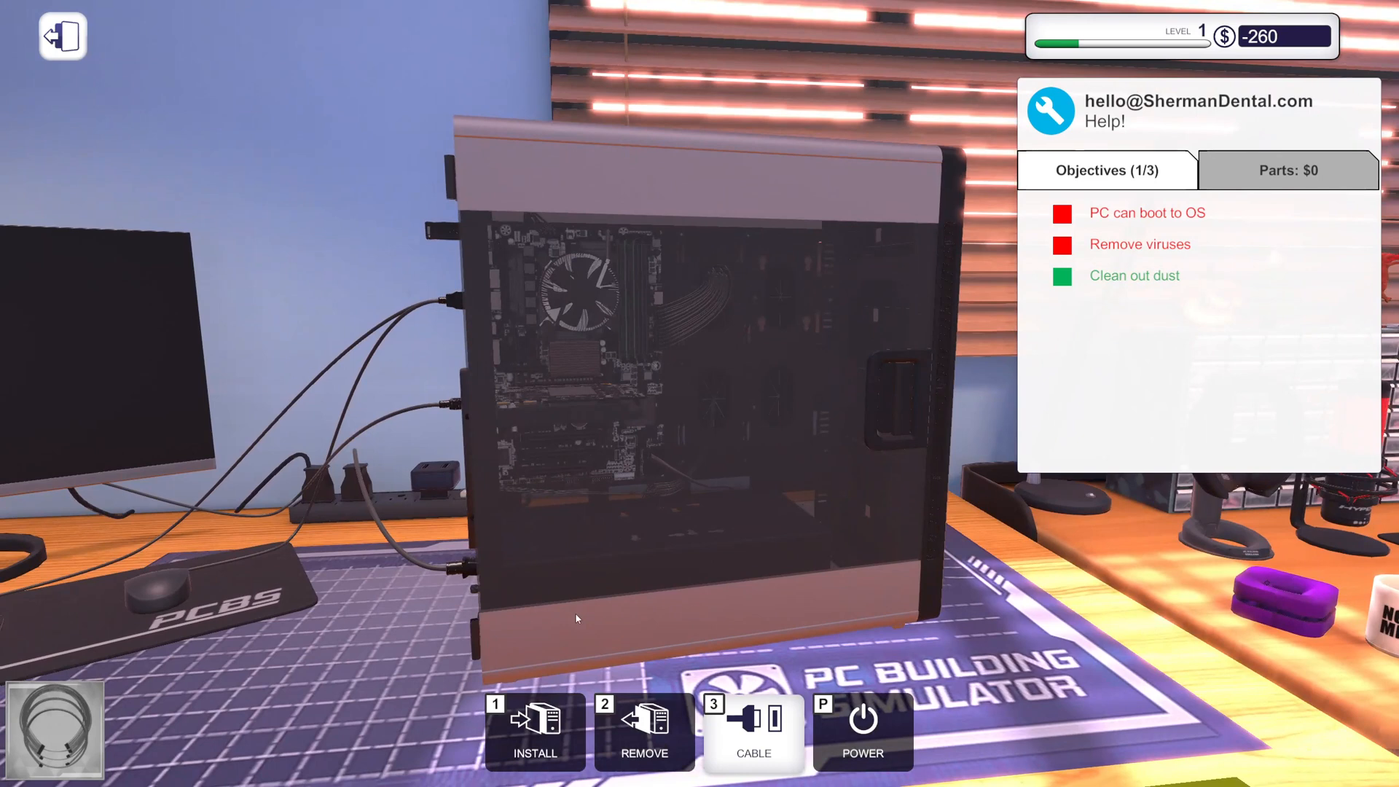
pyautogui.click(861, 732)
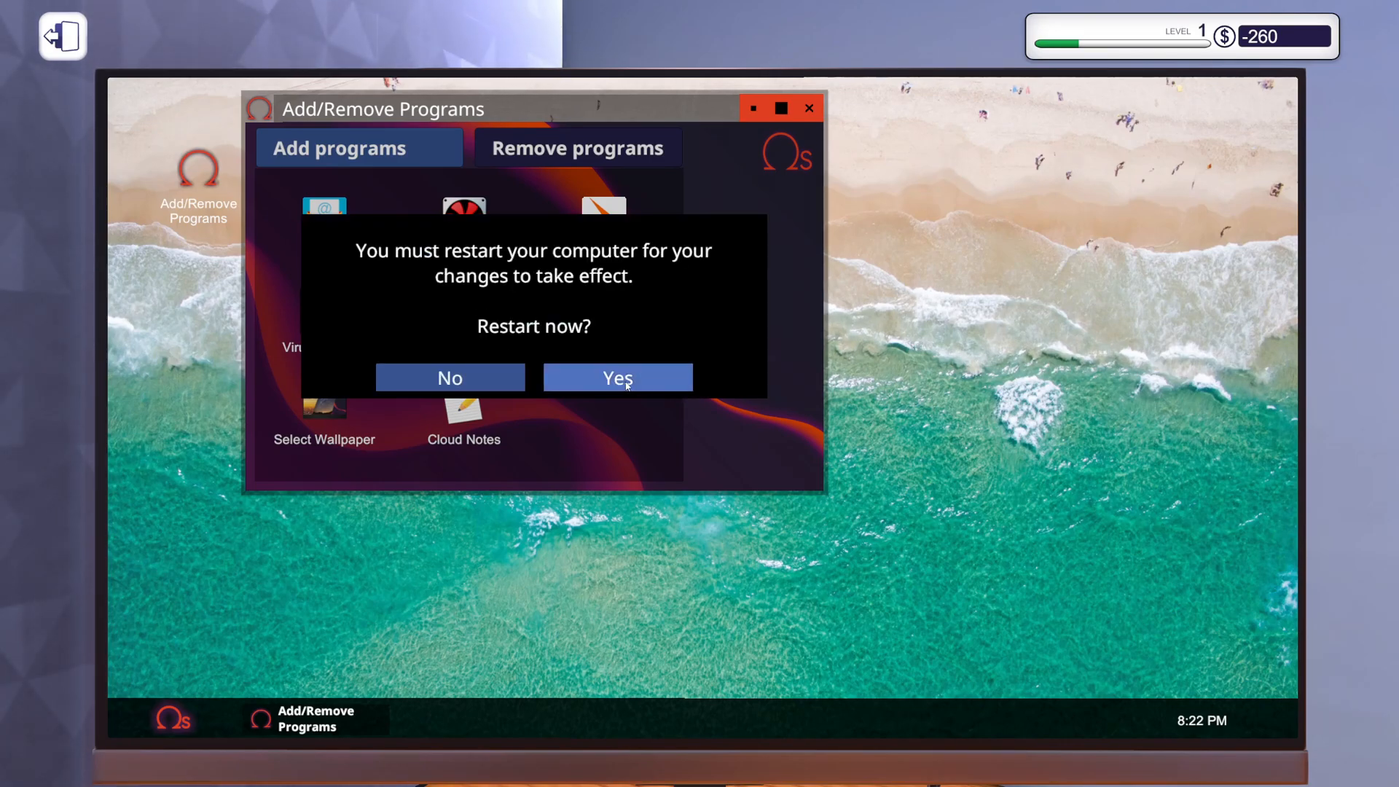
pyautogui.click(617, 378)
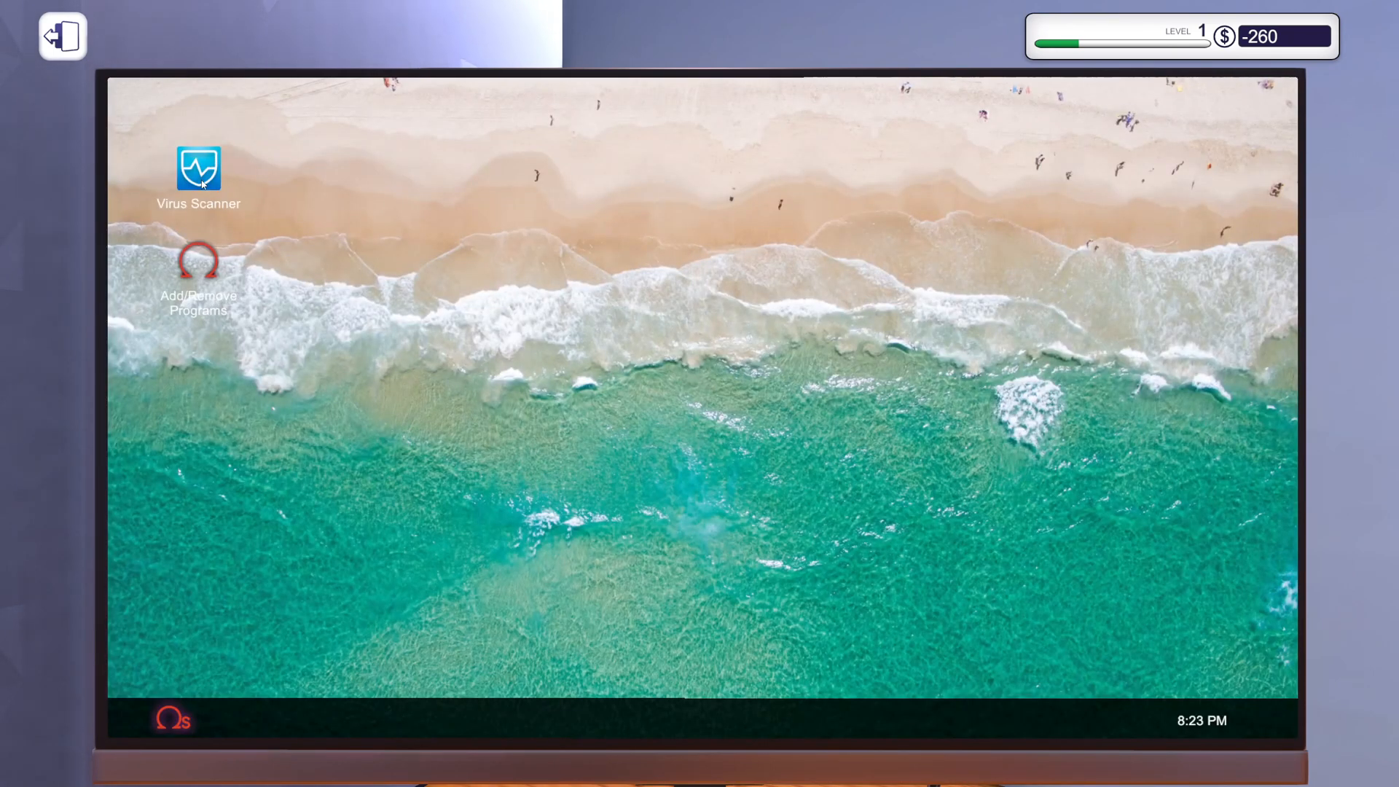
pyautogui.doubleClick(198, 168)
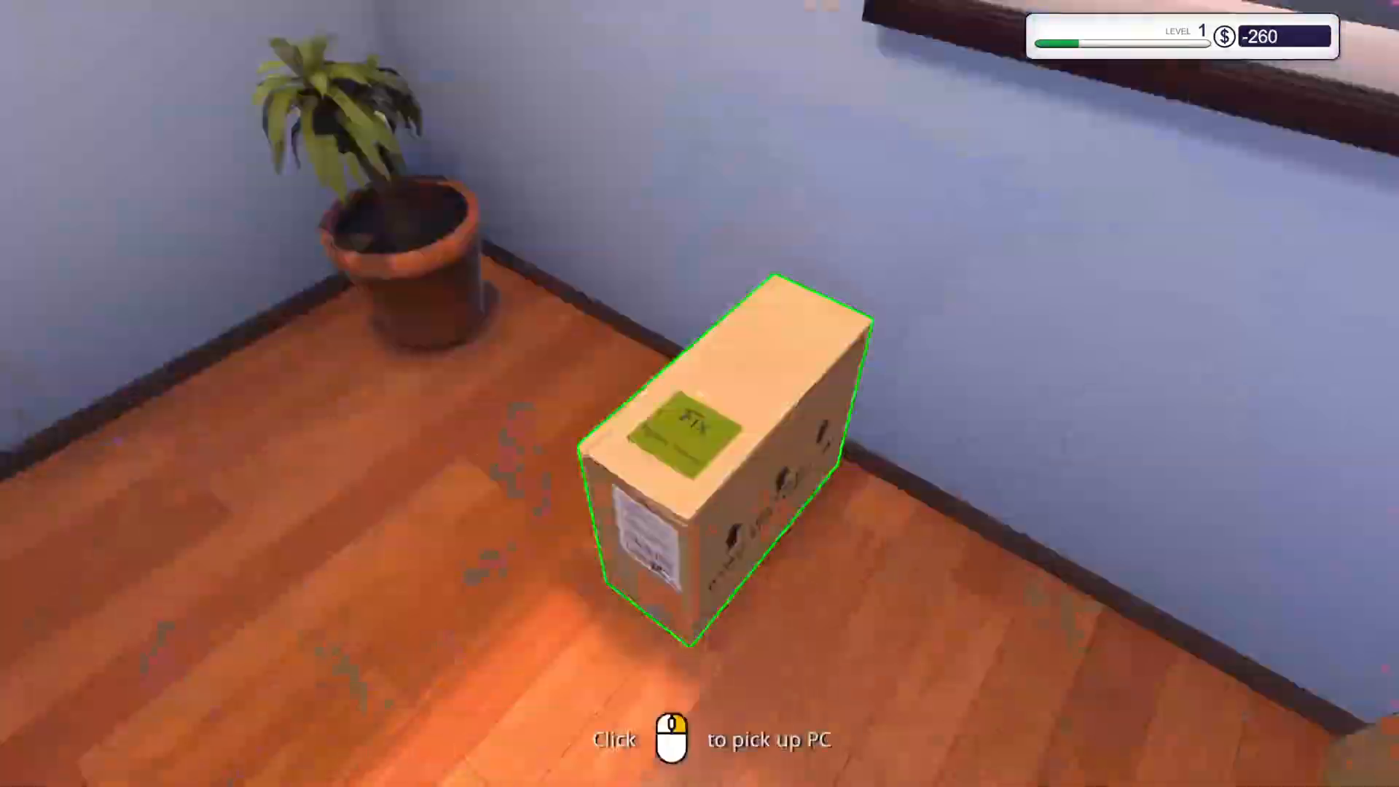
pyautogui.click(723, 446)
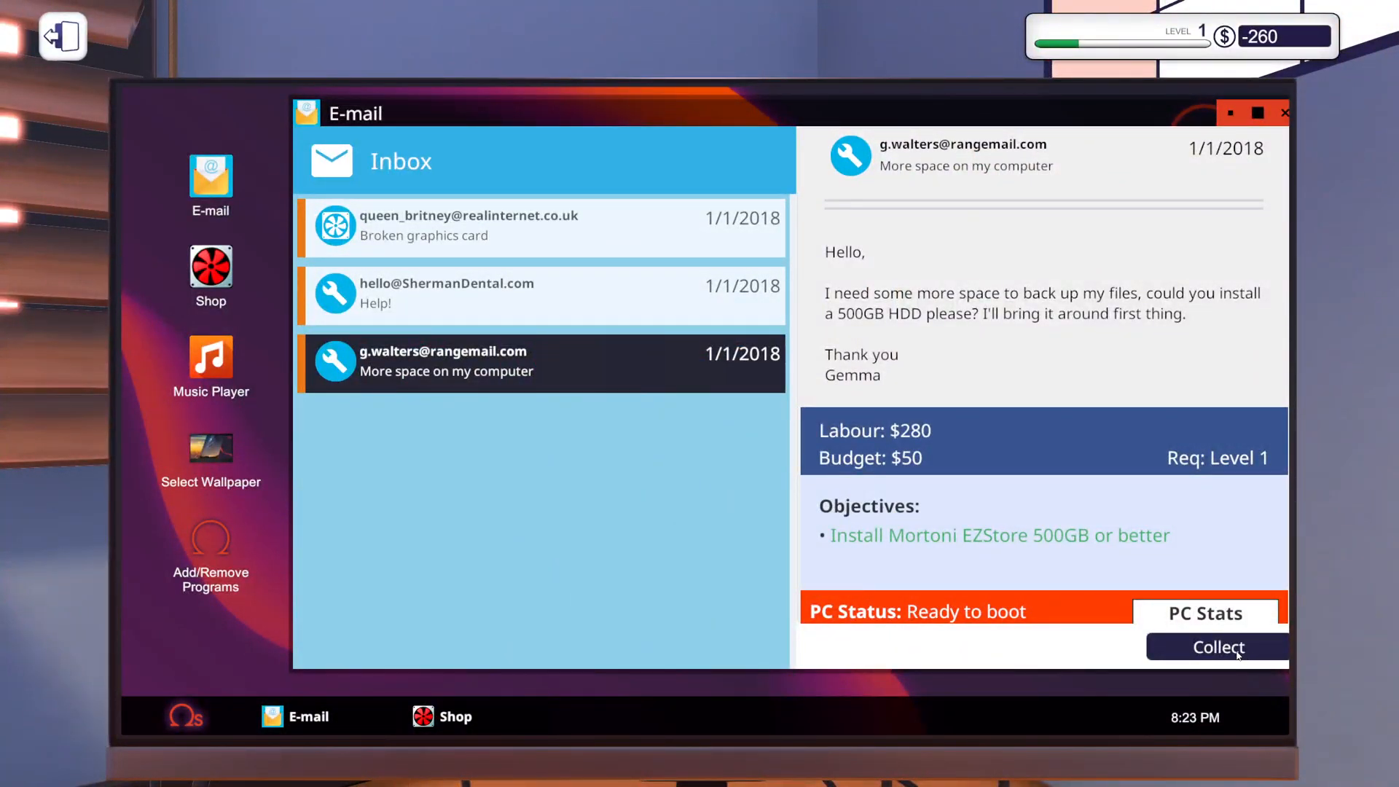
# Collect payment for the hard-drive and dust-cleaning jobs, then open the Shop.
pyautogui.click(1216, 647)
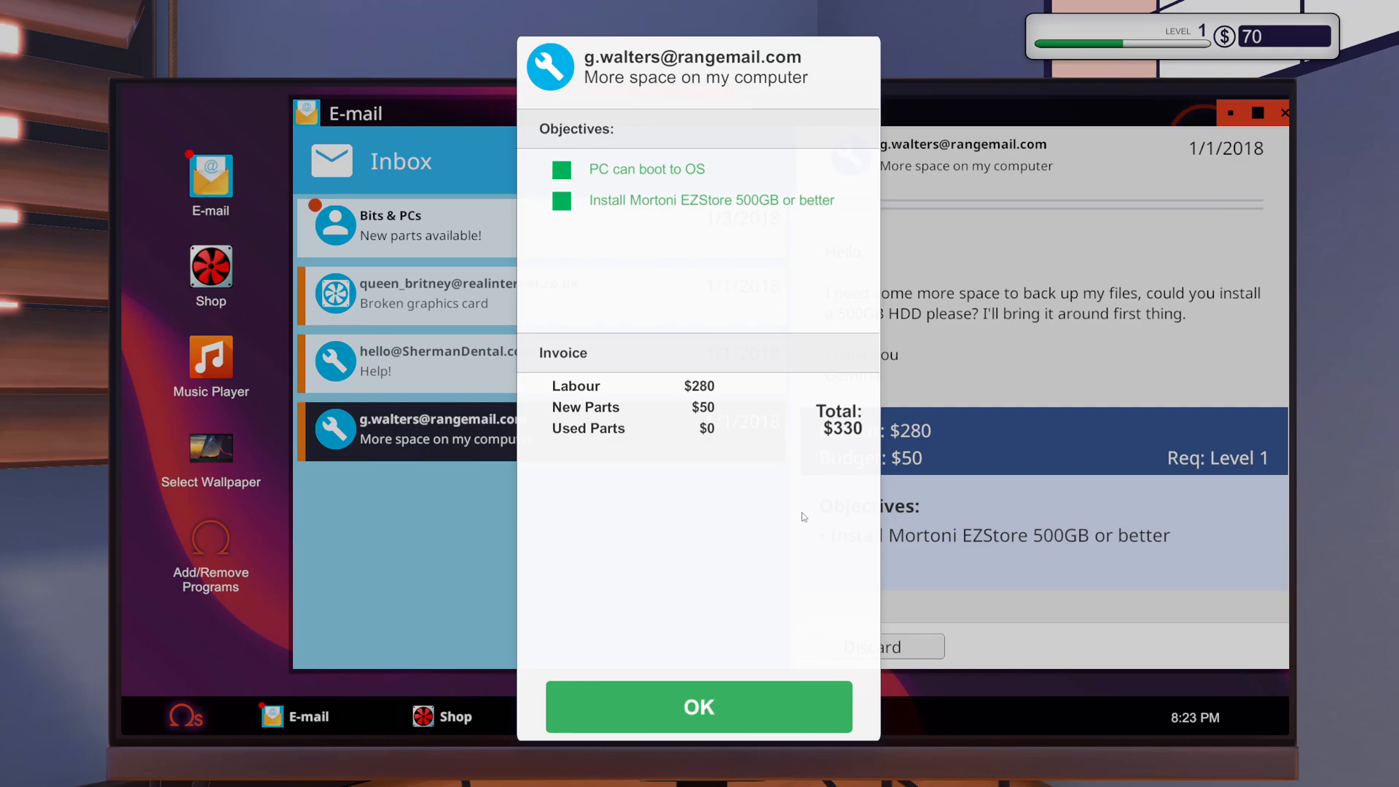
pyautogui.click(698, 707)
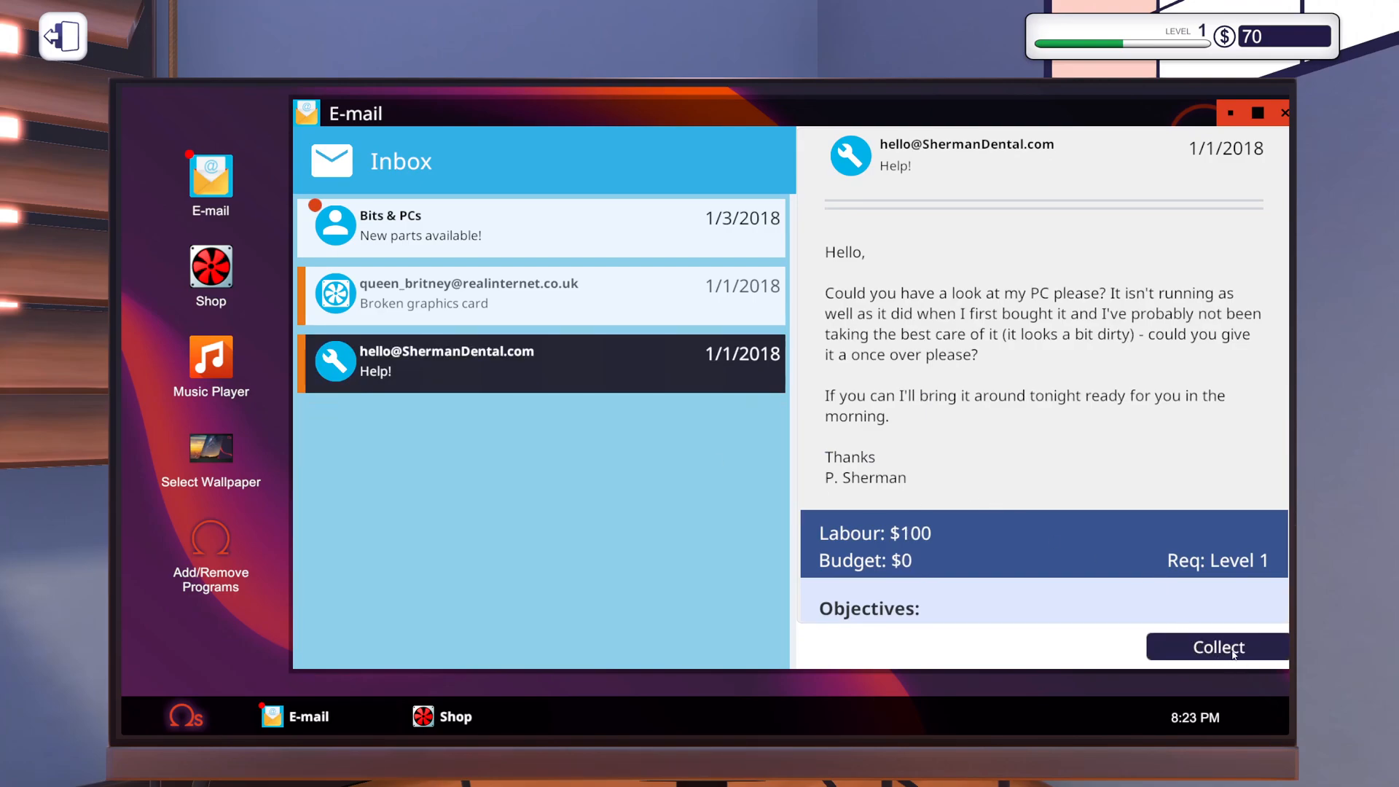
pyautogui.moveTo(1073, 428)
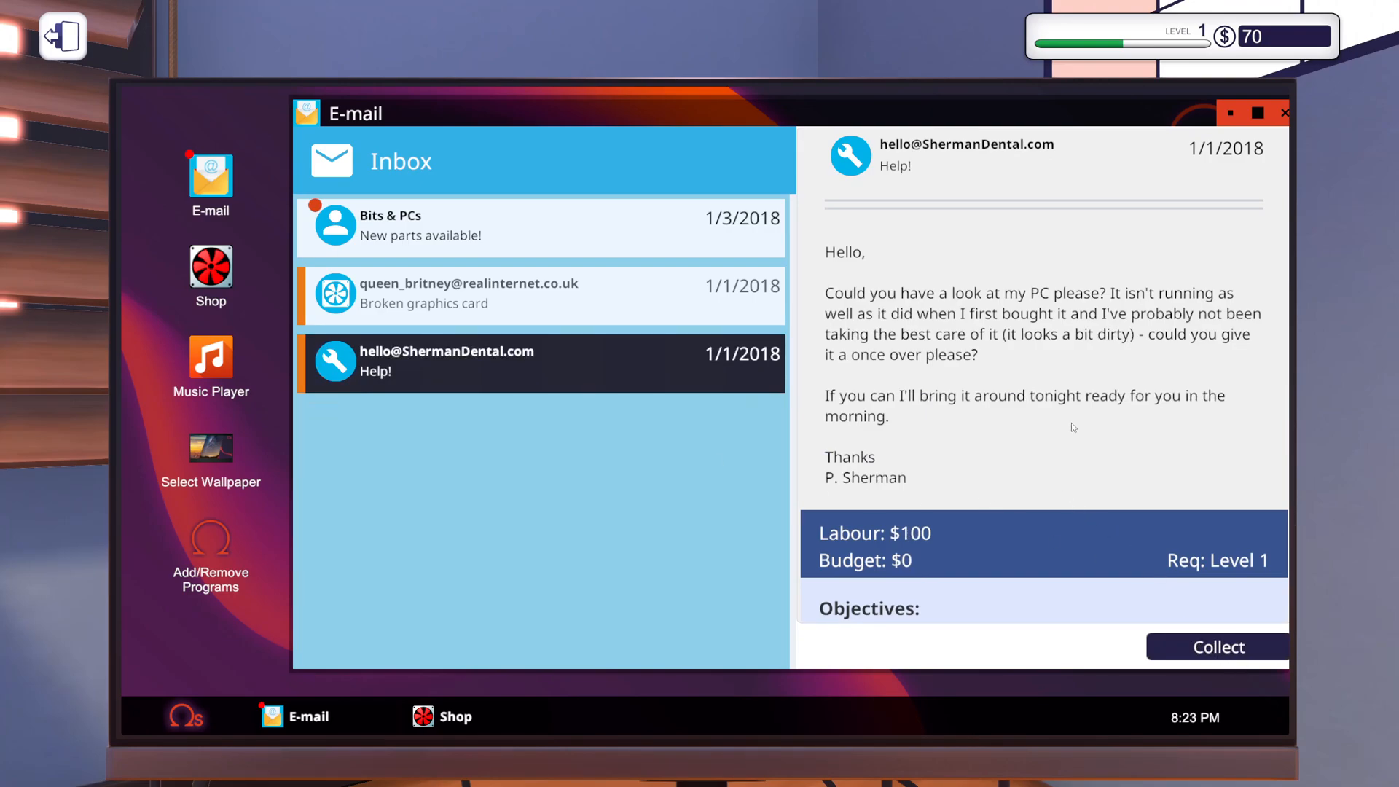
pyautogui.scroll(-3)
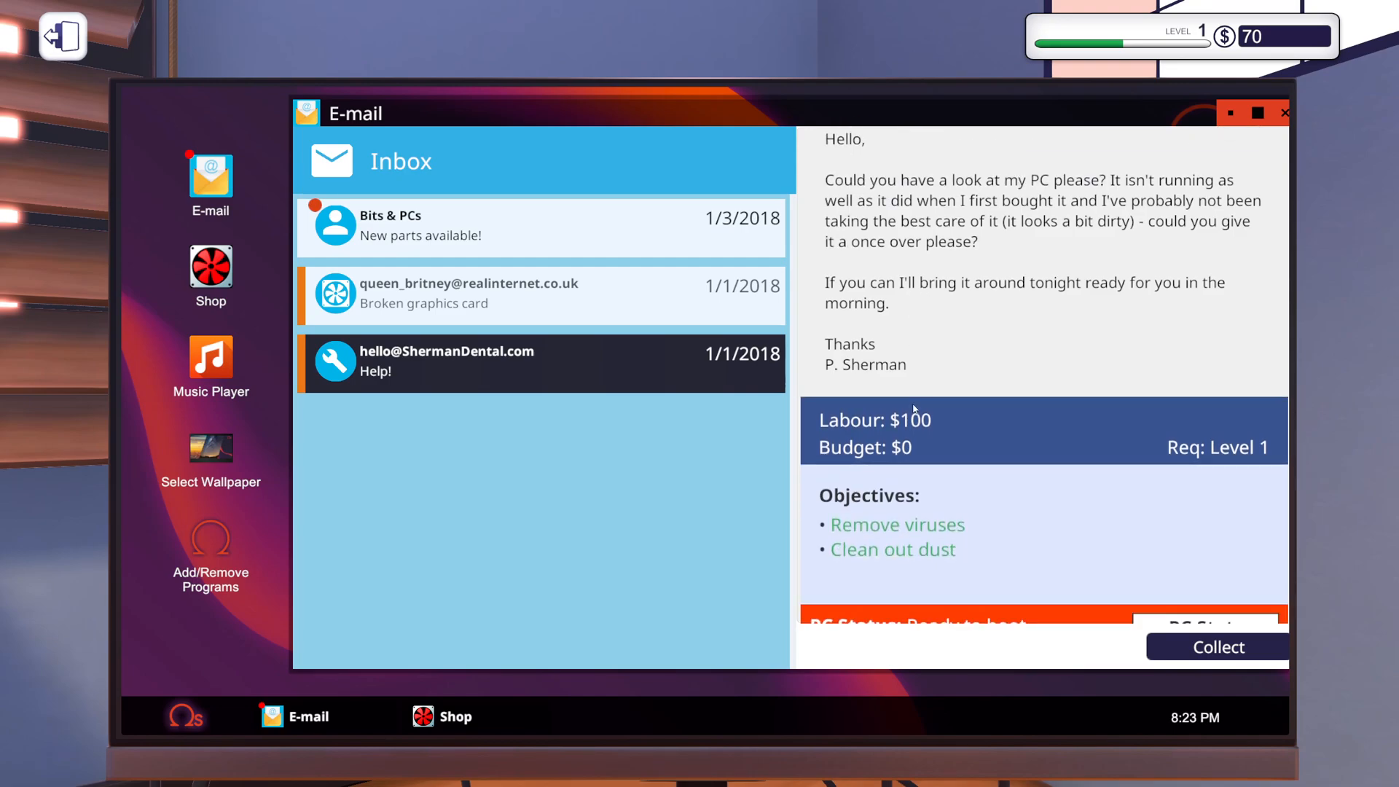
pyautogui.click(1216, 647)
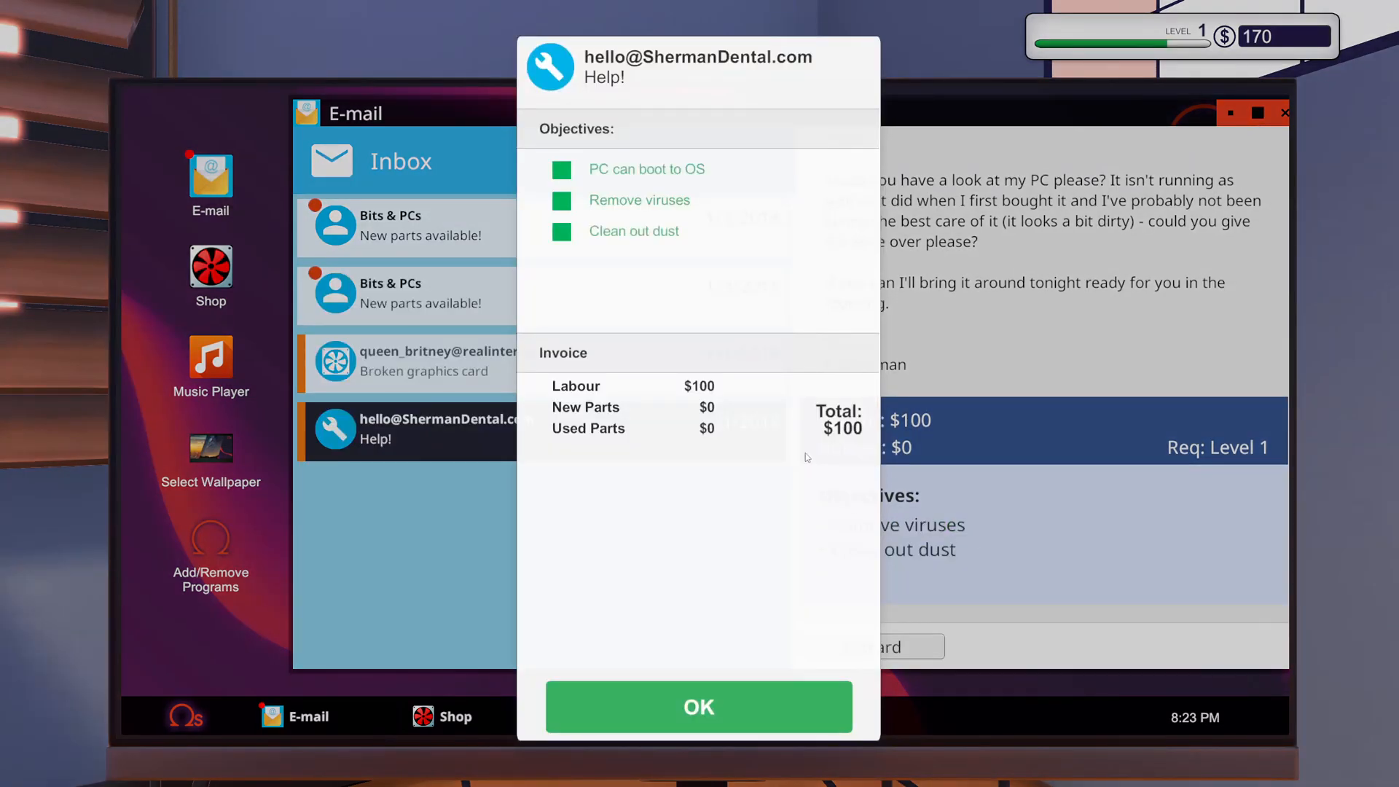
pyautogui.click(699, 706)
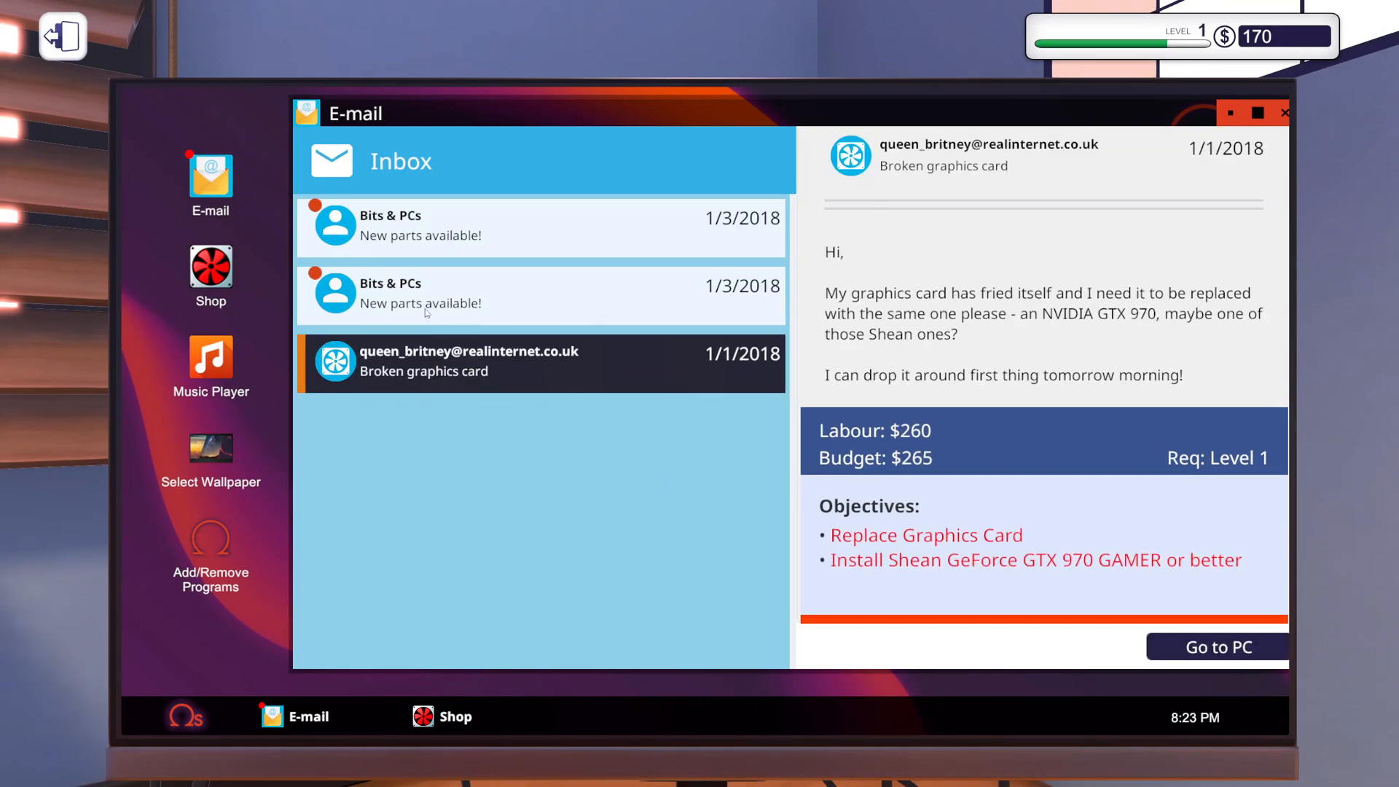
pyautogui.click(541, 294)
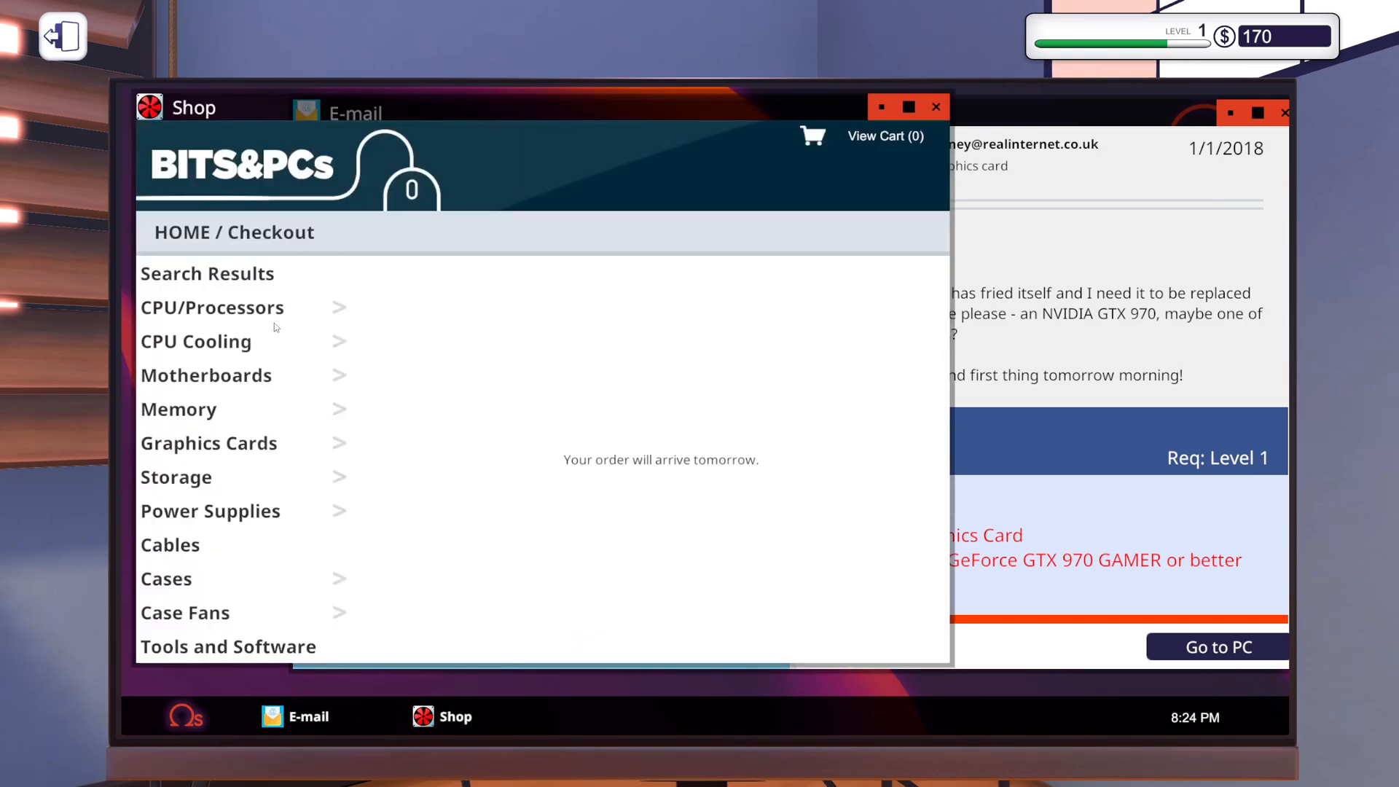
pyautogui.moveTo(258, 660)
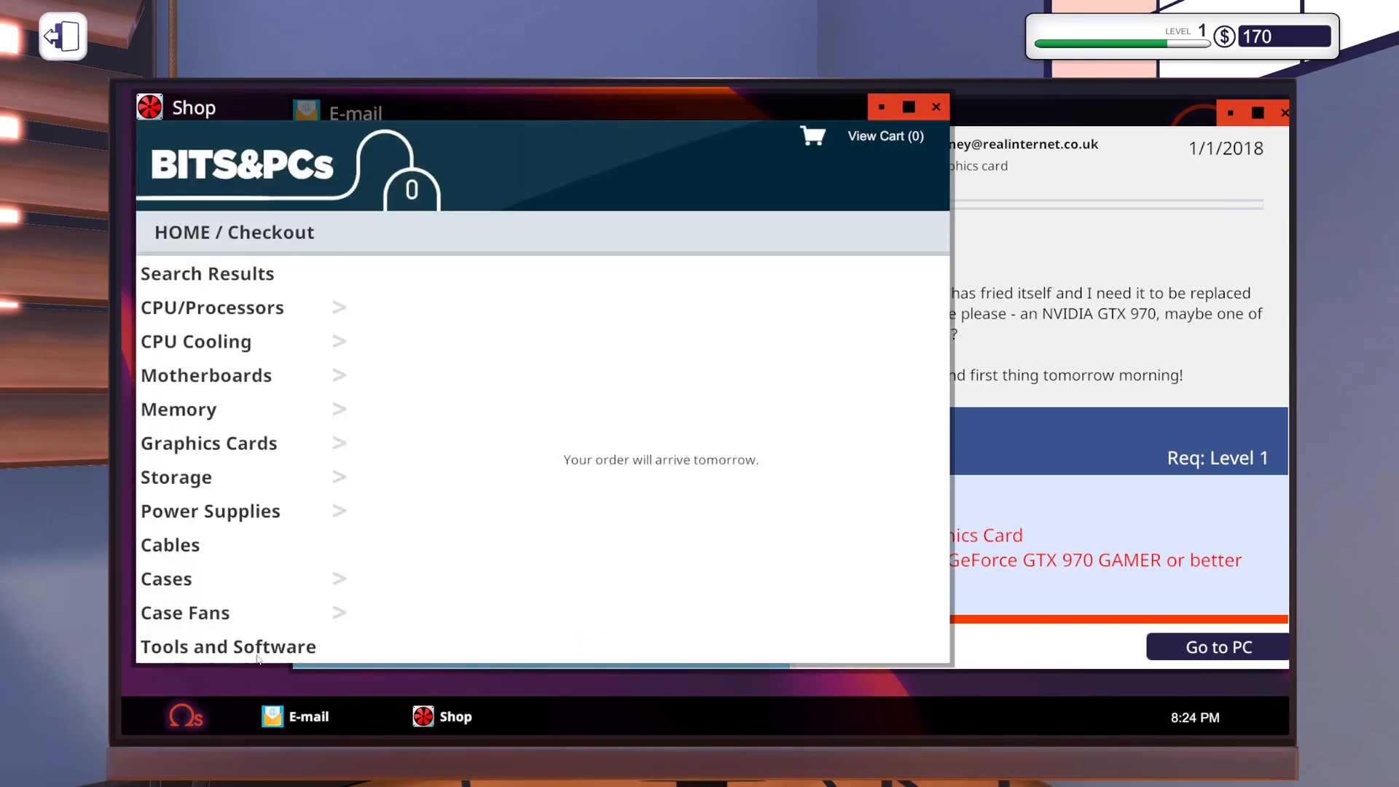
# Scroll through the Shop's Tools and Software listings, then close the Shop.
pyautogui.click(228, 646)
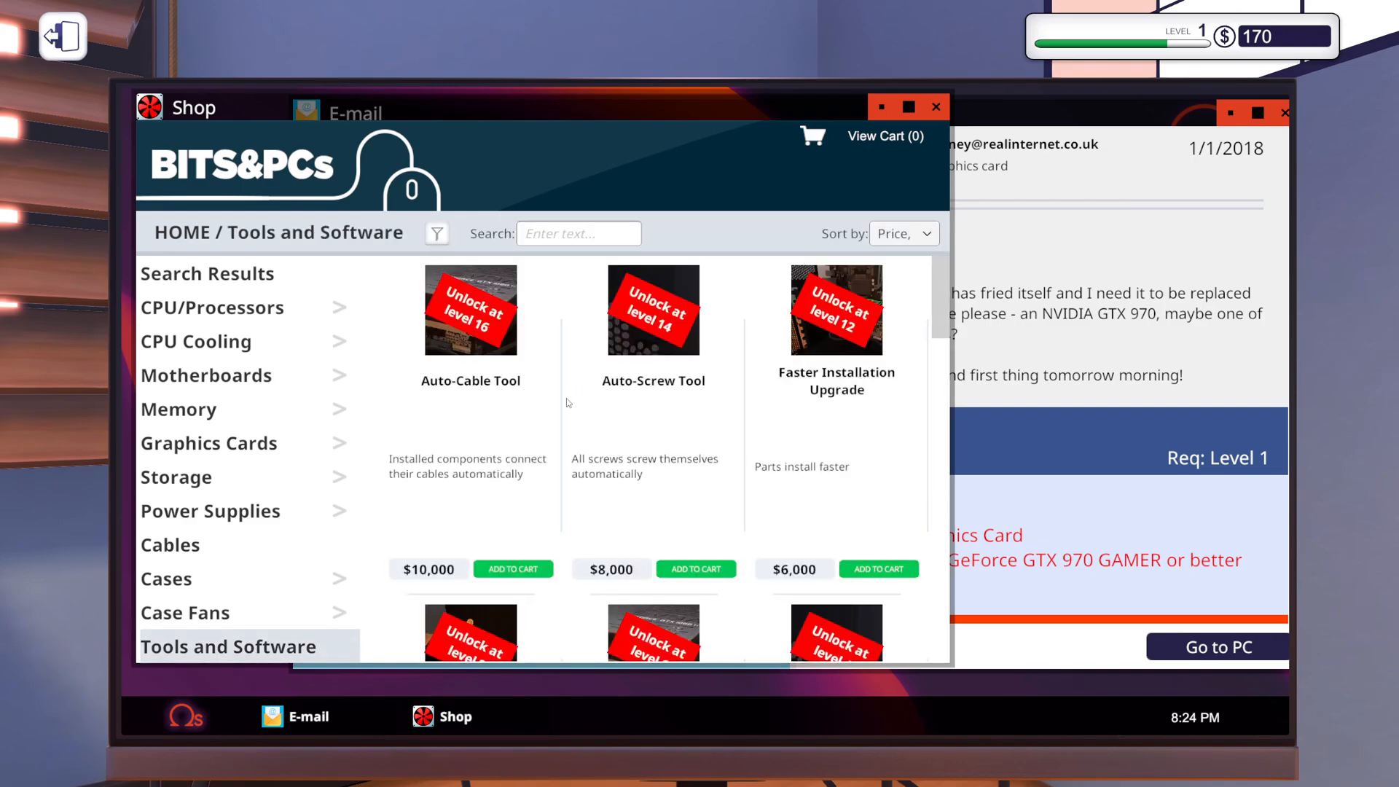
pyautogui.scroll(-3)
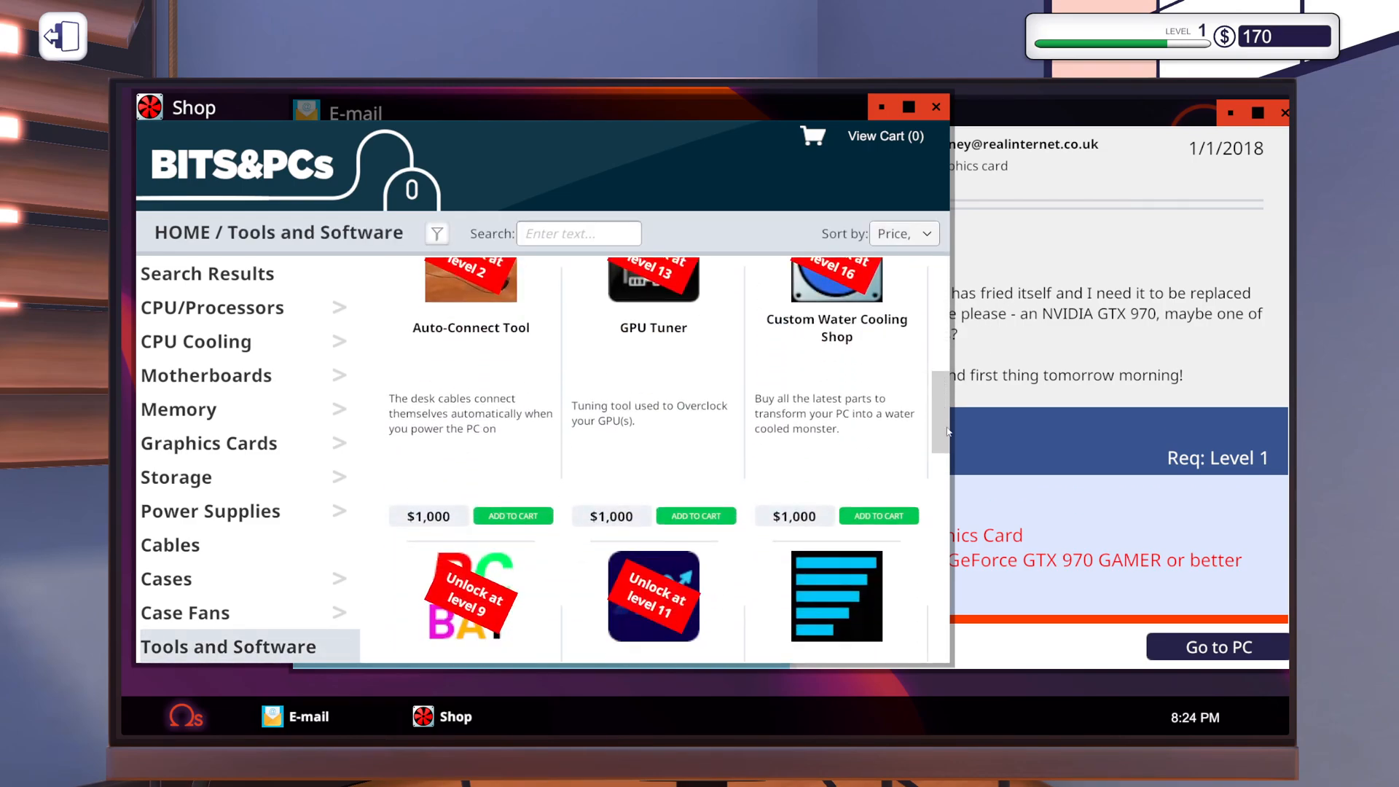
pyautogui.scroll(-3)
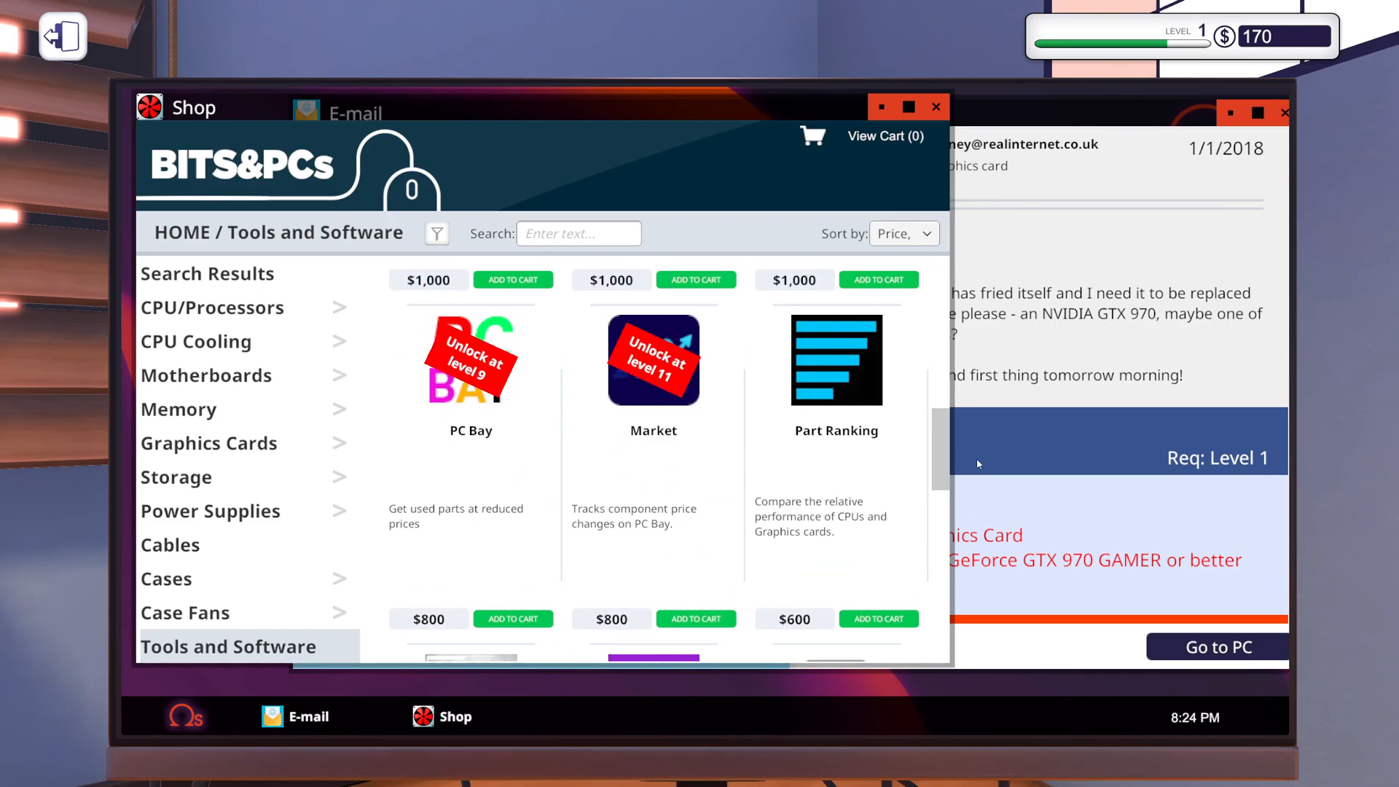
pyautogui.scroll(-3)
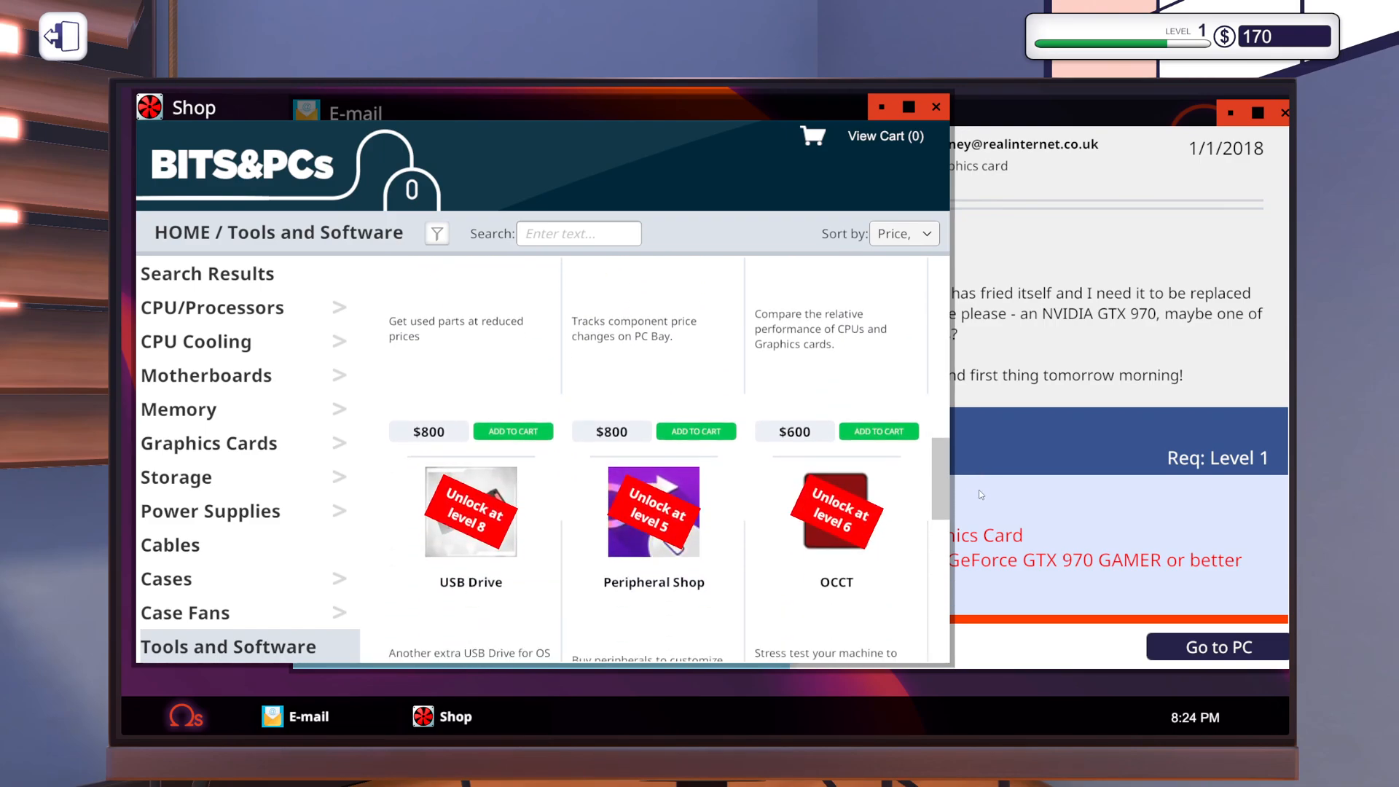
pyautogui.scroll(-3)
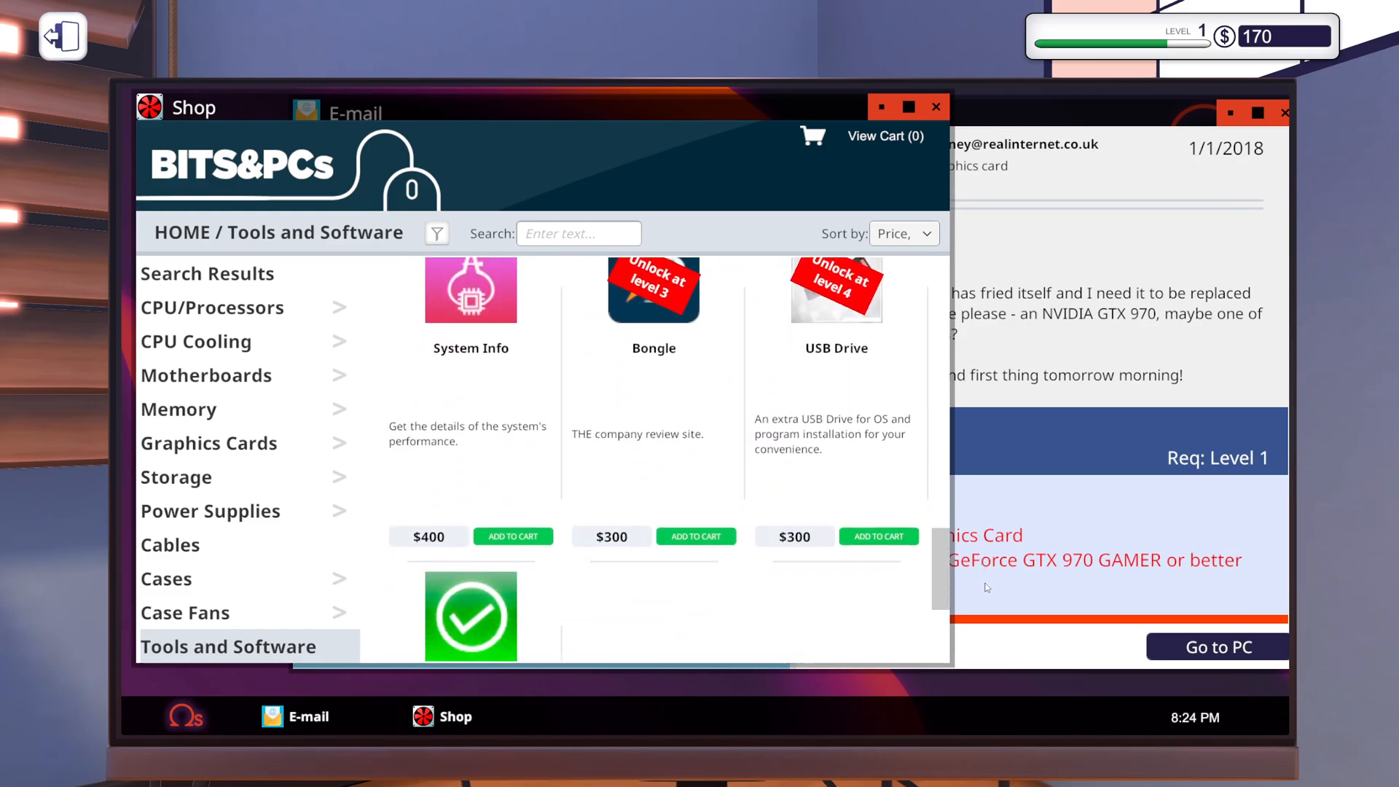
pyautogui.scroll(-3)
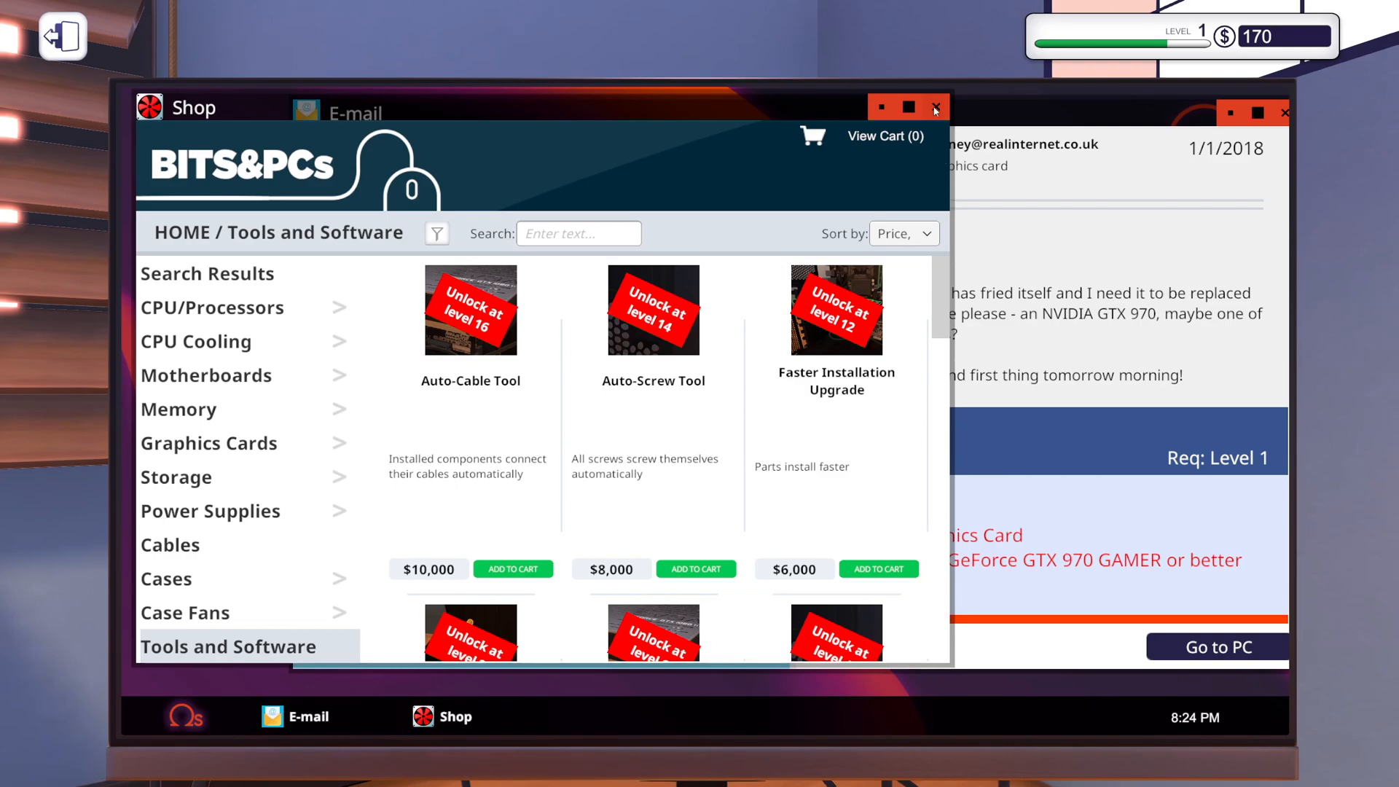
pyautogui.click(935, 108)
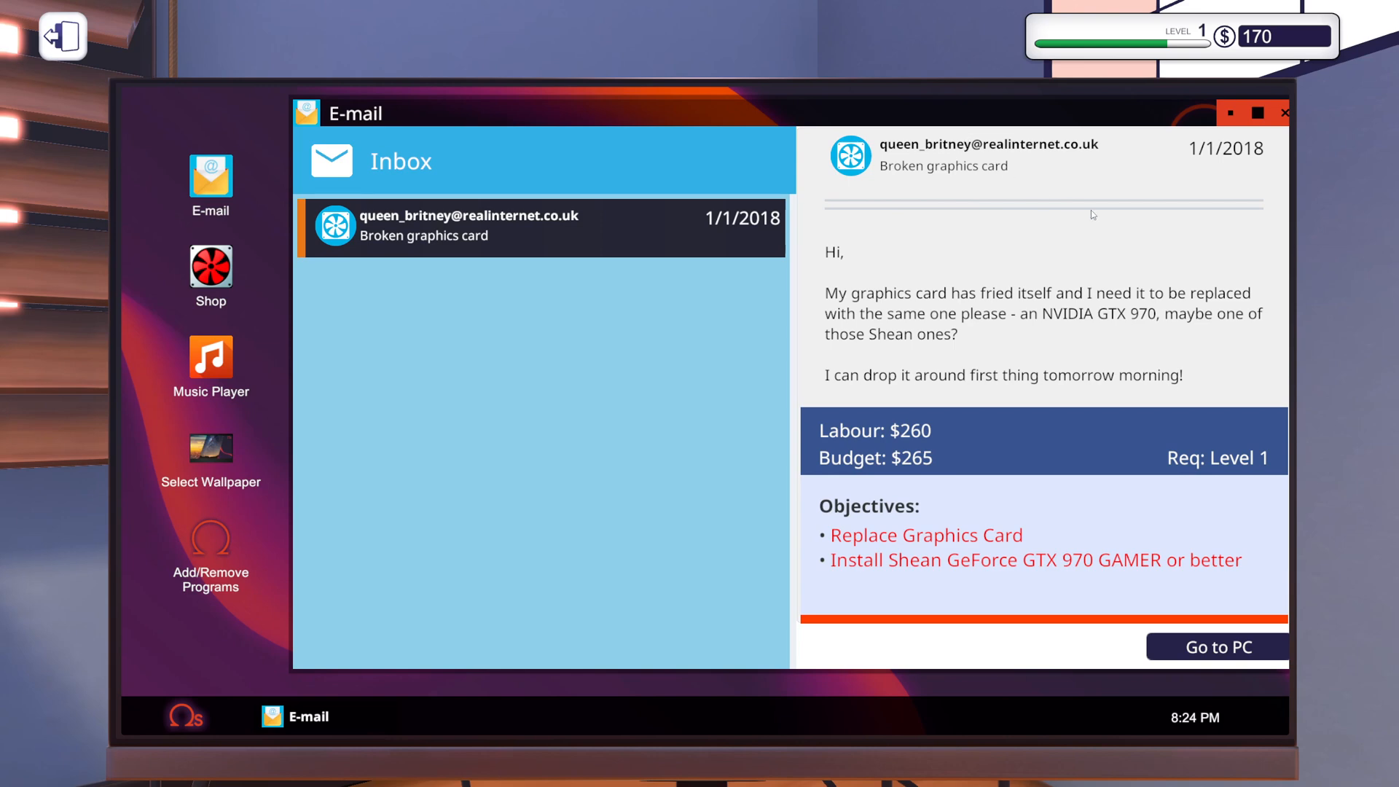